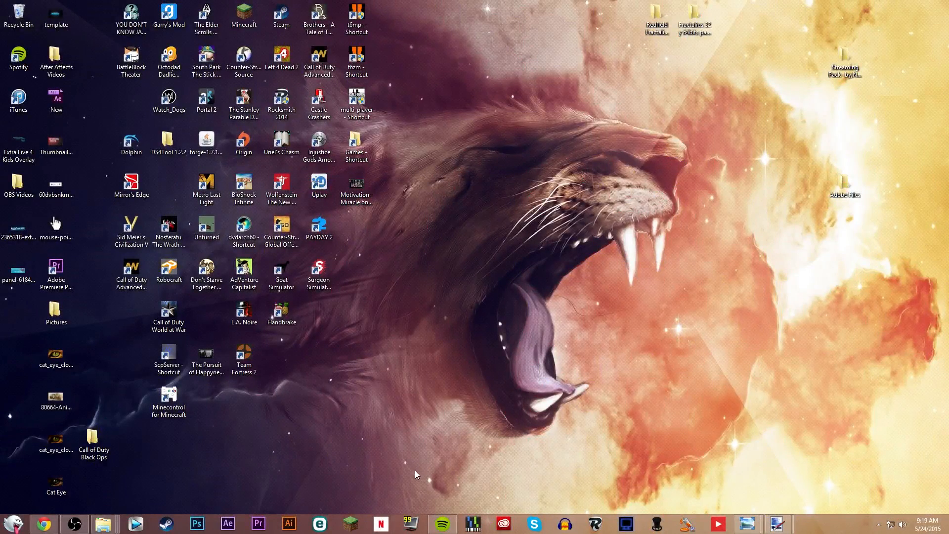
pyautogui.moveTo(412, 435)
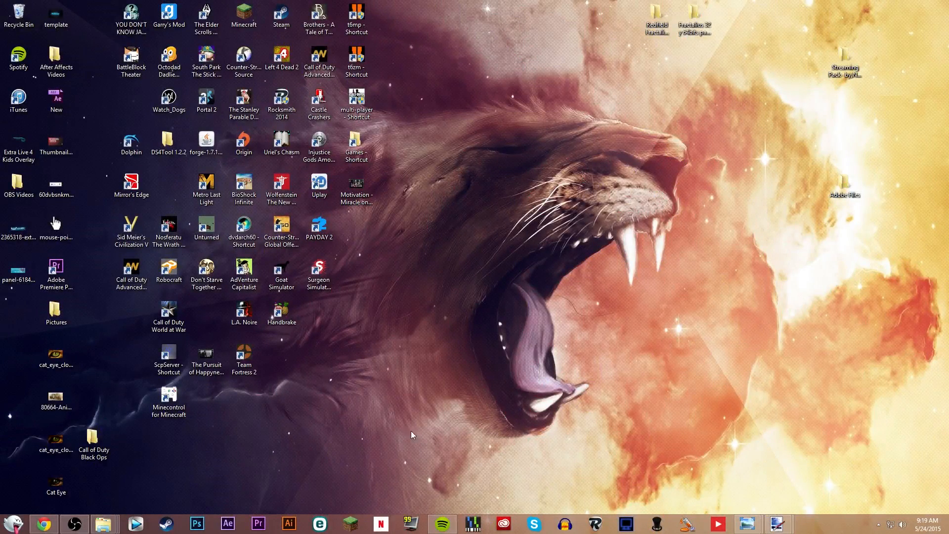
pyautogui.moveTo(128, 452)
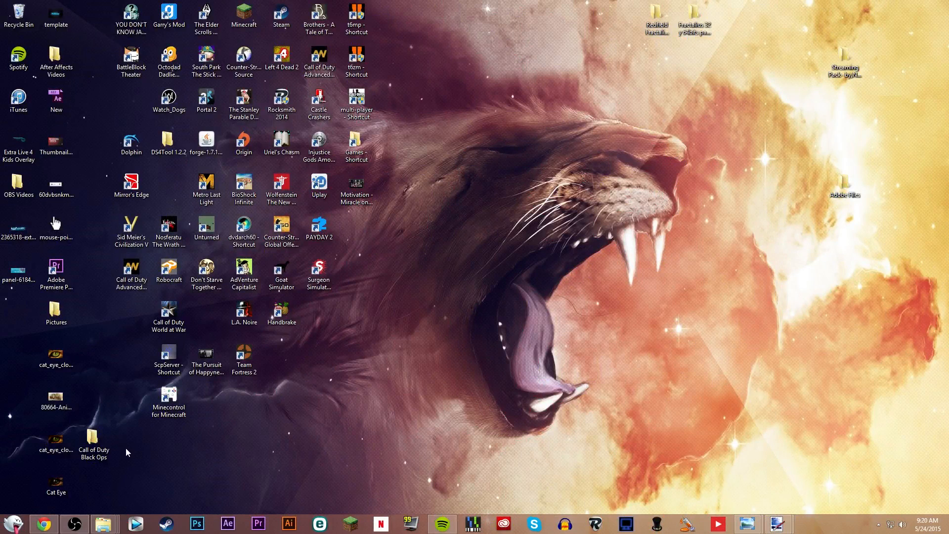
# - Compare the fractalized cat eye and lion images with their original photos, then close them
pyautogui.click(55, 484)
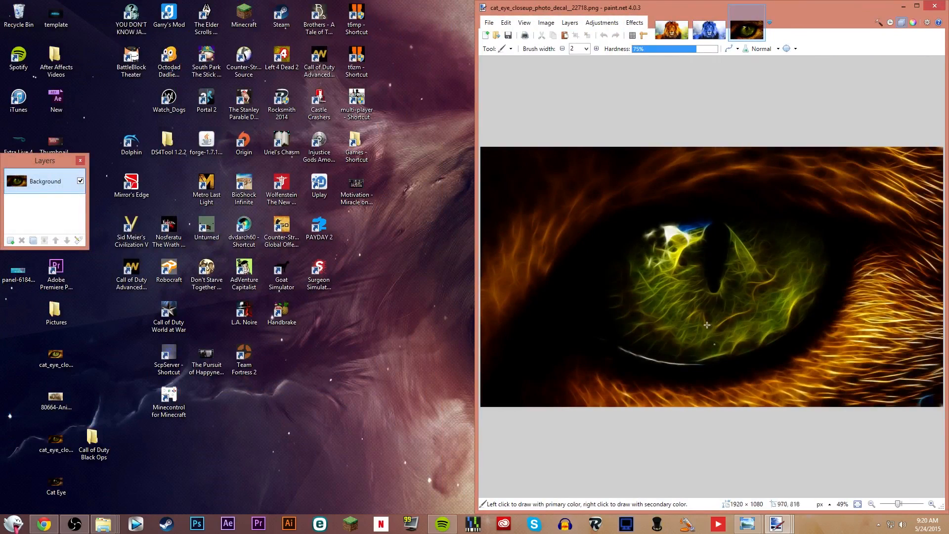
pyautogui.moveTo(65, 382)
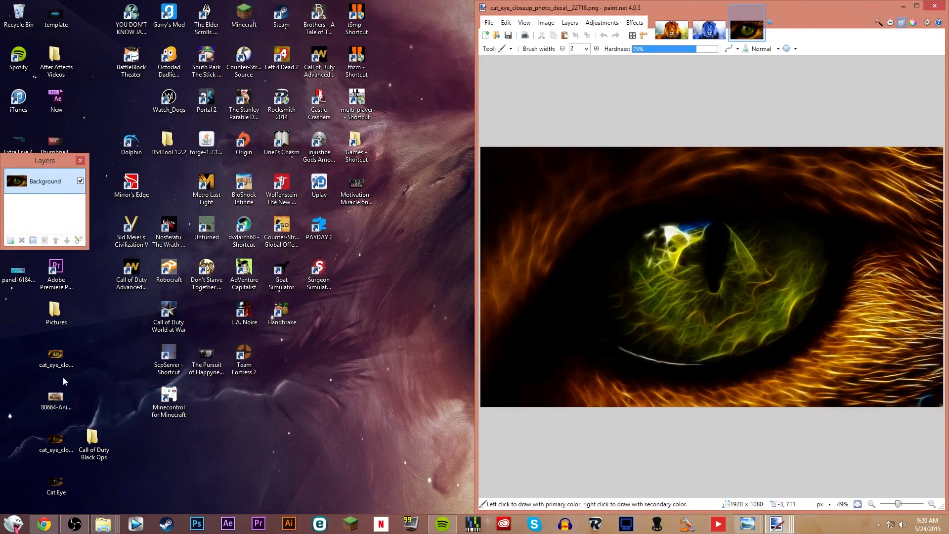
pyautogui.doubleClick(55, 355)
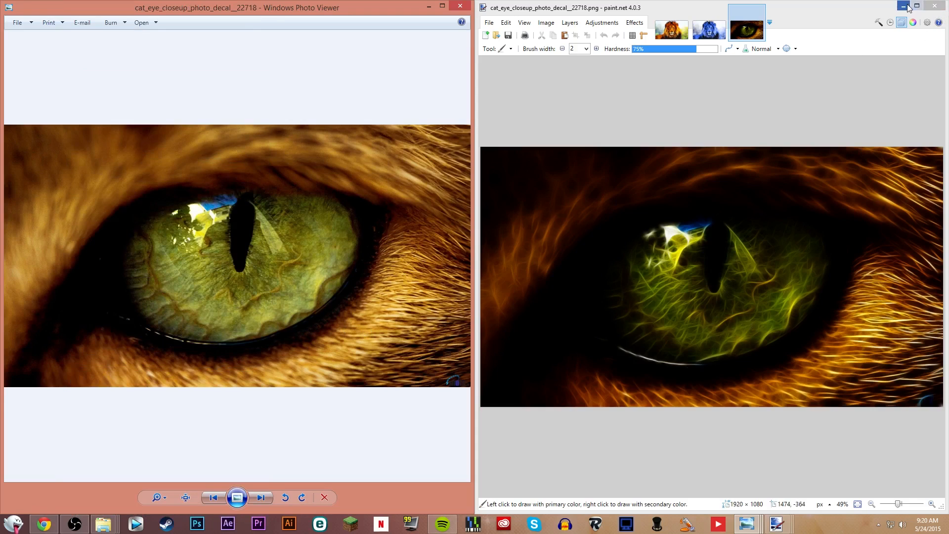
pyautogui.click(898, 6)
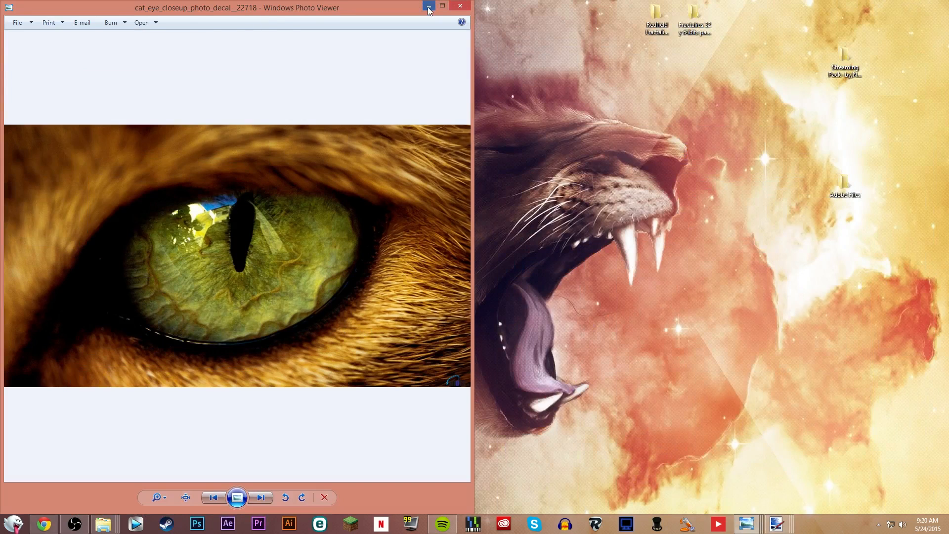
pyautogui.click(428, 7)
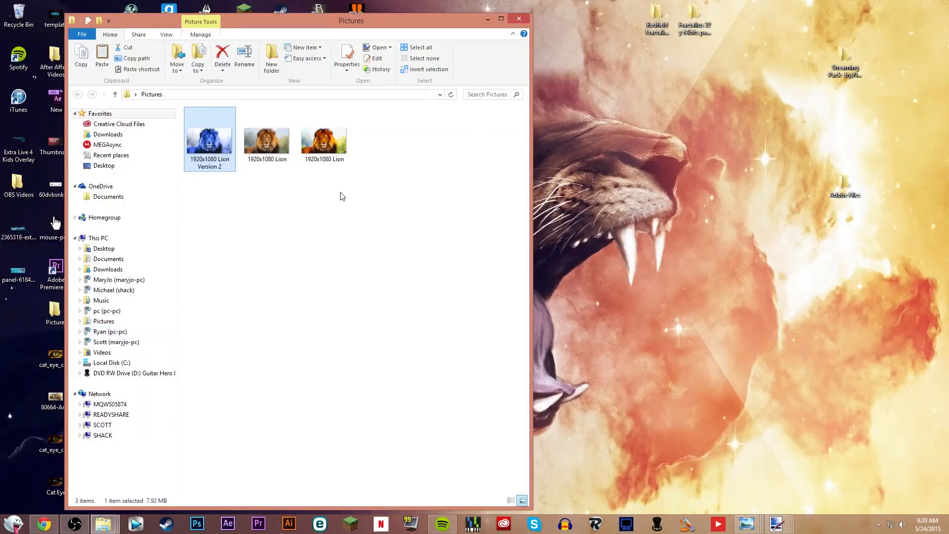
pyautogui.doubleClick(266, 139)
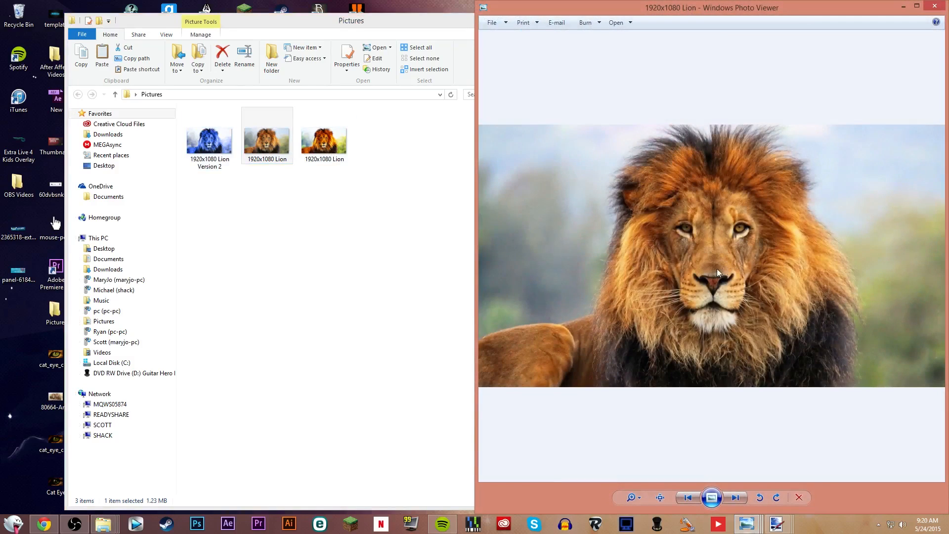
pyautogui.moveTo(791, 280)
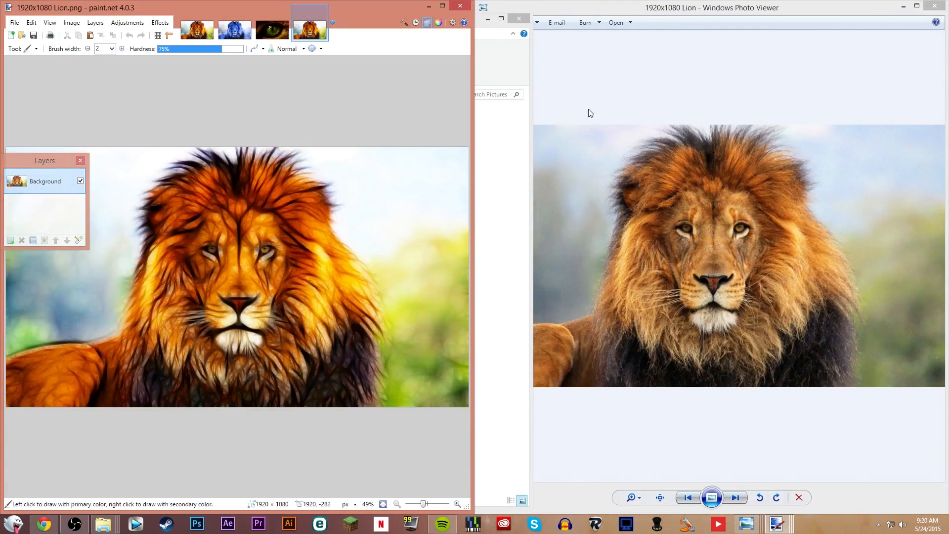
pyautogui.moveTo(272, 278)
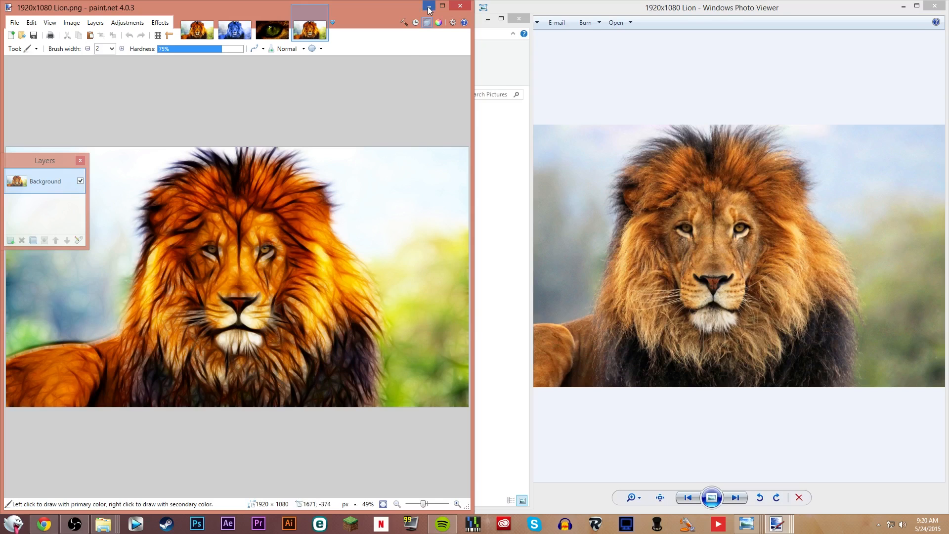
pyautogui.click(197, 29)
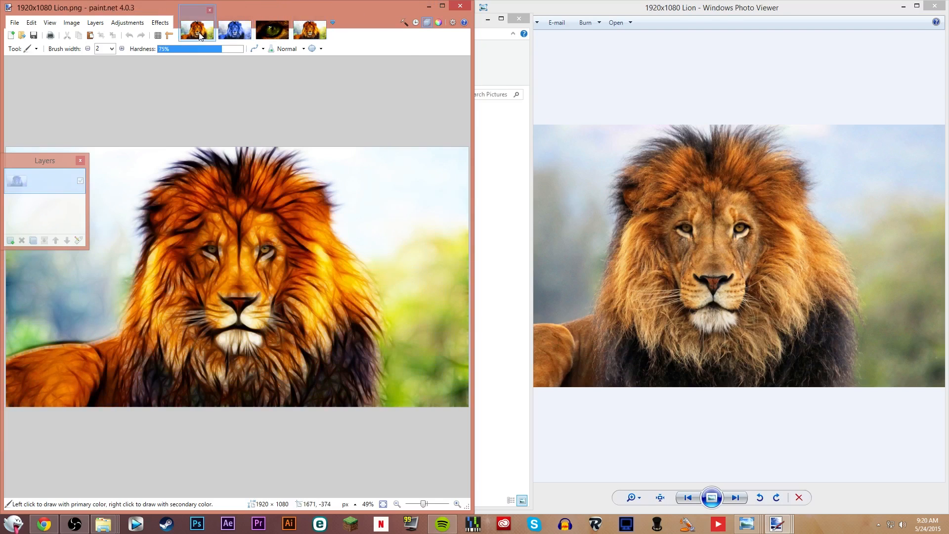
# - From the Fractalius download folder, launch the installer and choose the 64-bit plug-in version
pyautogui.click(103, 524)
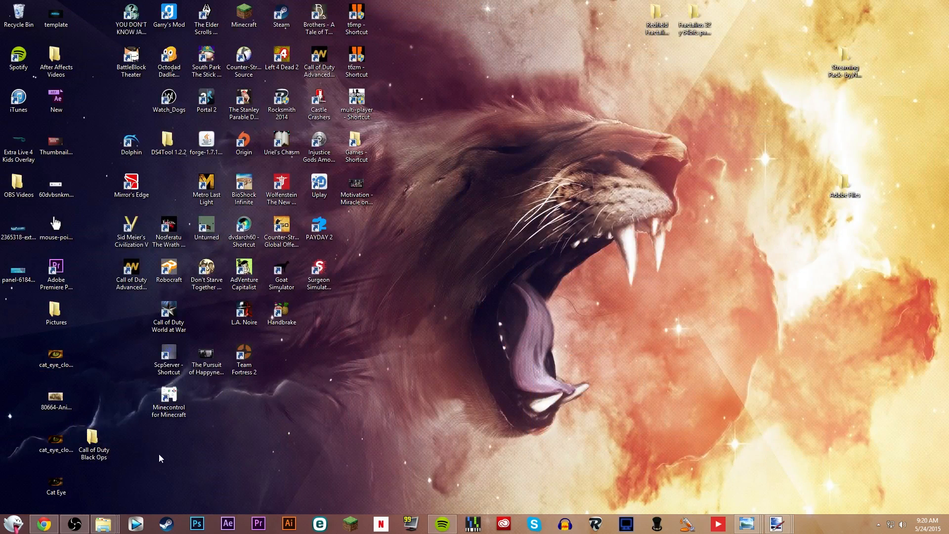
pyautogui.moveTo(209, 512)
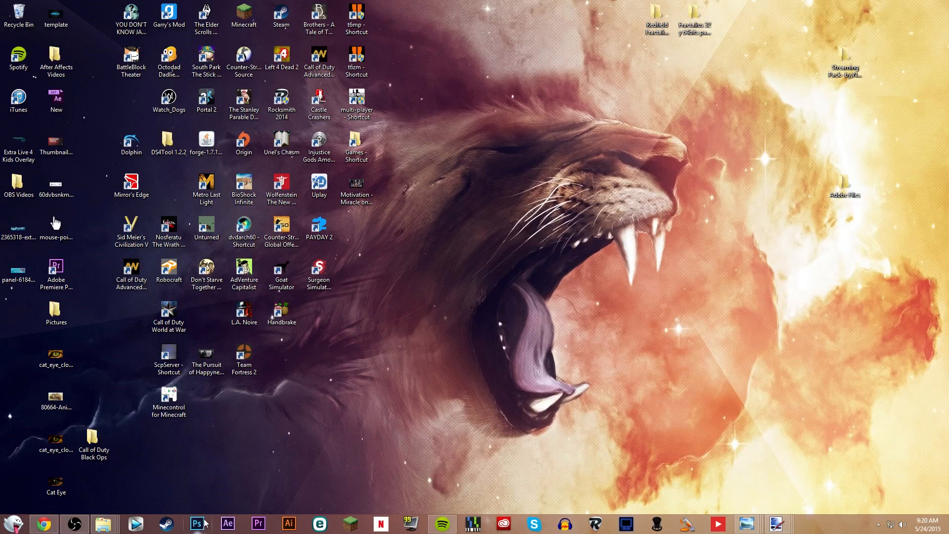
pyautogui.click(43, 524)
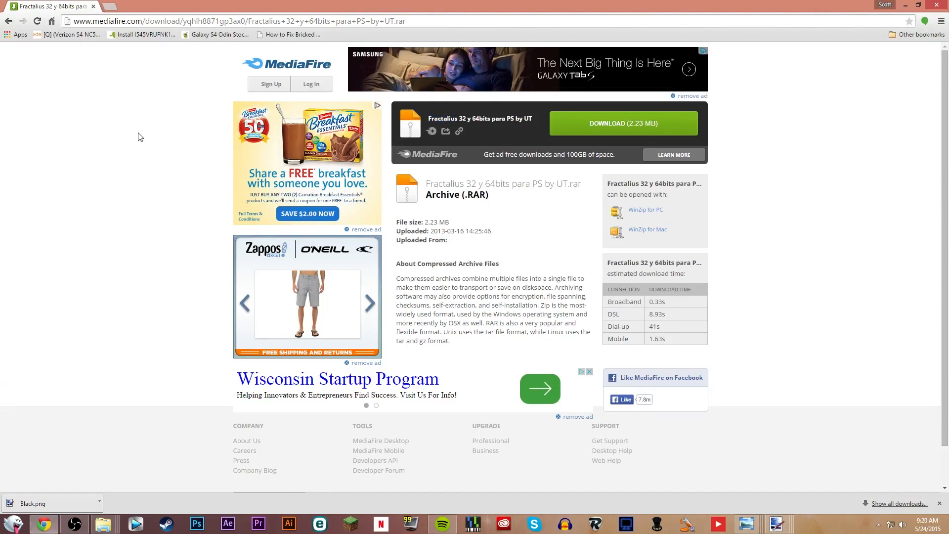
pyautogui.moveTo(533, 129)
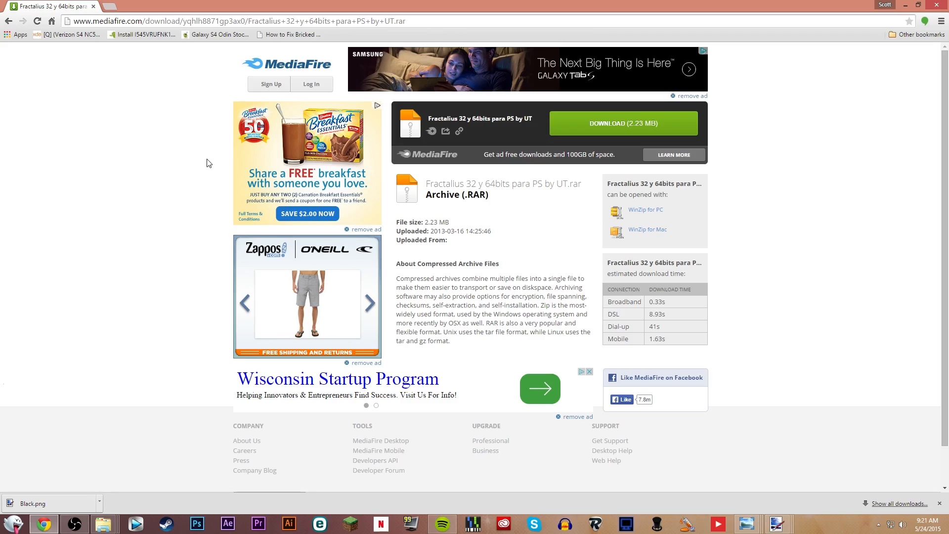
pyautogui.moveTo(280, 181)
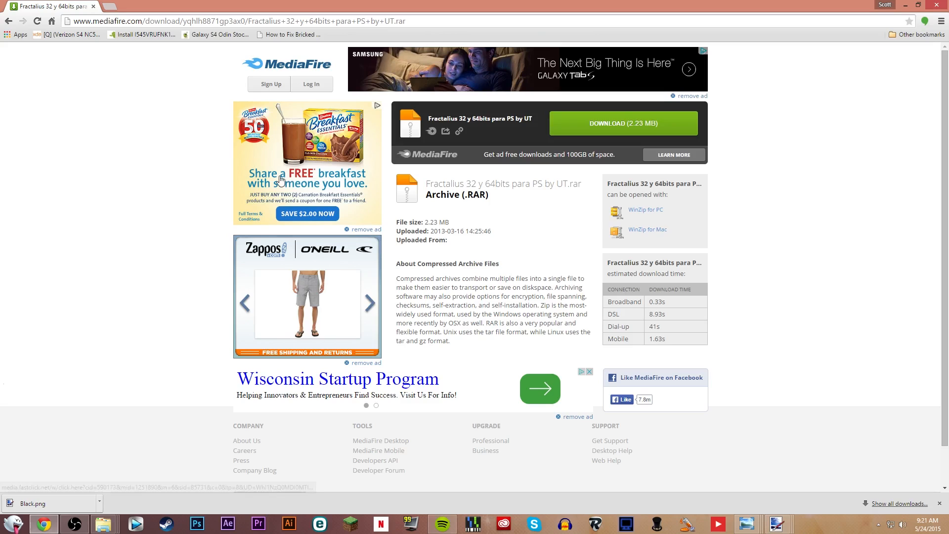
pyautogui.moveTo(864, 18)
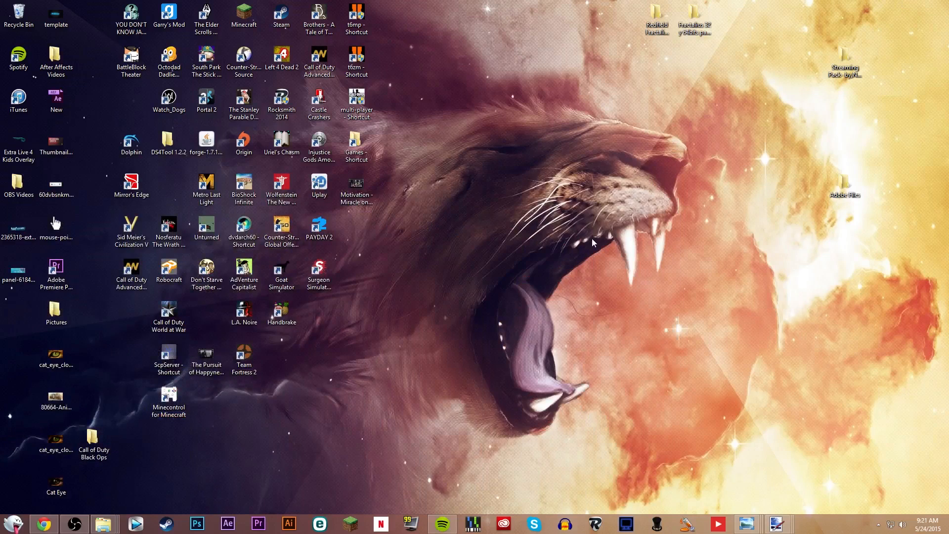
pyautogui.moveTo(686, 80)
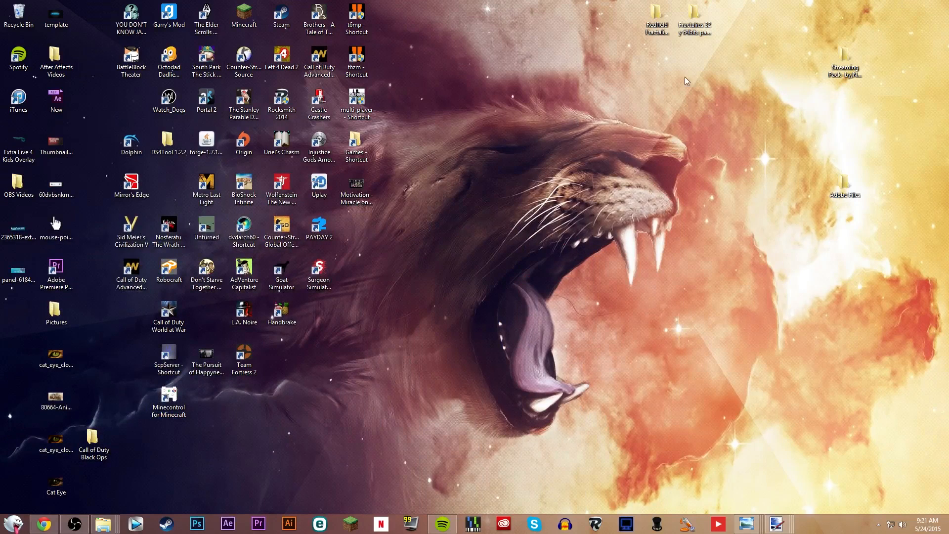
pyautogui.click(694, 21)
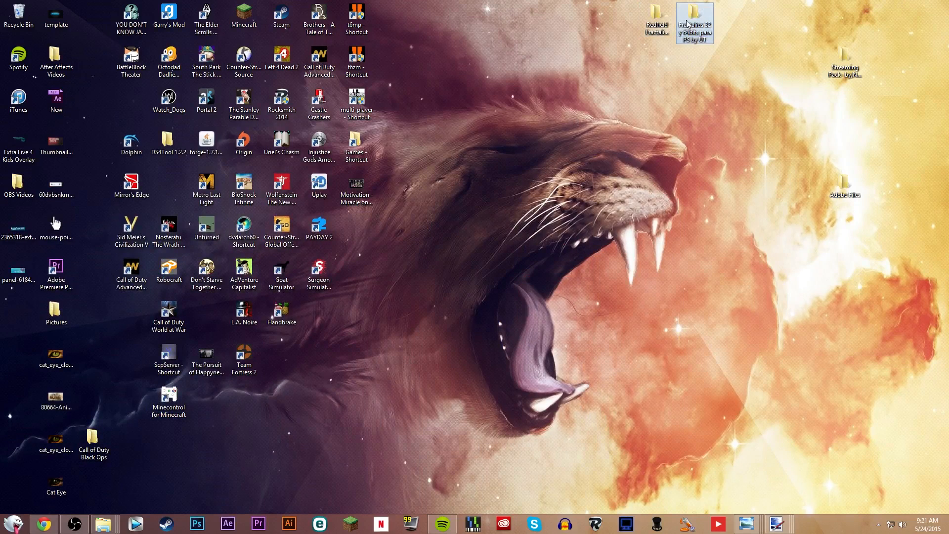
pyautogui.doubleClick(695, 23)
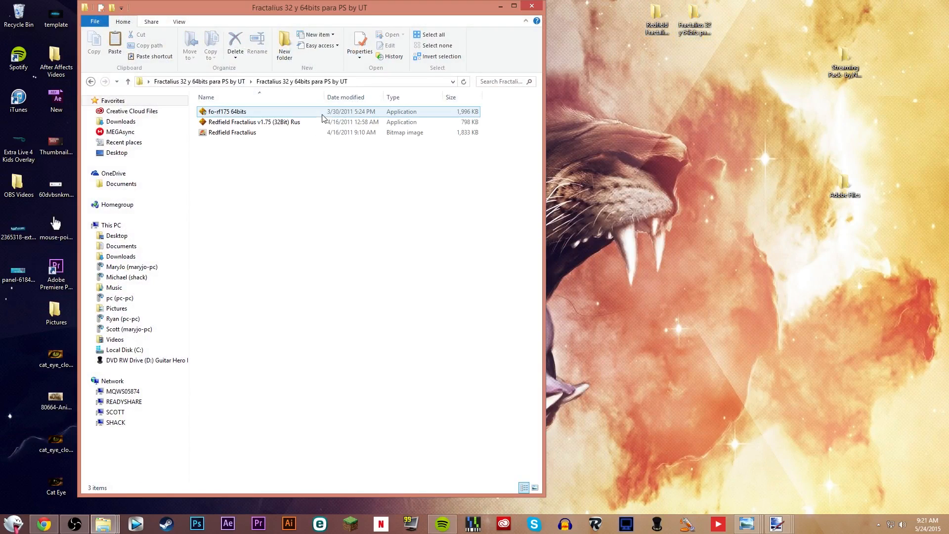
pyautogui.click(228, 111)
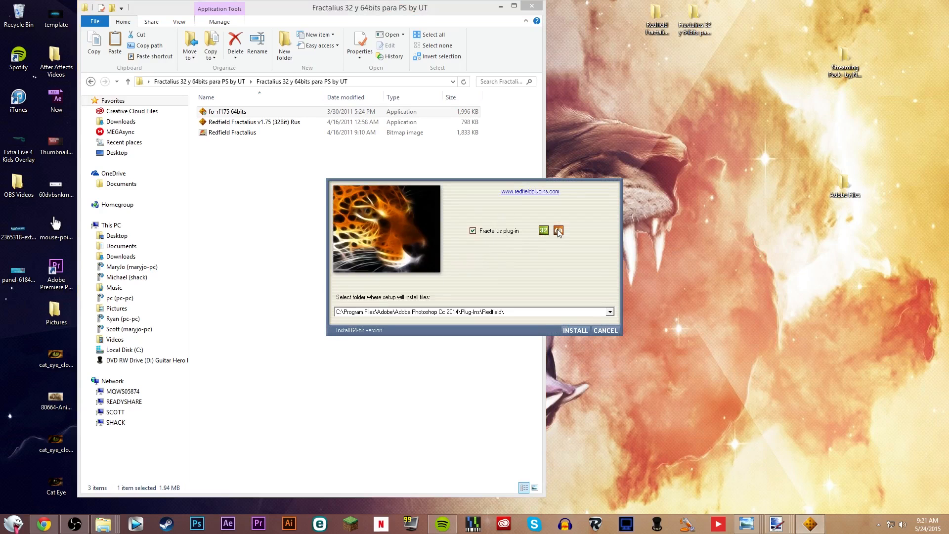
pyautogui.click(557, 230)
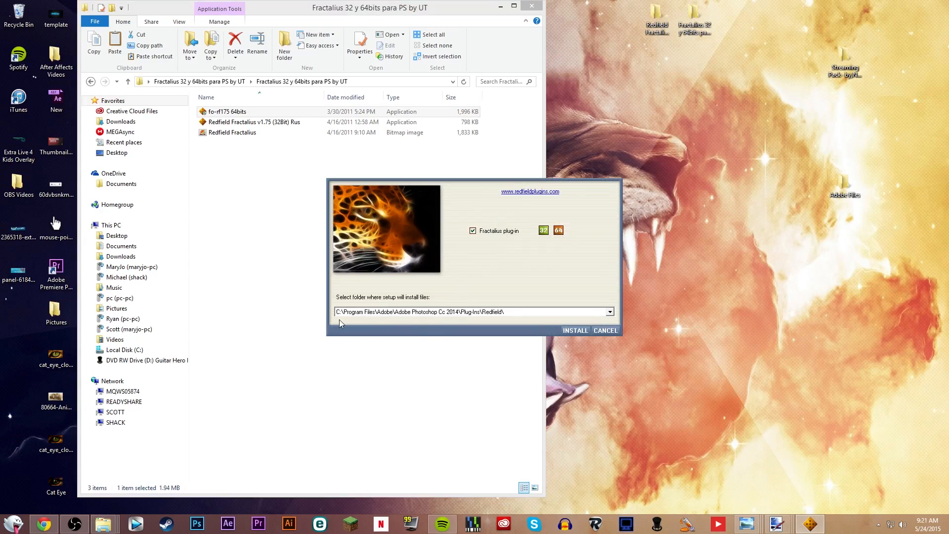
pyautogui.moveTo(557, 322)
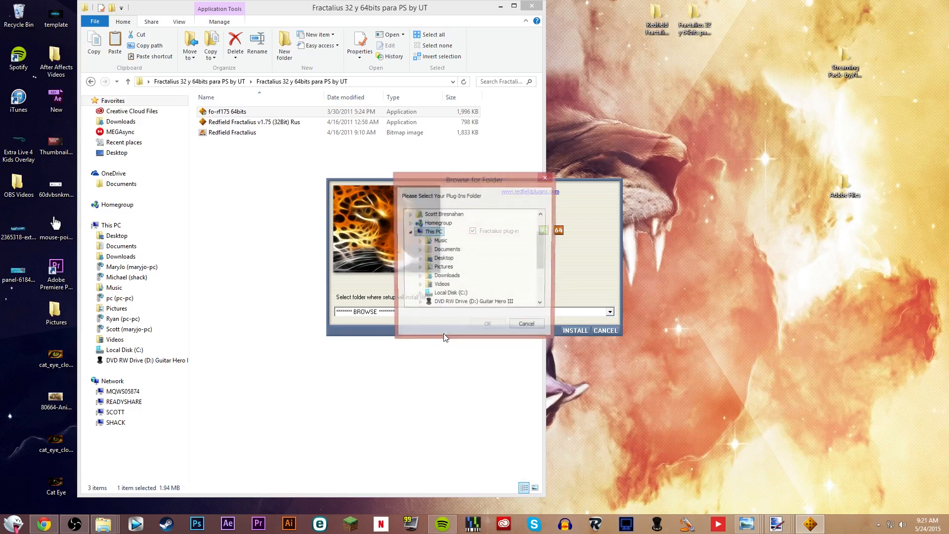
# - Set the destination to Photoshop CC 2014's Plug-ins\Redfield folder and finish the install
pyautogui.scroll(-3)
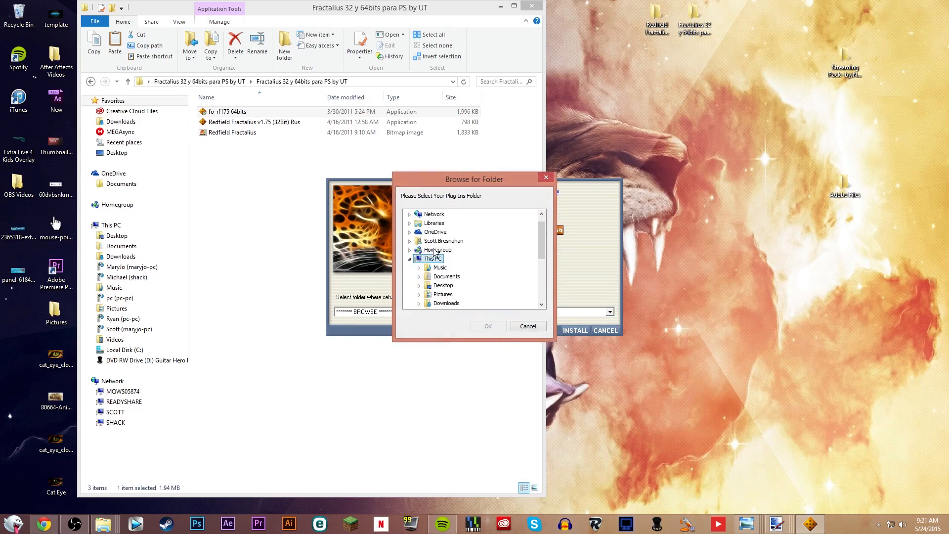
pyautogui.scroll(-3)
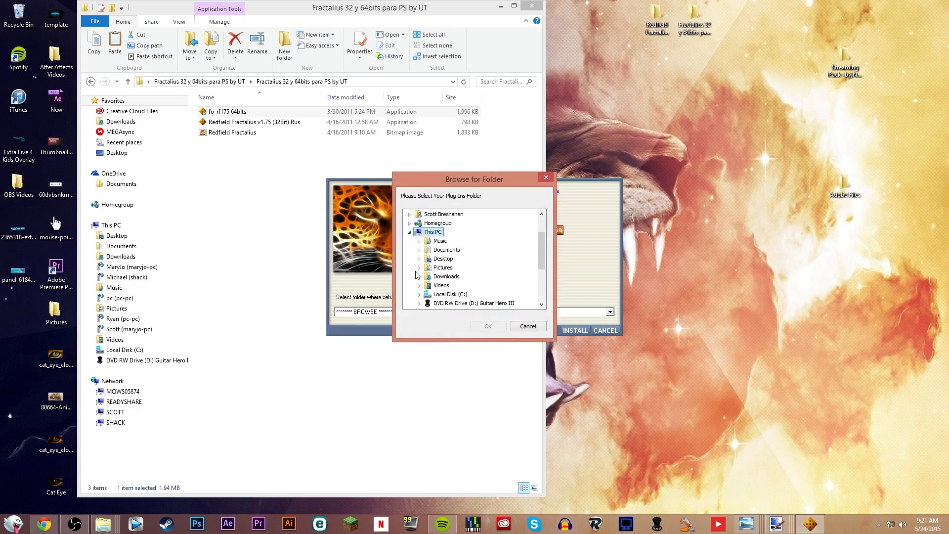
pyautogui.click(420, 294)
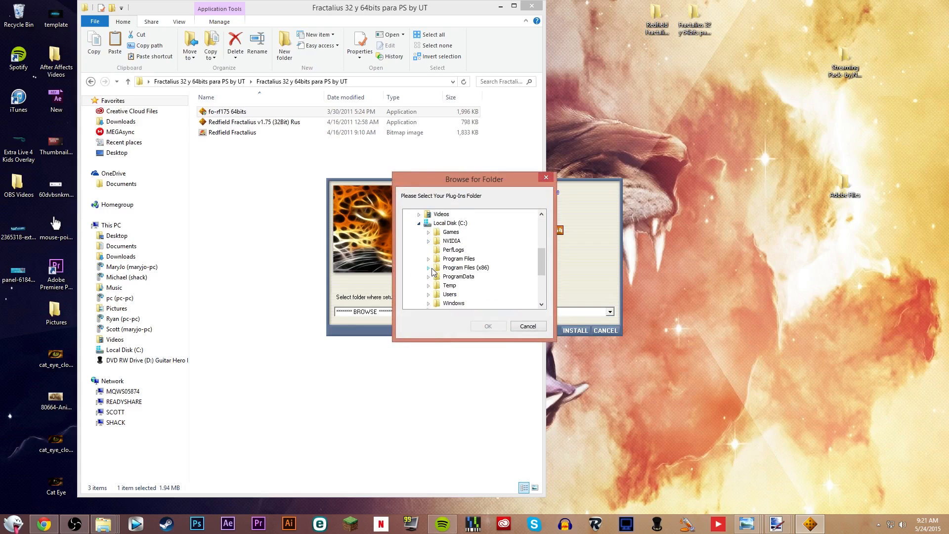
pyautogui.click(429, 258)
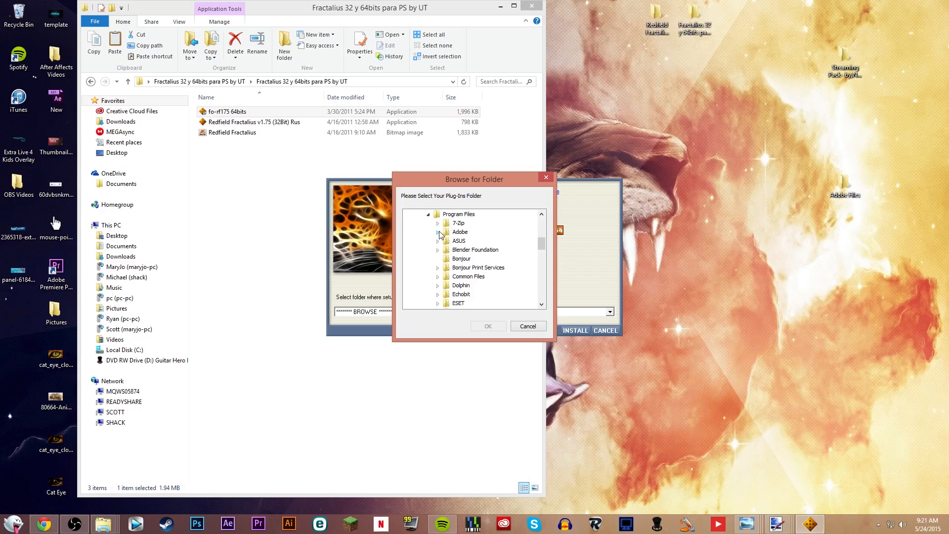
pyautogui.click(439, 231)
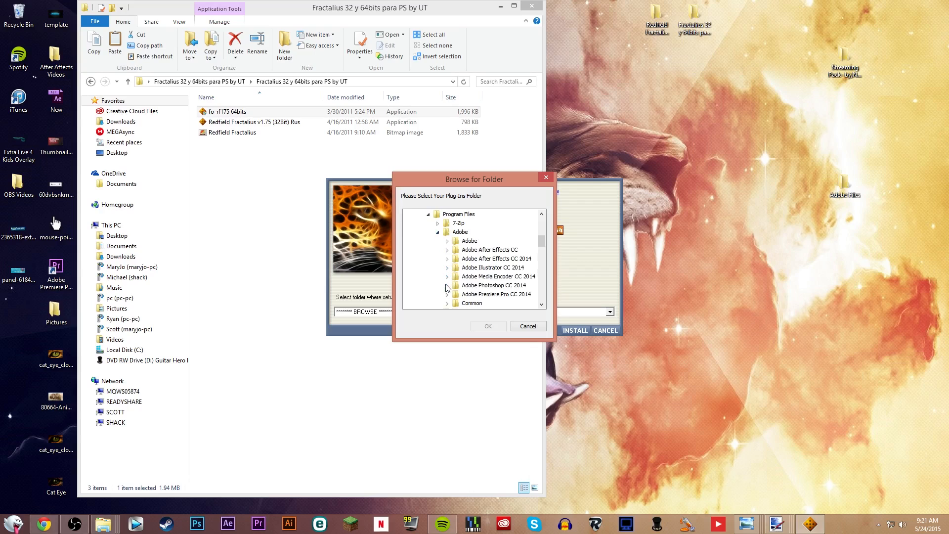
pyautogui.click(446, 285)
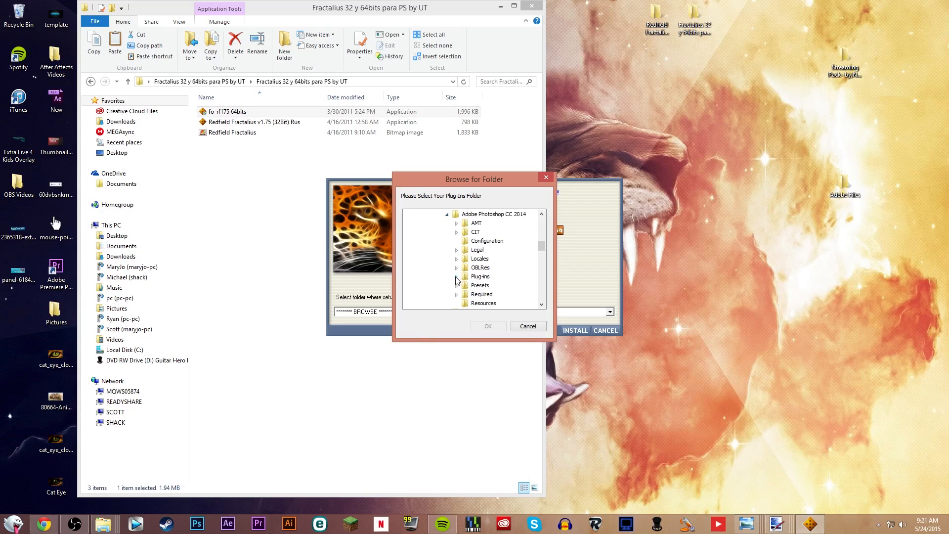
pyautogui.click(457, 276)
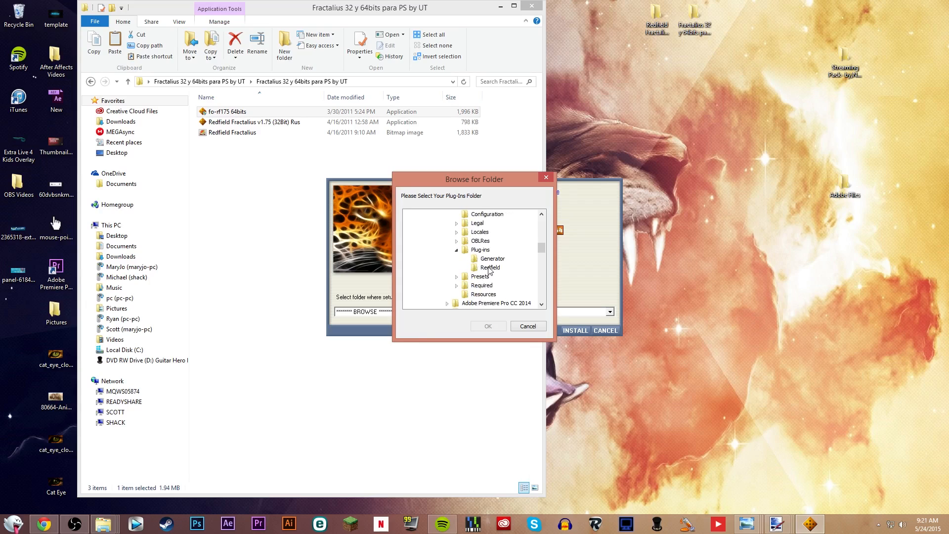
pyautogui.click(490, 268)
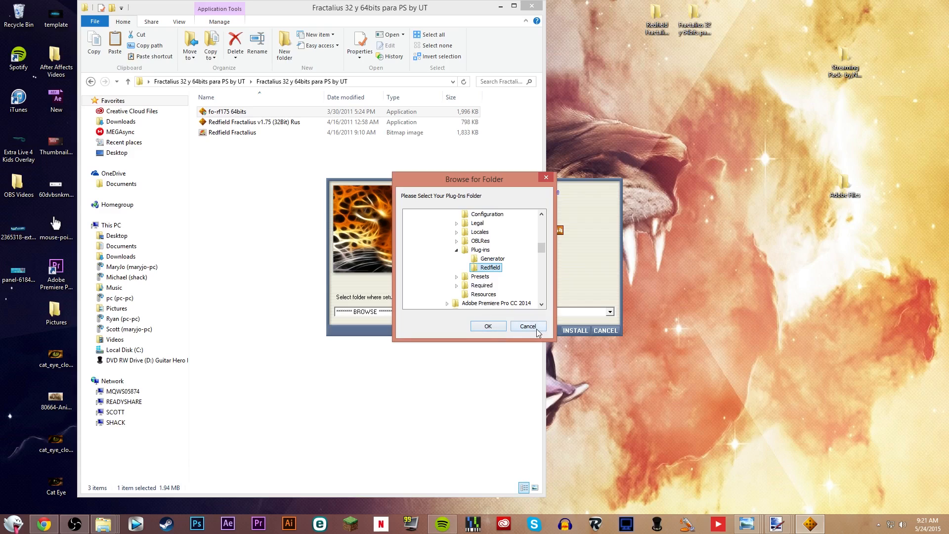
pyautogui.click(488, 326)
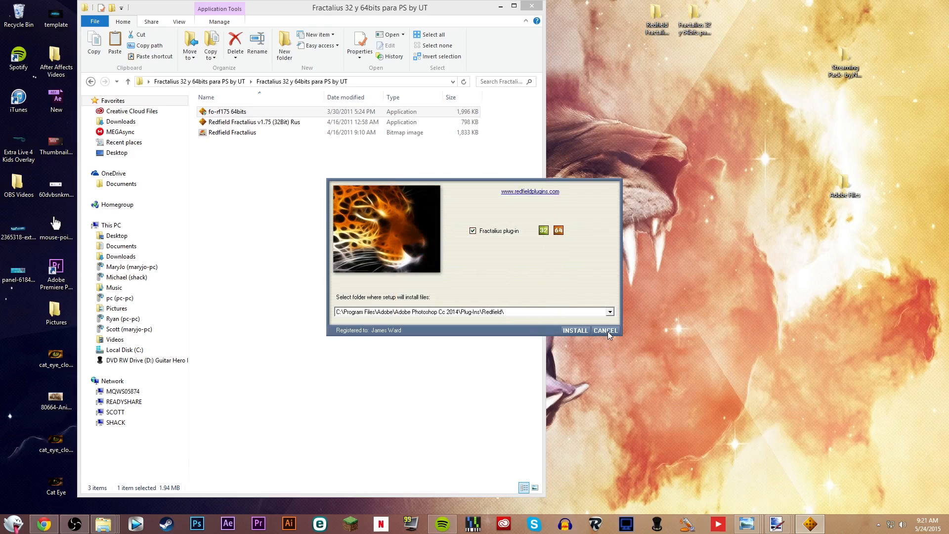
pyautogui.click(605, 330)
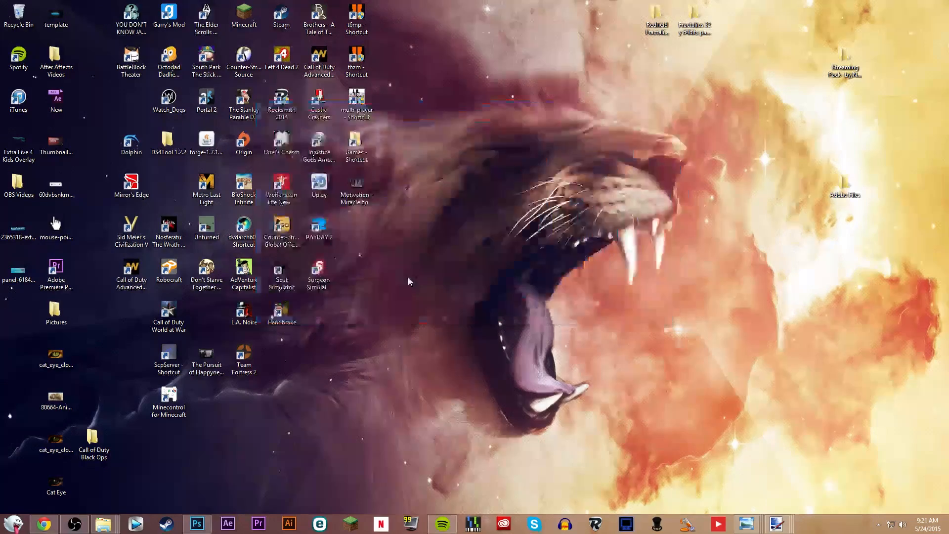
# - Launch Photoshop, dismiss the Welcome window and snap it to the right half of the screen
pyautogui.click(196, 524)
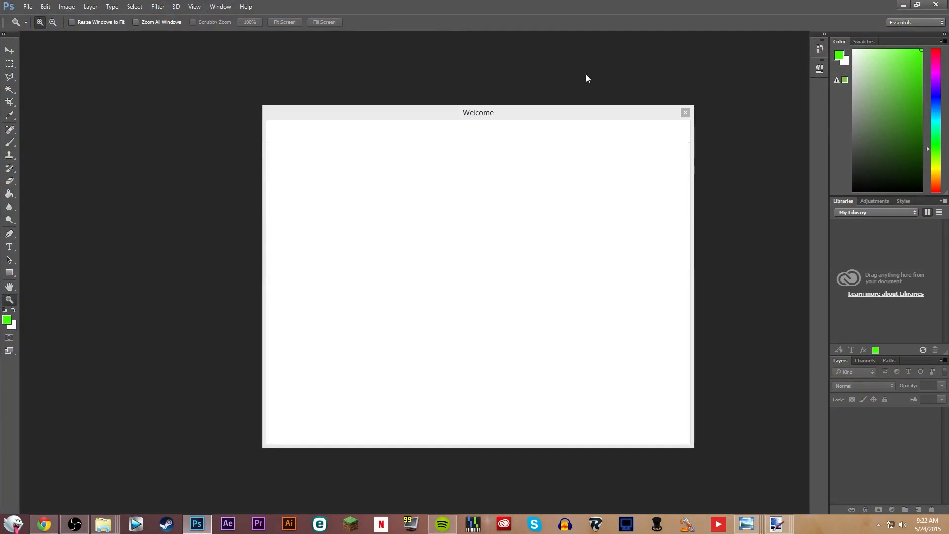
pyautogui.click(685, 112)
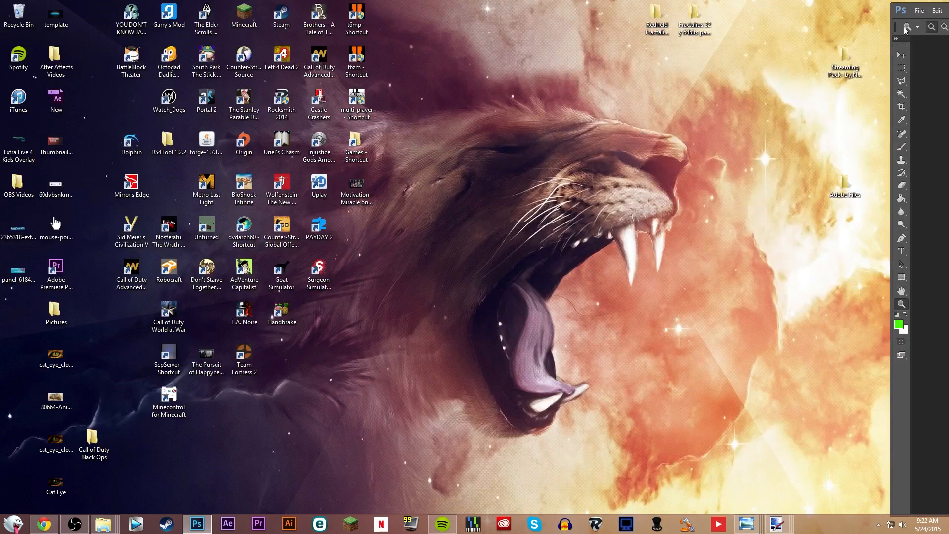
pyautogui.rightClick(921, 15)
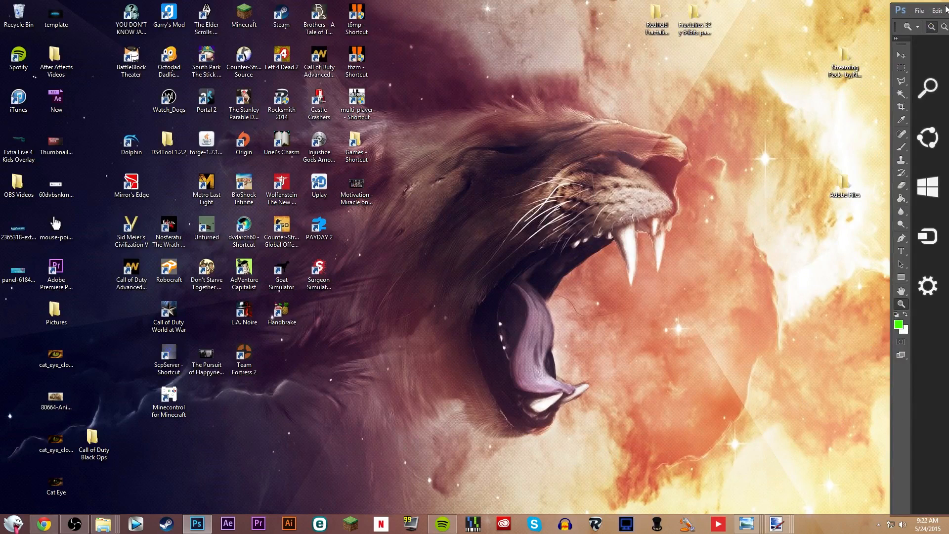
pyautogui.click(196, 524)
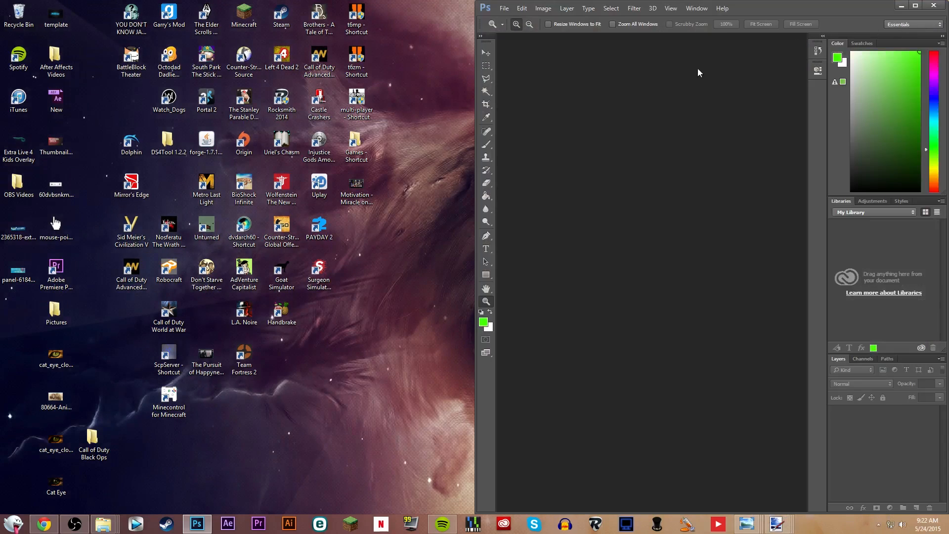
pyautogui.click(55, 313)
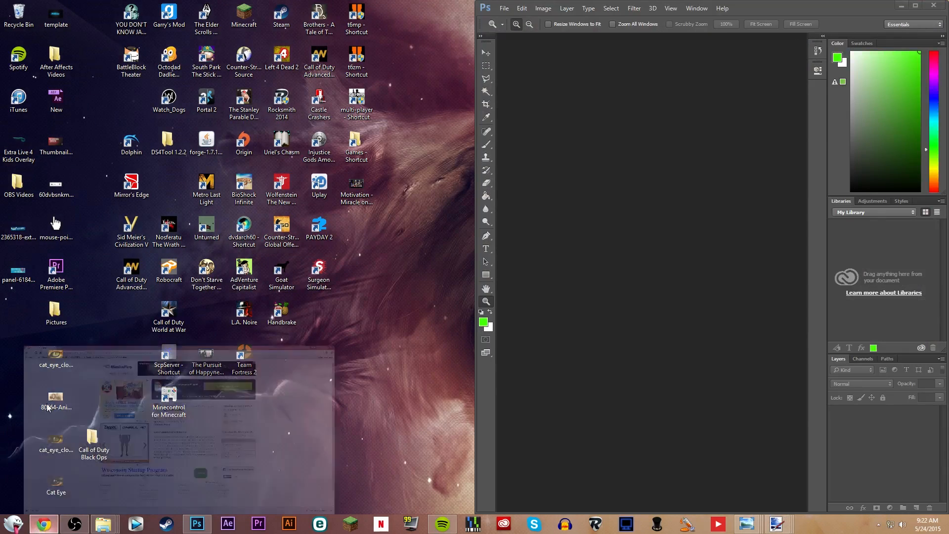
# - In a new Chrome tab, search Google for 'cat picture' and browse the image results
pyautogui.click(43, 524)
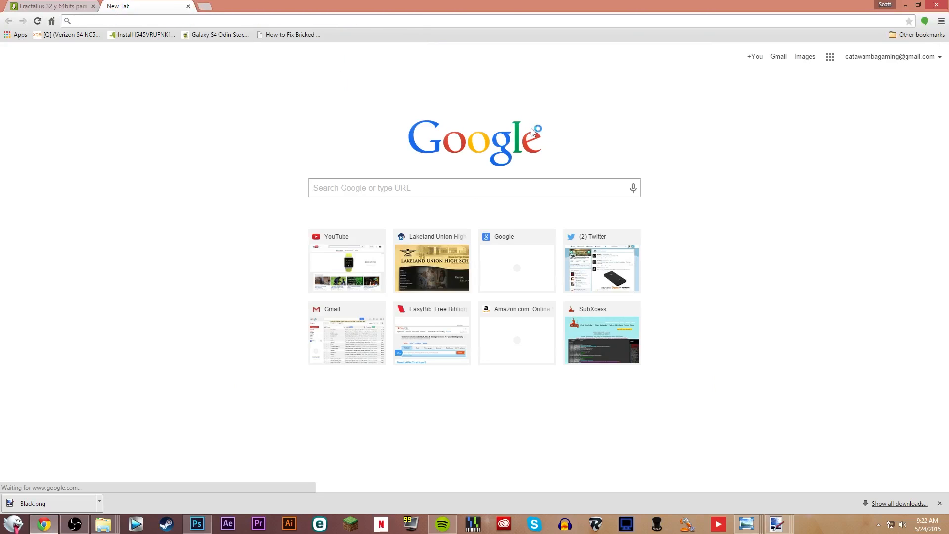
pyautogui.click(474, 188)
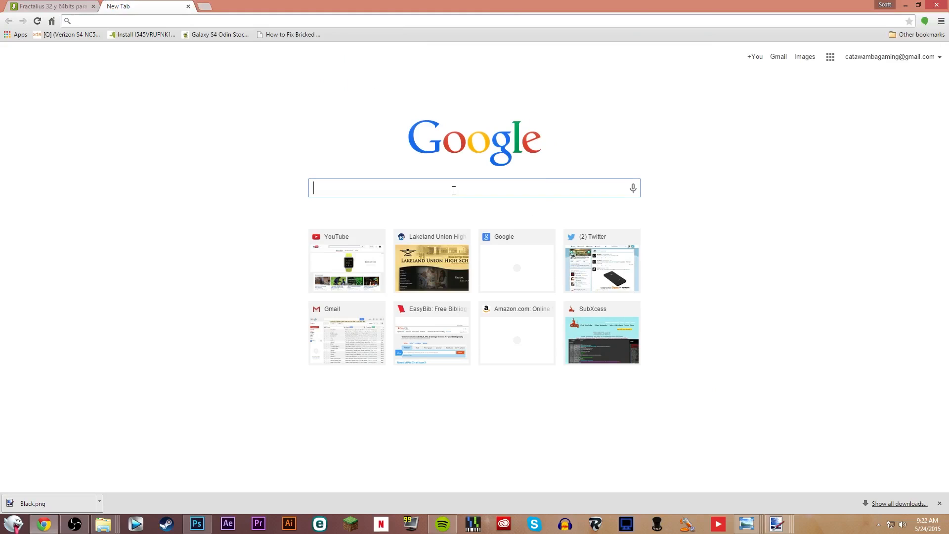
pyautogui.write('cat puicture')
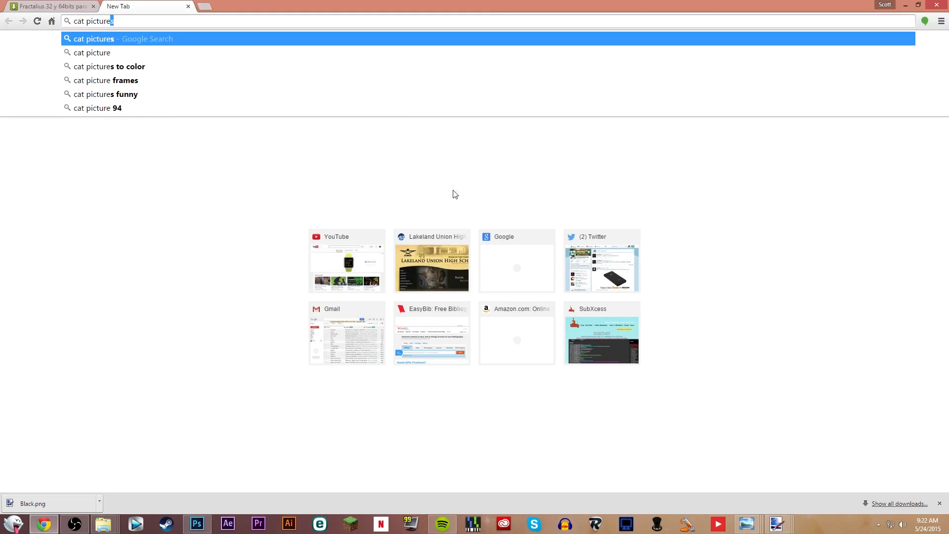
pyautogui.press('Backspace')
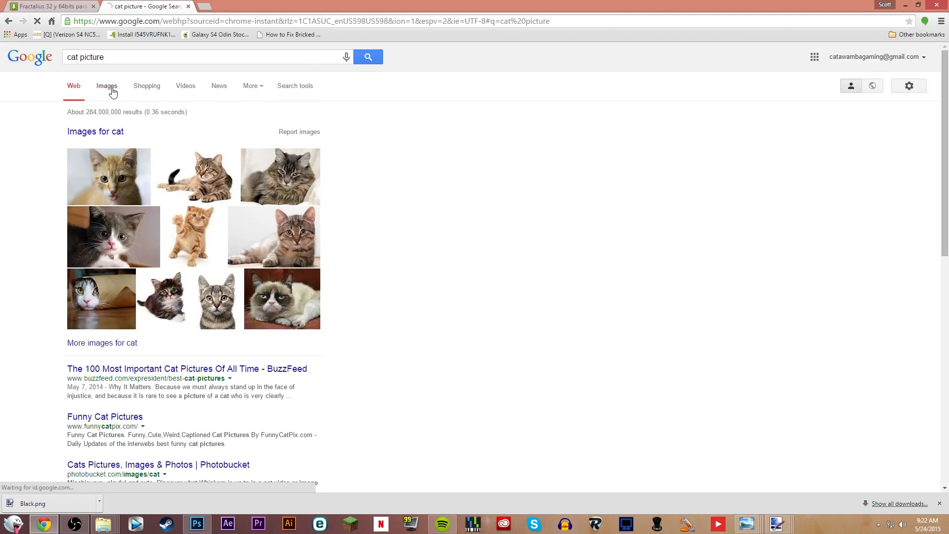
pyautogui.click(106, 85)
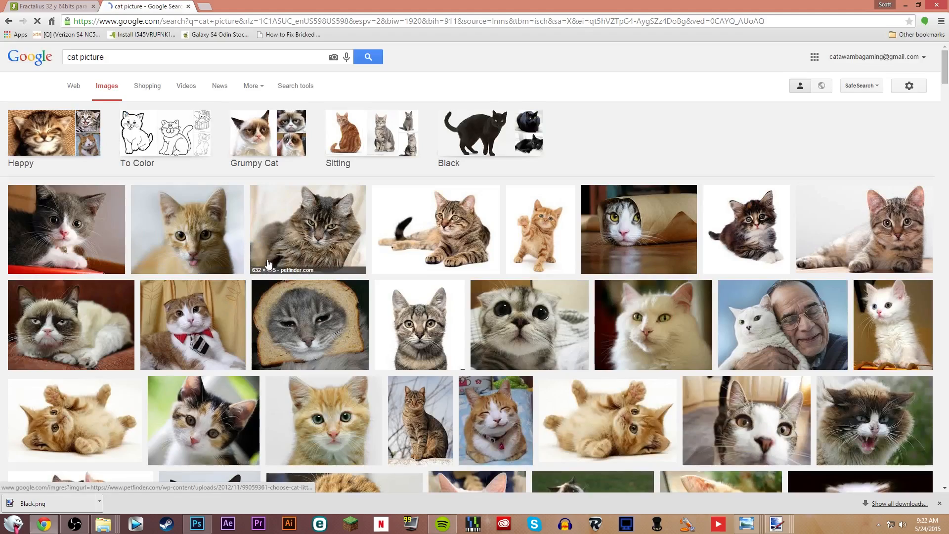
pyautogui.scroll(-3)
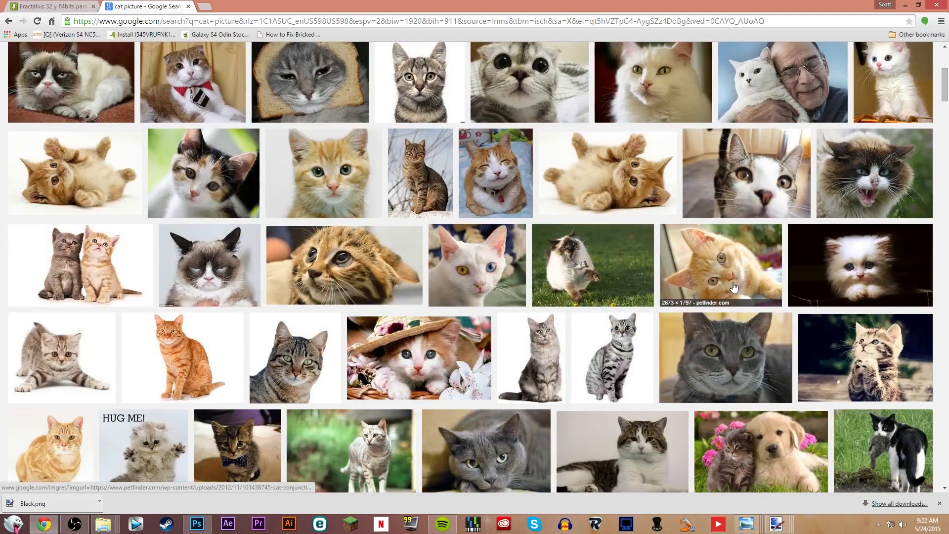
pyautogui.scroll(-3)
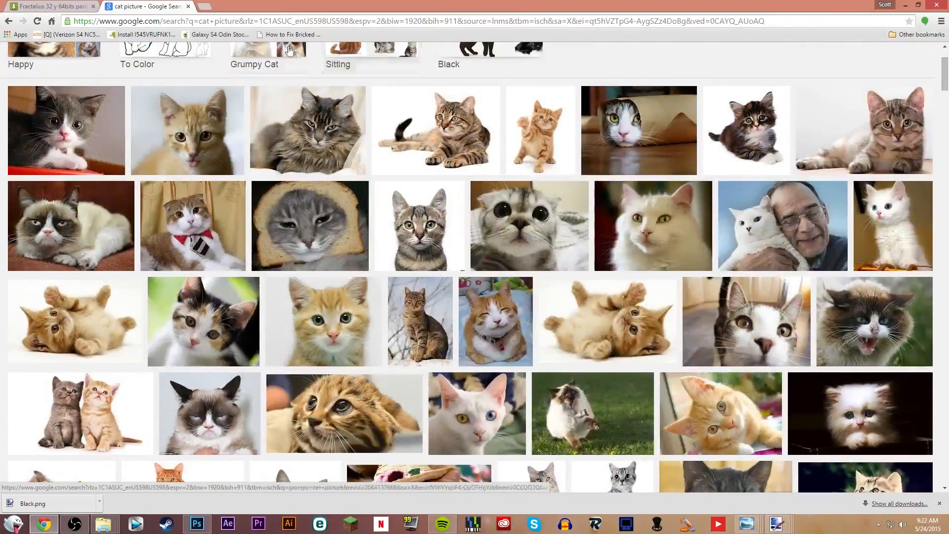
pyautogui.scroll(3)
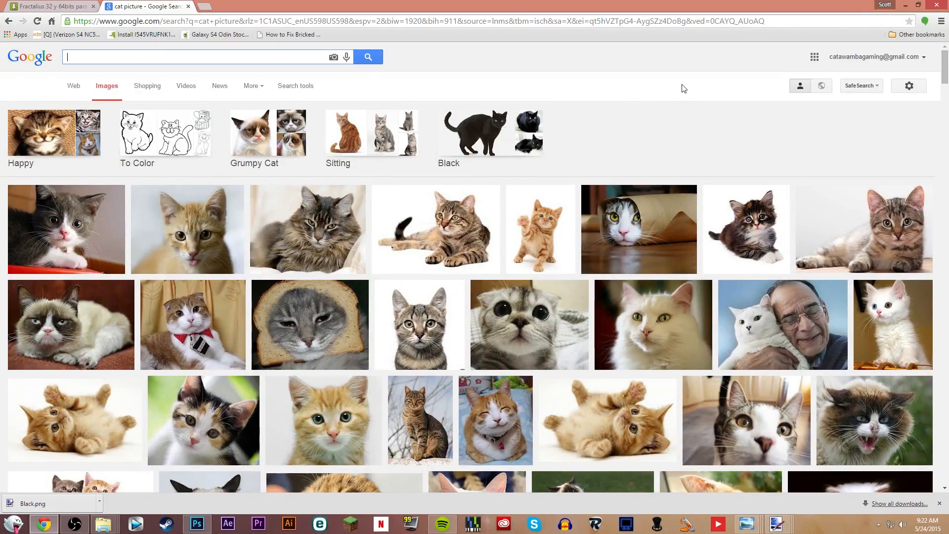
# - Search Google Images for 'cool lion picture' and briefly preview the glowing golden lion
pyautogui.write('cool lian')
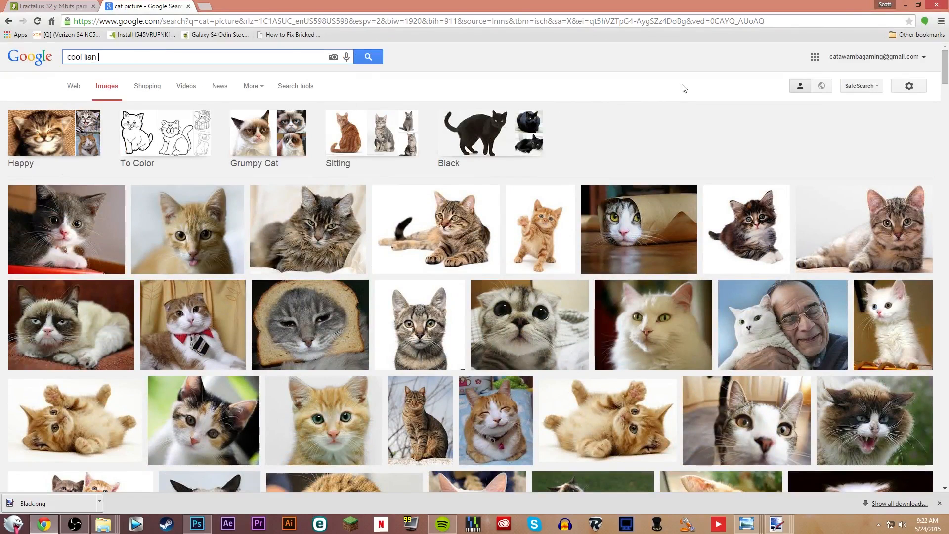
pyautogui.write('lion picture')
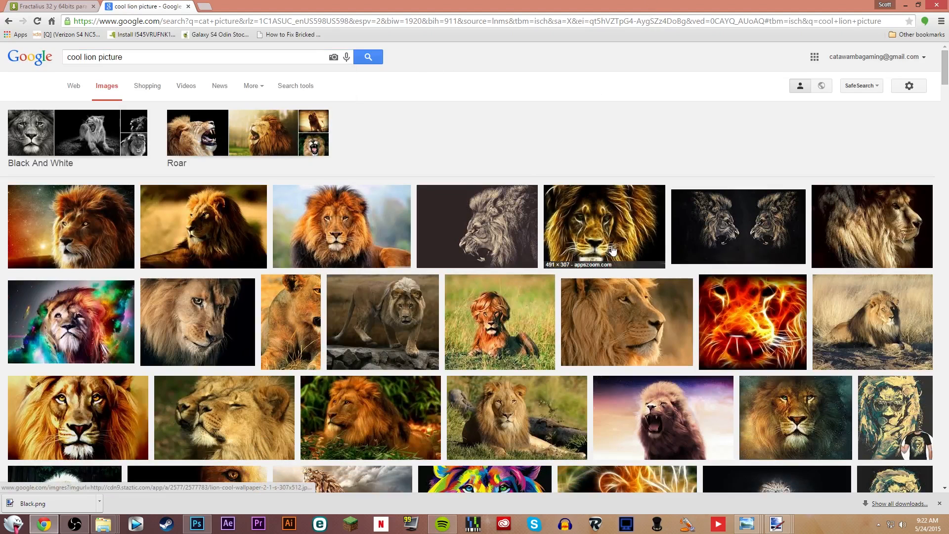
pyautogui.click(604, 226)
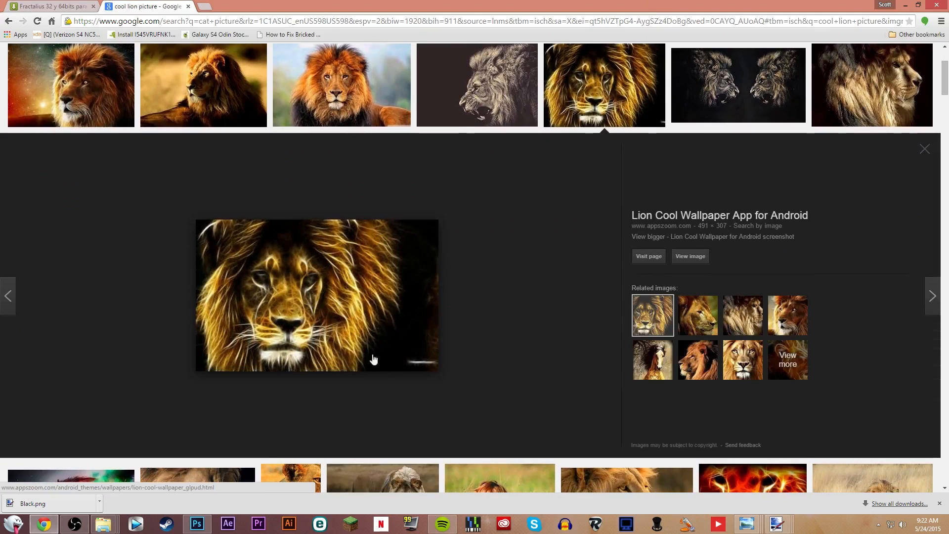
pyautogui.click(925, 149)
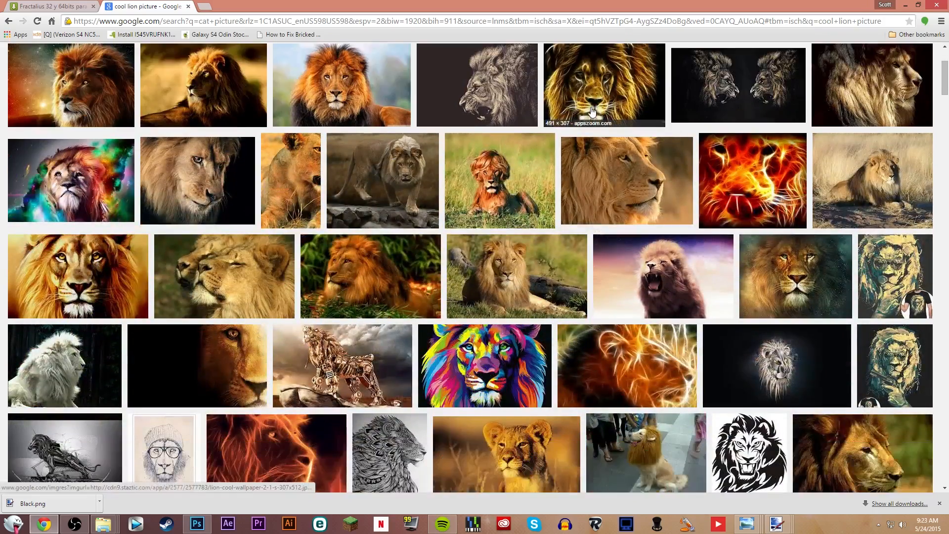
# - Scroll the results and open the preview of the lion-and-tiger wallpaper
pyautogui.scroll(-3)
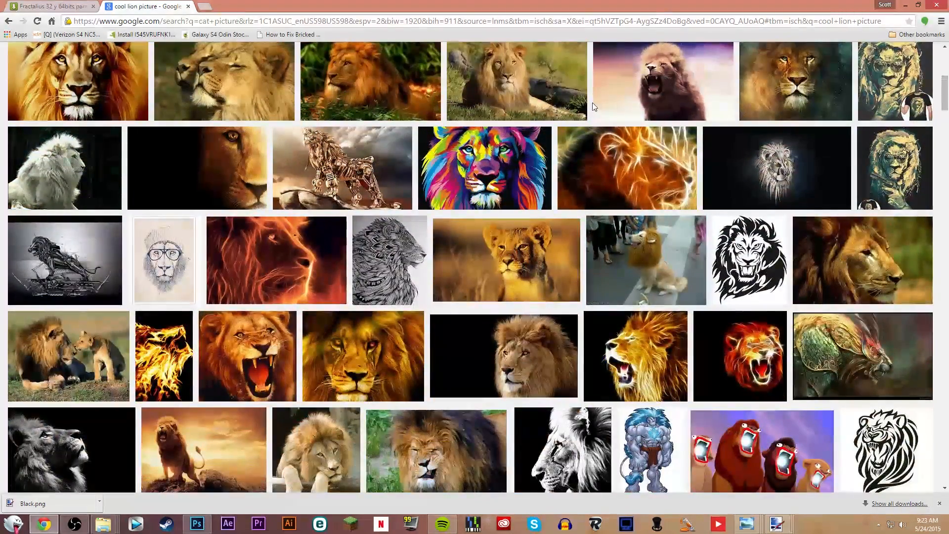
pyautogui.scroll(-3)
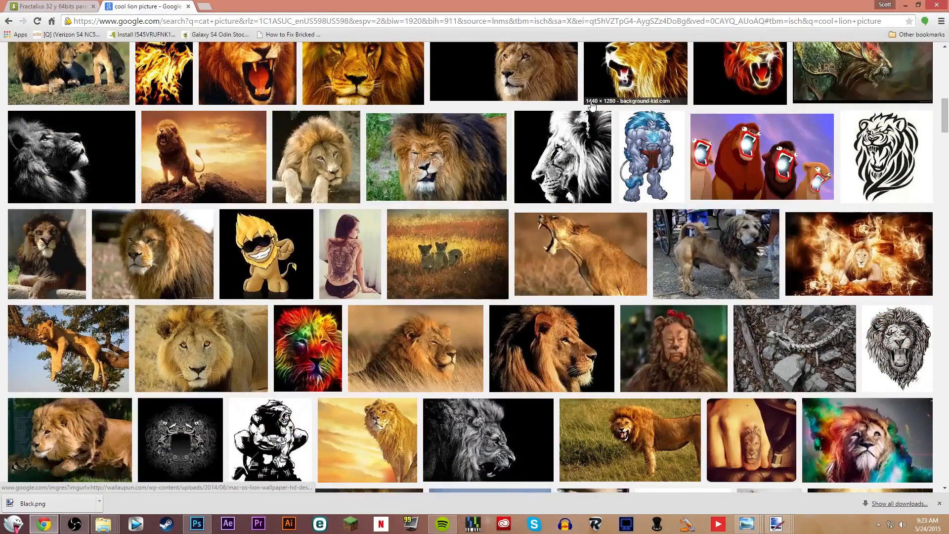
pyautogui.scroll(-3)
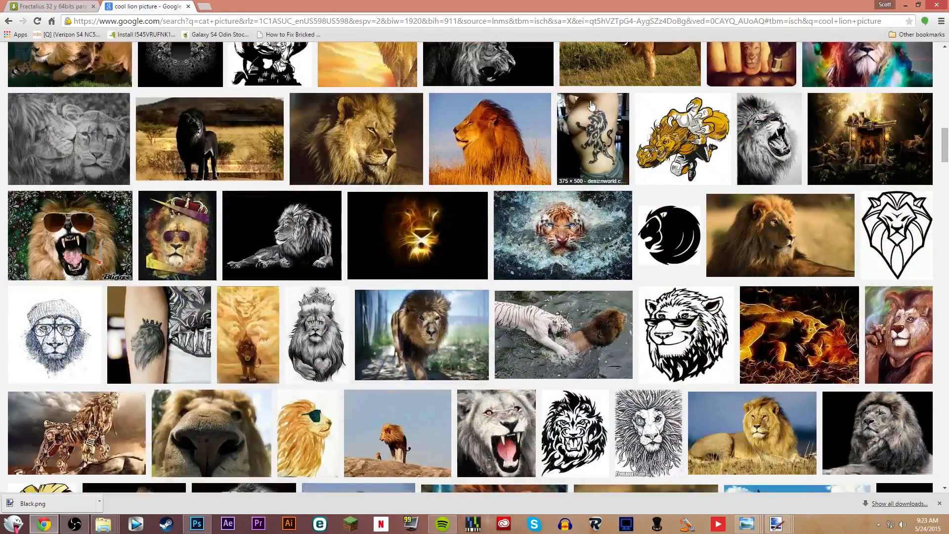
pyautogui.scroll(-3)
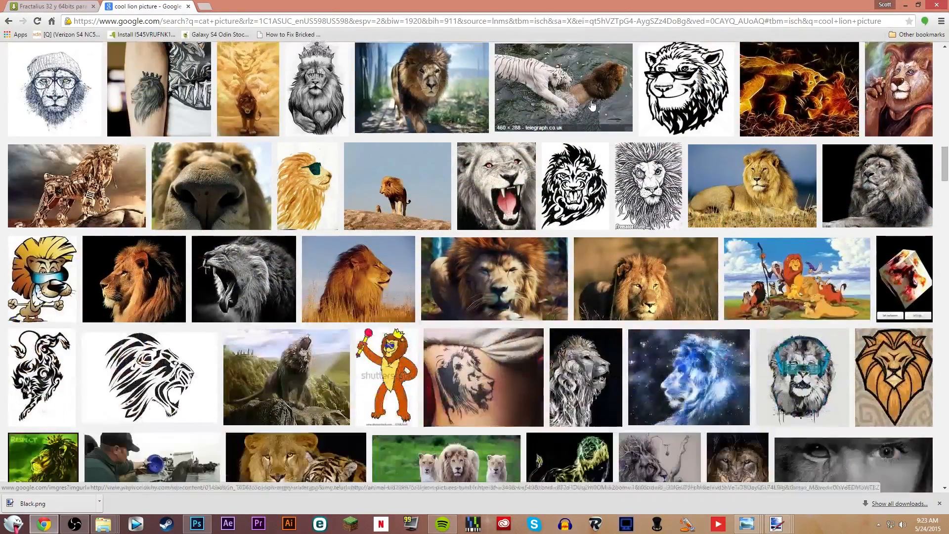
pyautogui.scroll(-3)
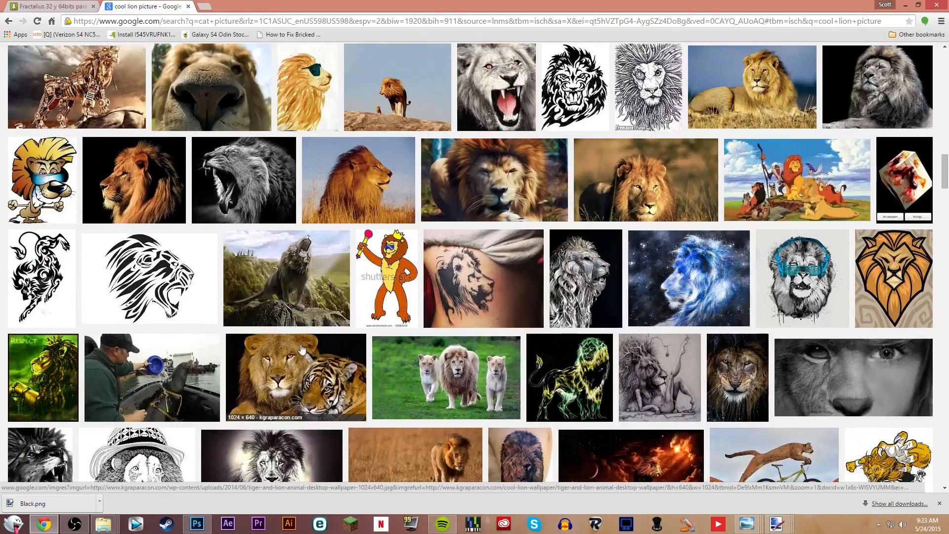
pyautogui.click(295, 376)
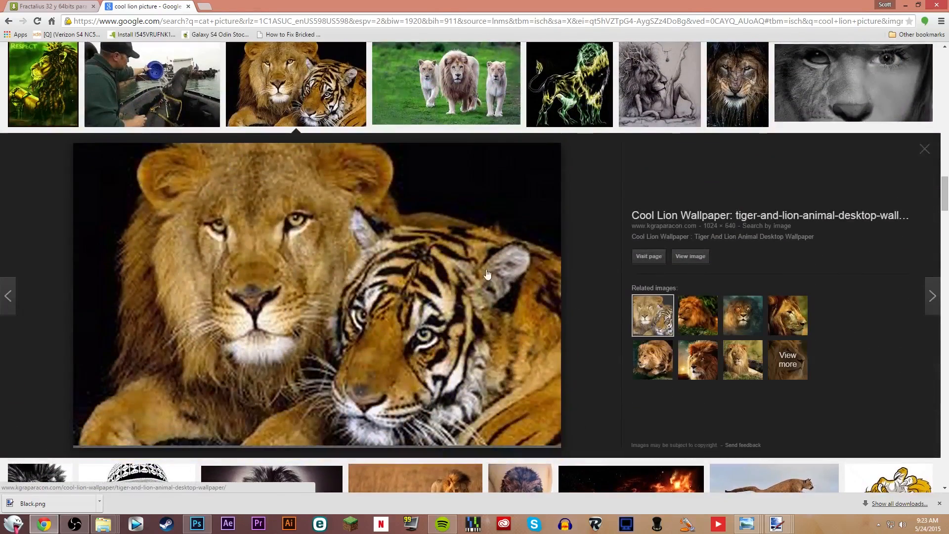
pyautogui.moveTo(470, 278)
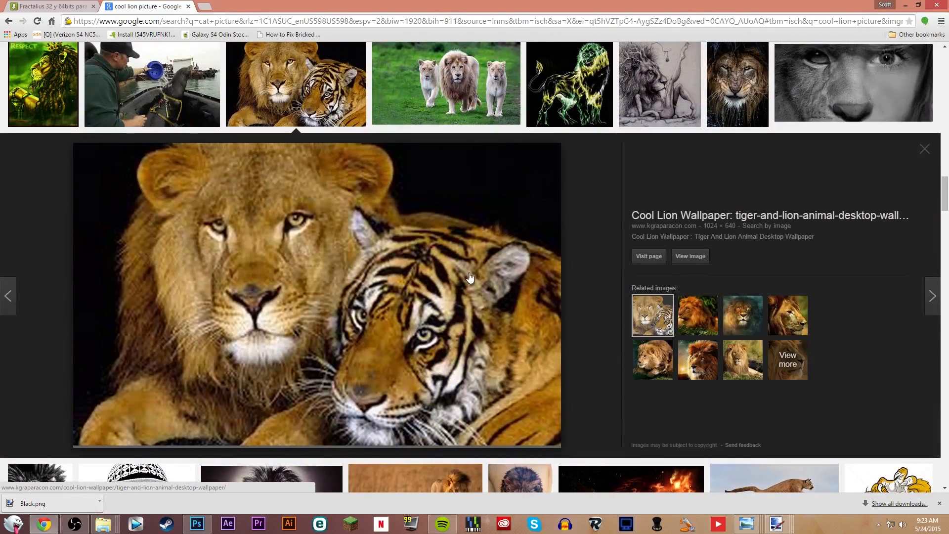
# - Save the full-size lion-and-tiger wallpaper to the Desktop as 'Cool lion' JPEG
pyautogui.click(689, 257)
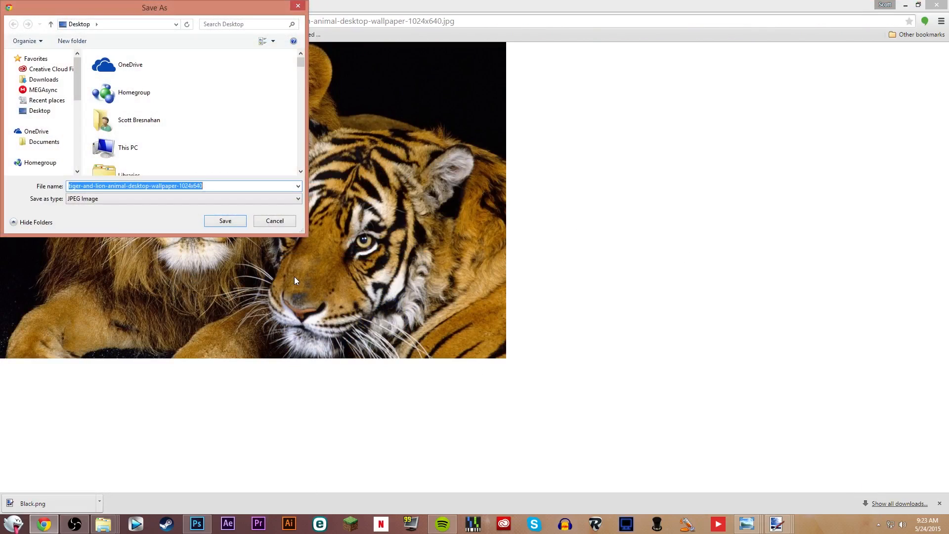
pyautogui.write('Cool lina')
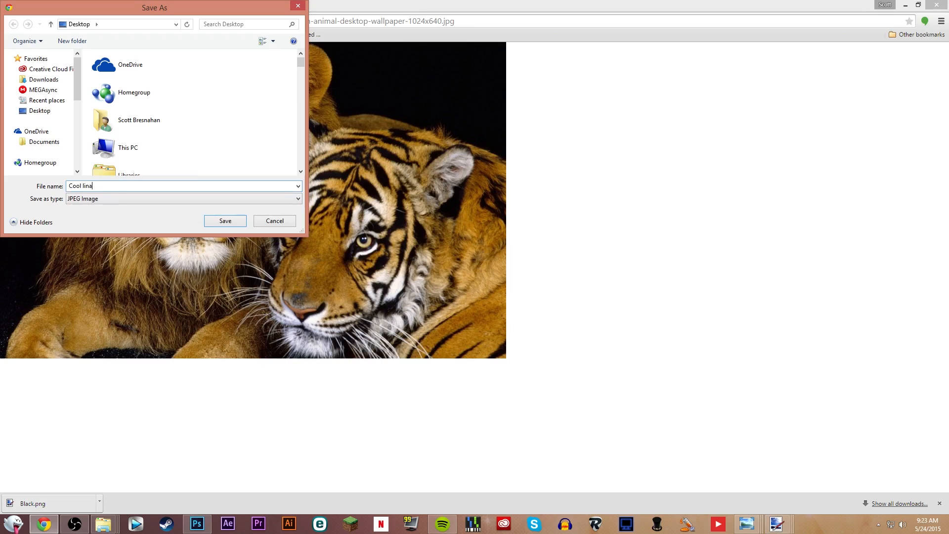
pyautogui.press('Backspace')
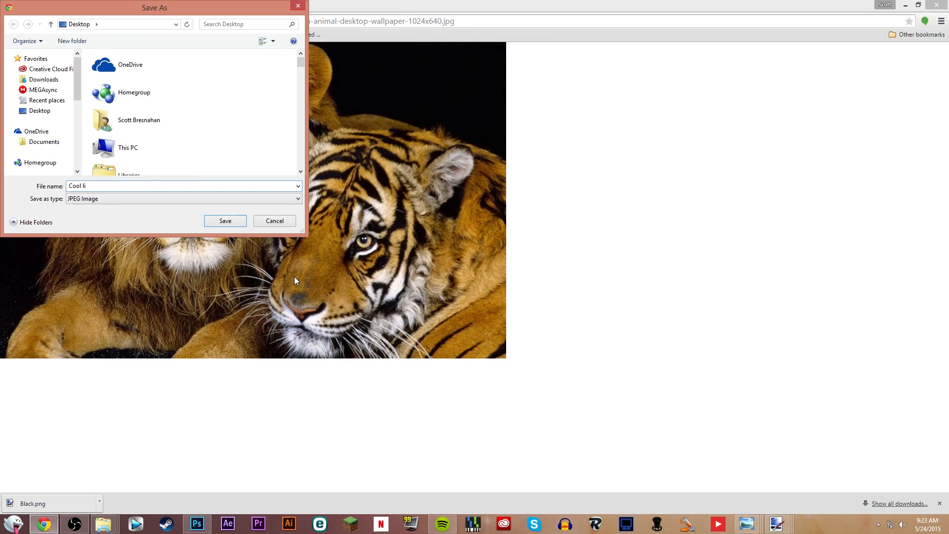
pyautogui.click(225, 221)
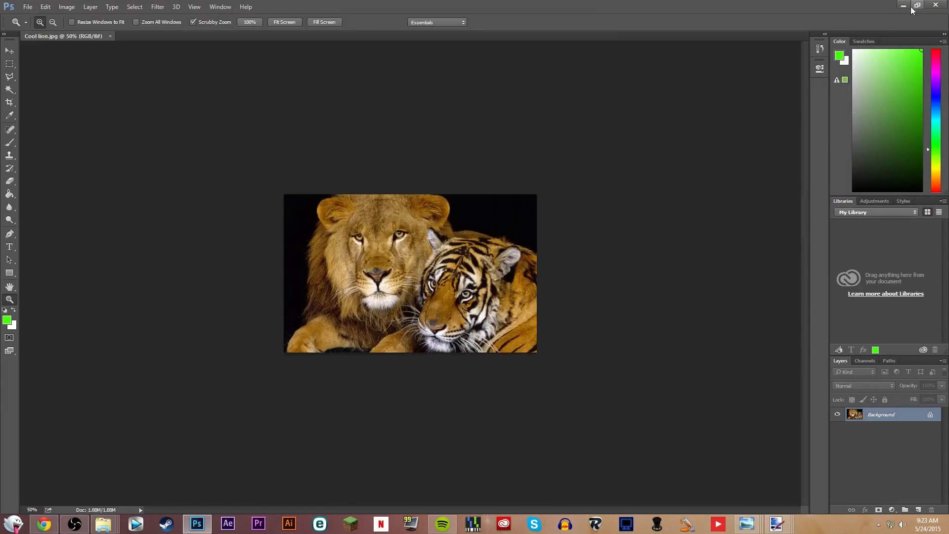
# - Add an empty Layer 1 and a Background copy layer, then select the original Background
pyautogui.rightClick(374, 263)
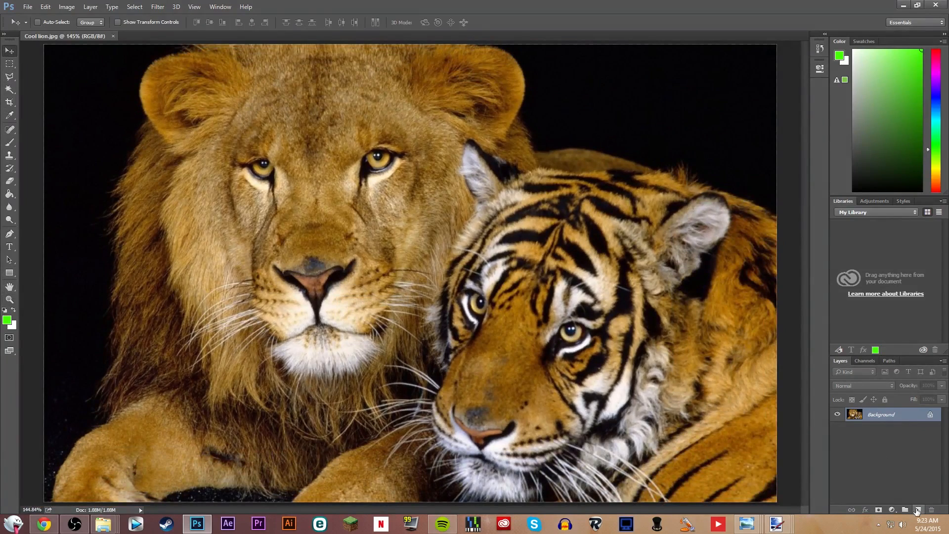
pyautogui.click(917, 510)
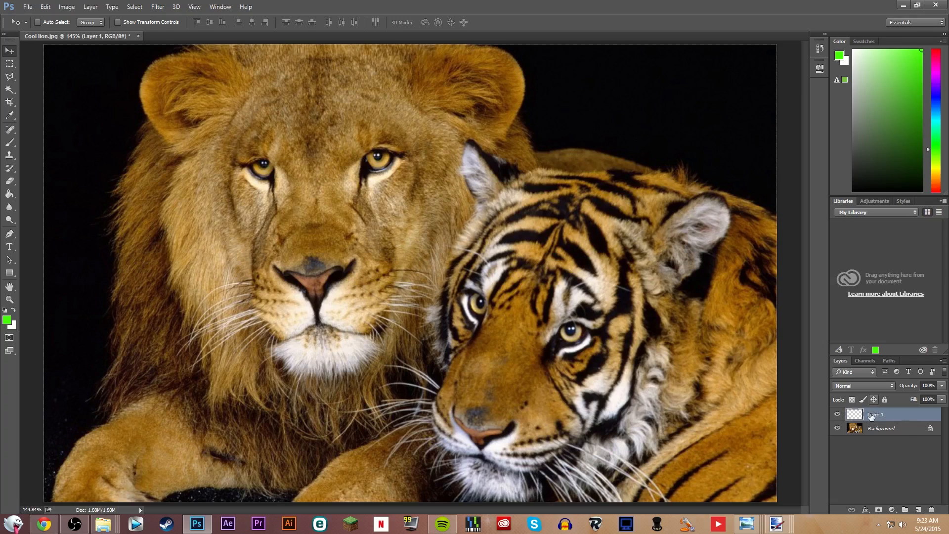
pyautogui.rightClick(881, 429)
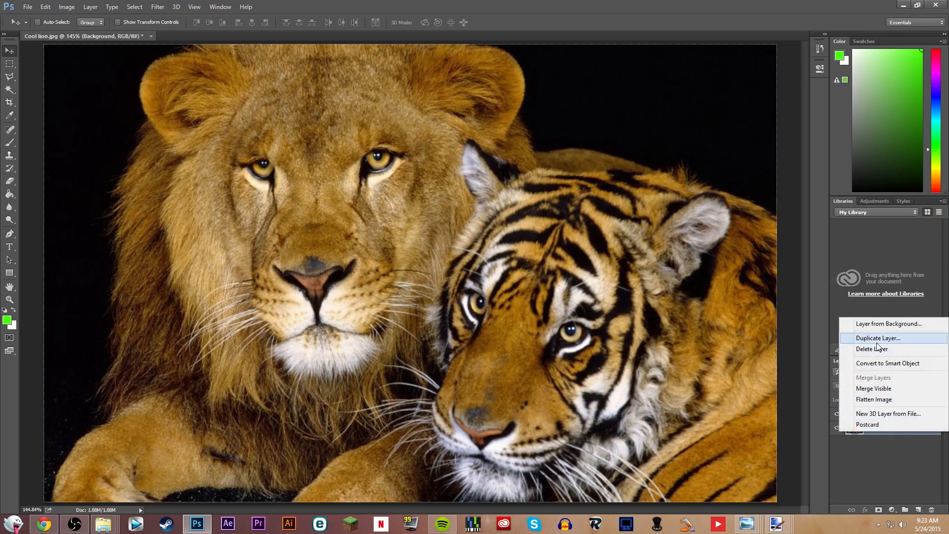
pyautogui.click(877, 338)
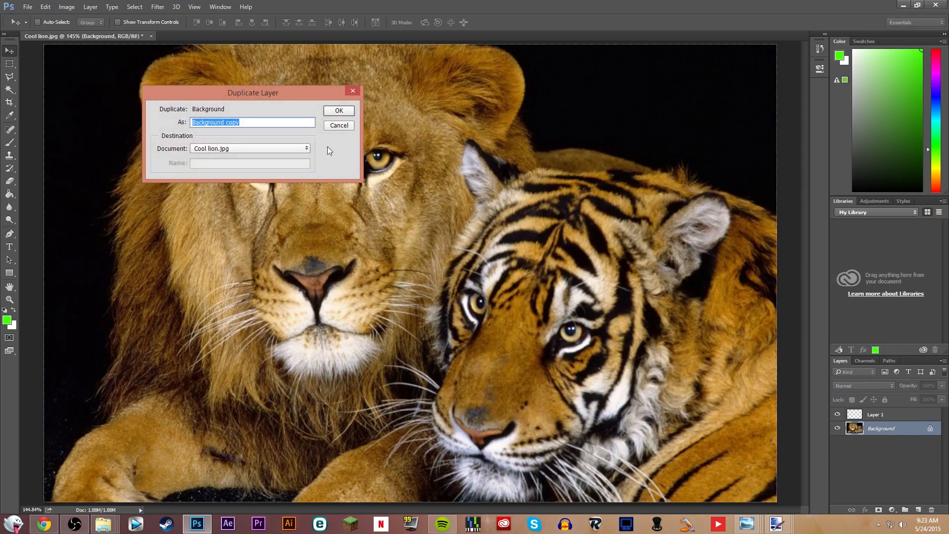
pyautogui.click(338, 110)
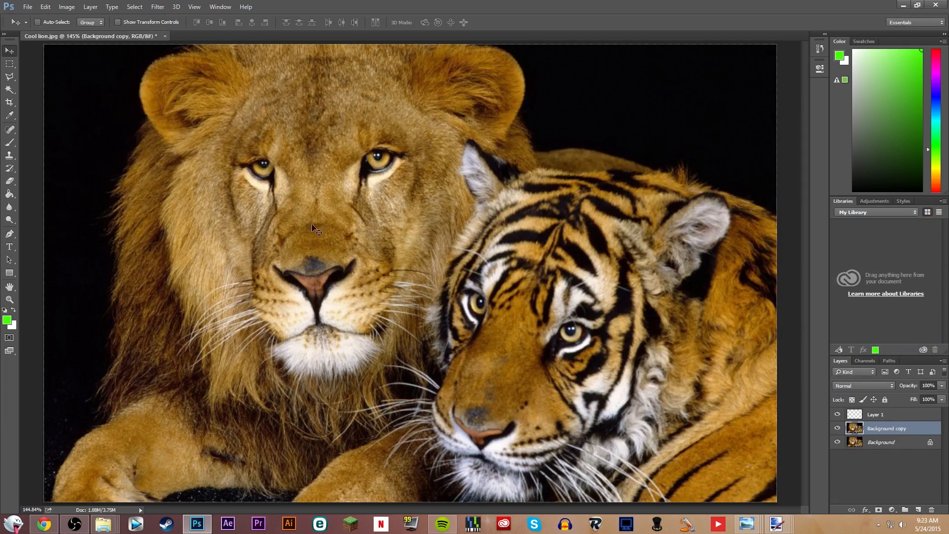
pyautogui.moveTo(193, 7)
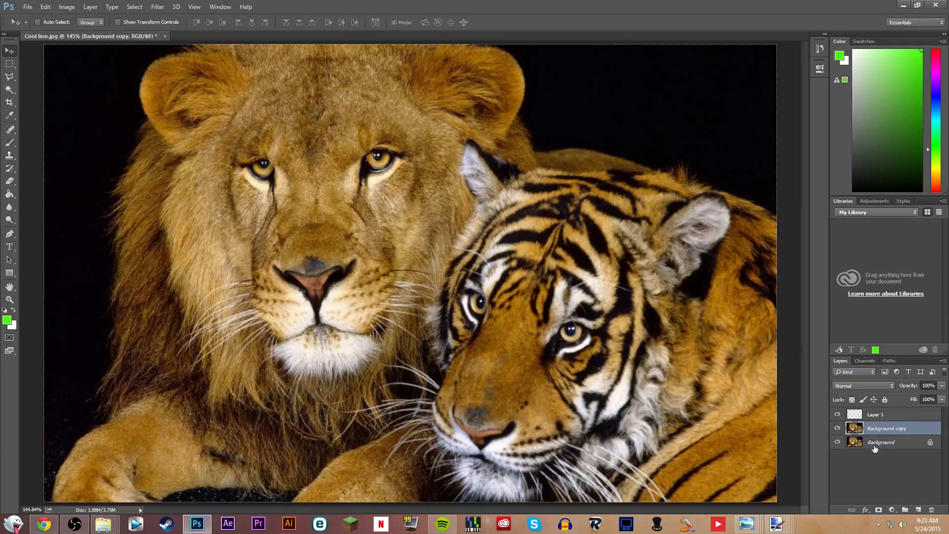
pyautogui.click(881, 442)
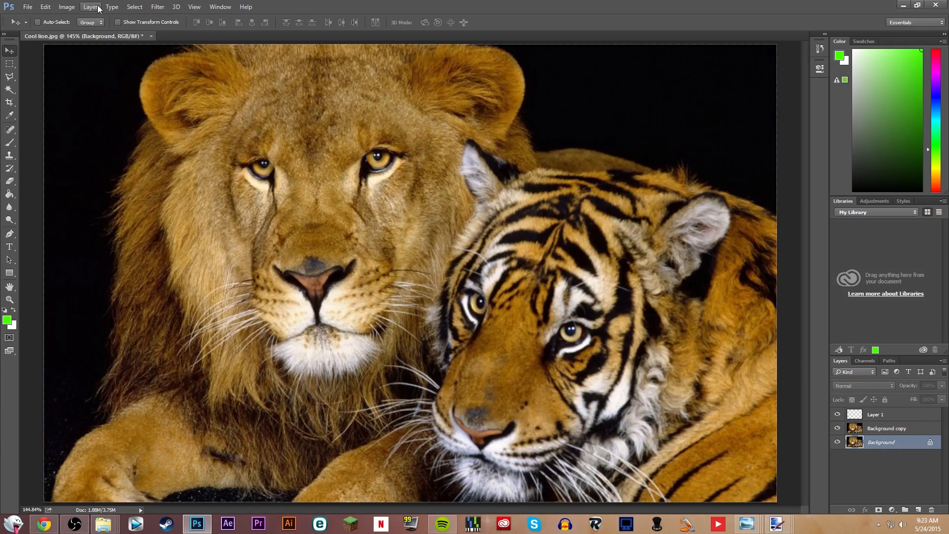
# - Run Filter > Redfield > Fractalius with the Glow100 preset at Scale -19 on the Background layer
pyautogui.click(157, 7)
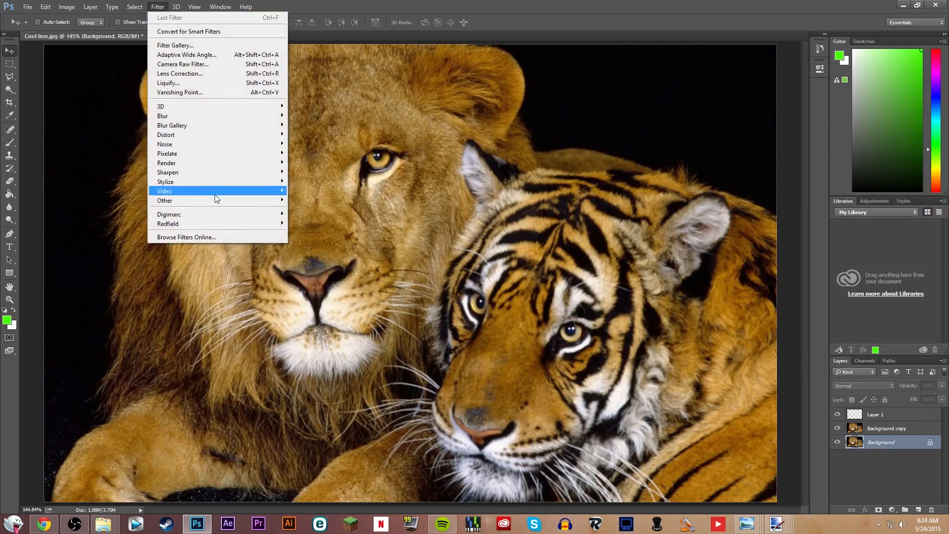
pyautogui.moveTo(168, 224)
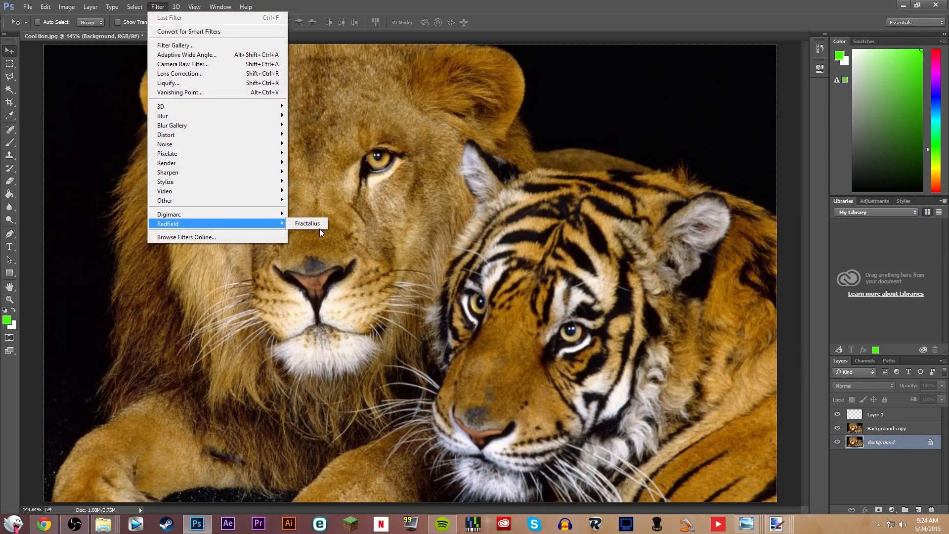
pyautogui.click(306, 222)
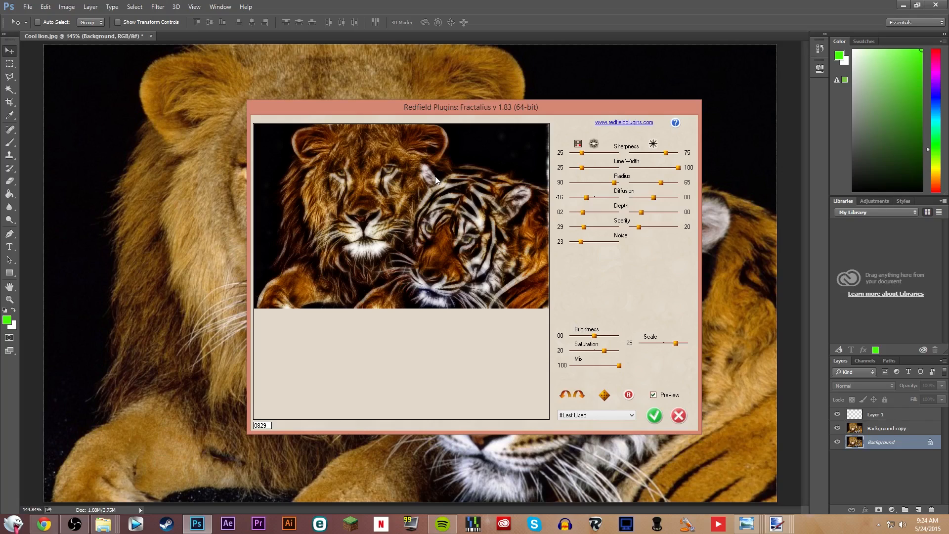
pyautogui.moveTo(619, 413)
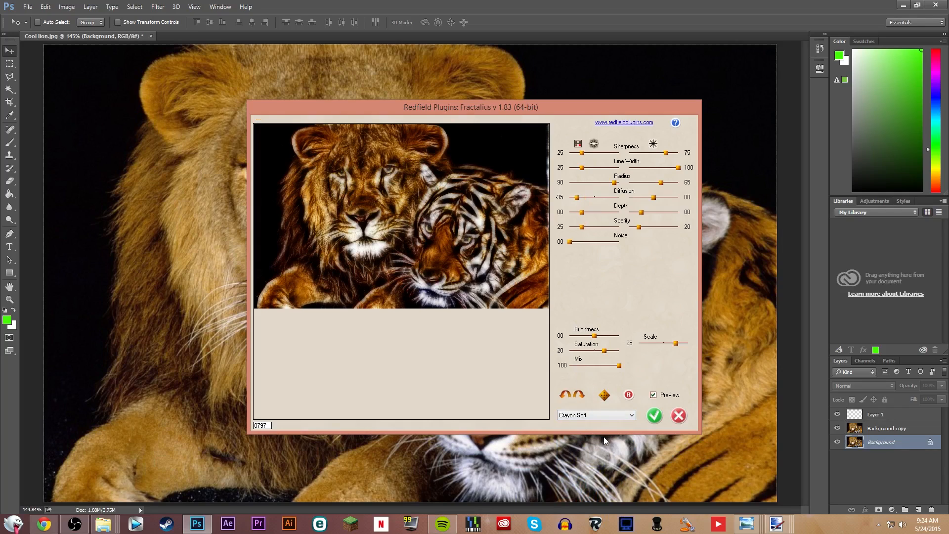
pyautogui.click(595, 414)
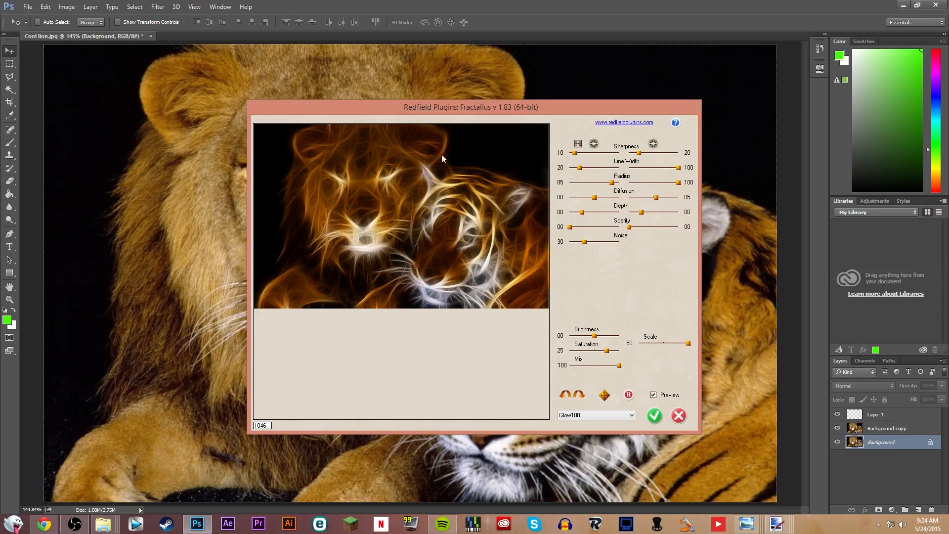
pyautogui.moveTo(686, 345)
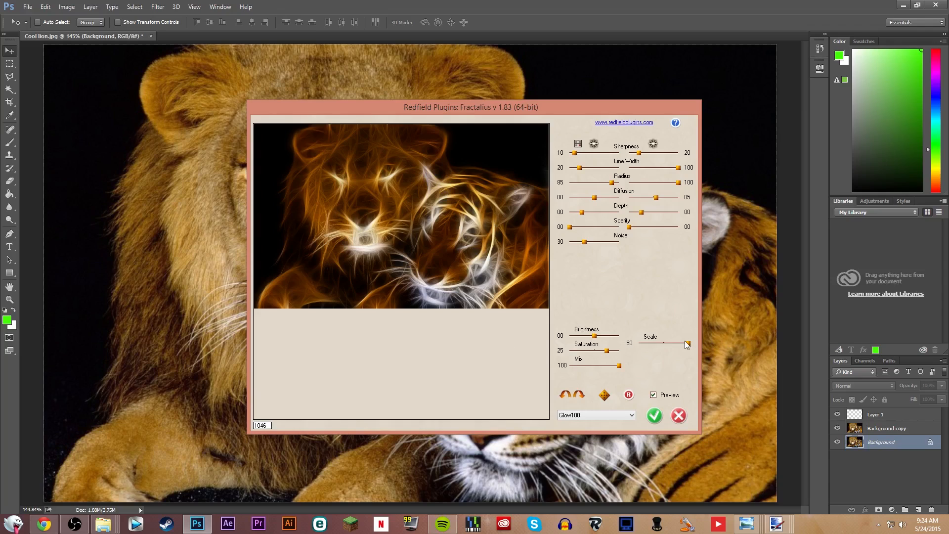
pyautogui.moveTo(681, 351)
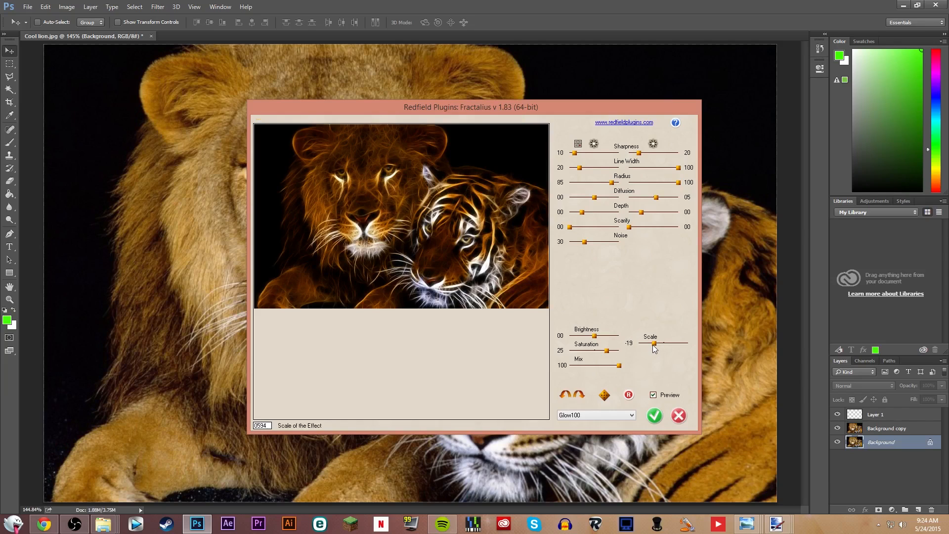
pyautogui.moveTo(454, 284)
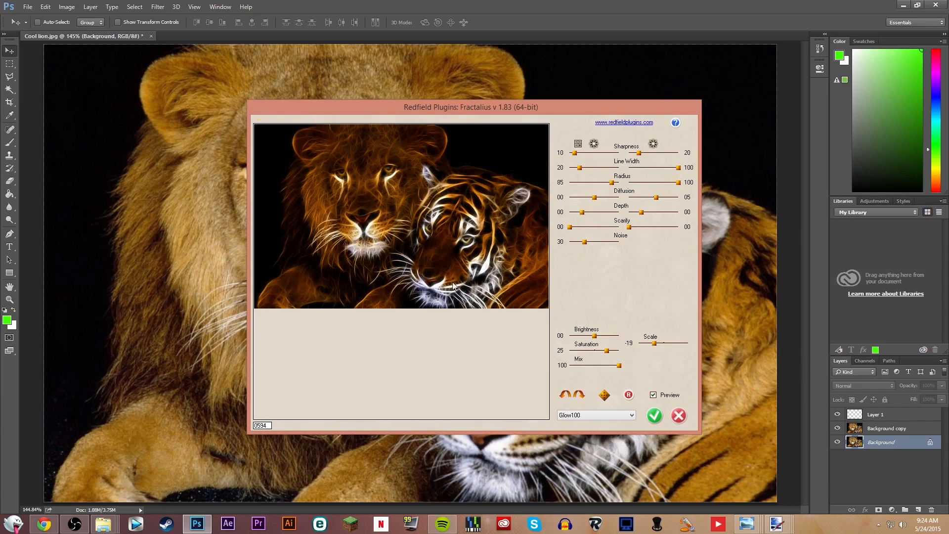
pyautogui.moveTo(655, 416)
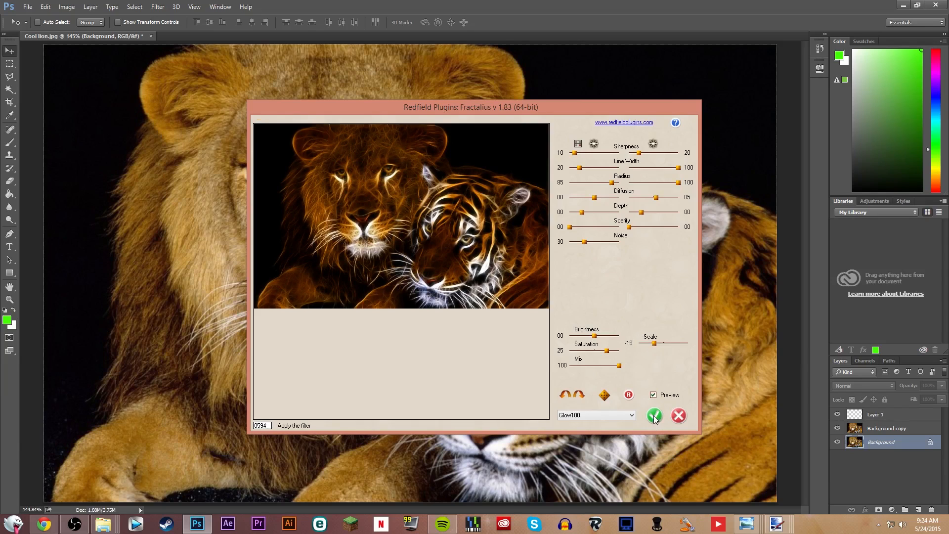
pyautogui.click(678, 417)
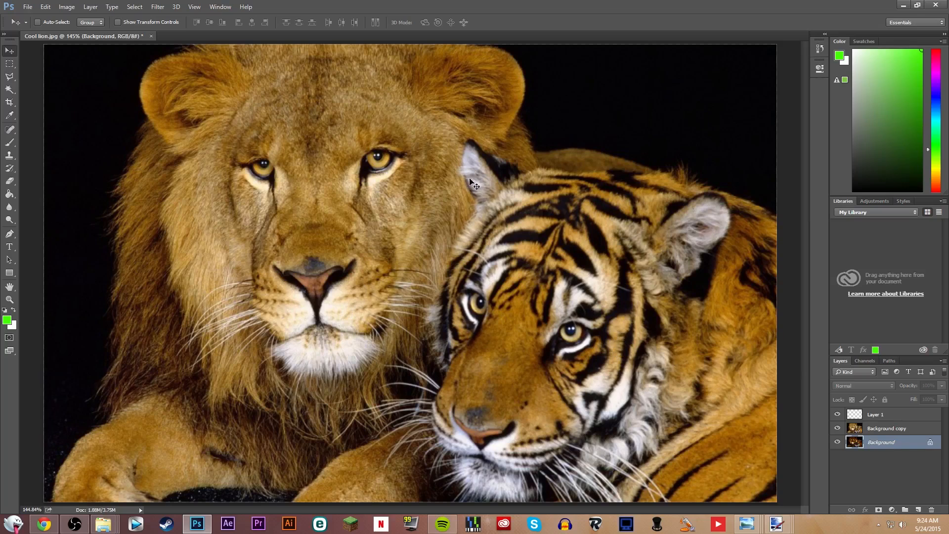
pyautogui.moveTo(587, 231)
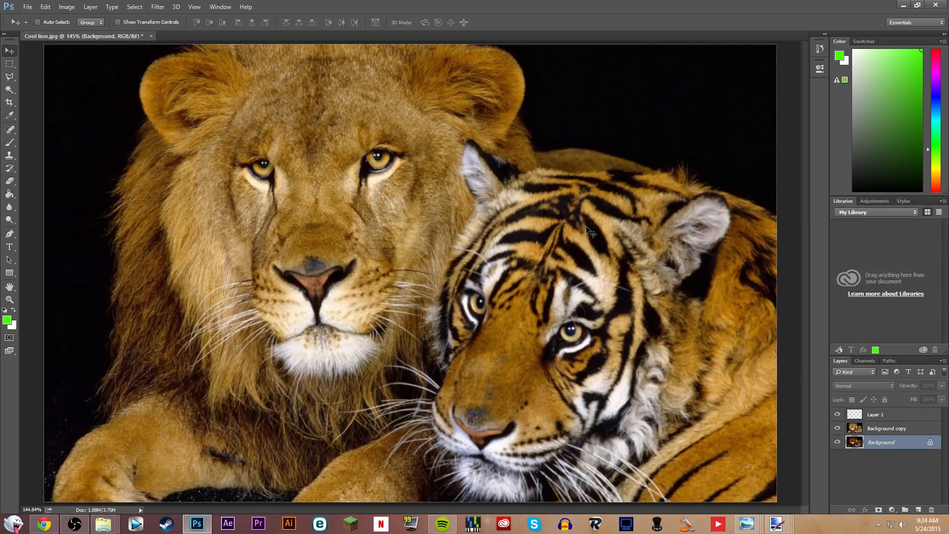
pyautogui.moveTo(579, 103)
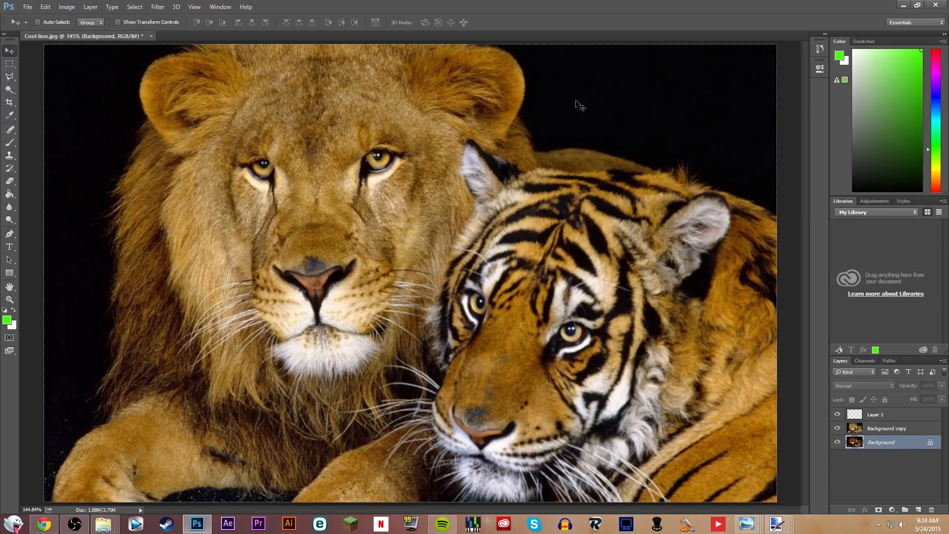
pyautogui.moveTo(468, 211)
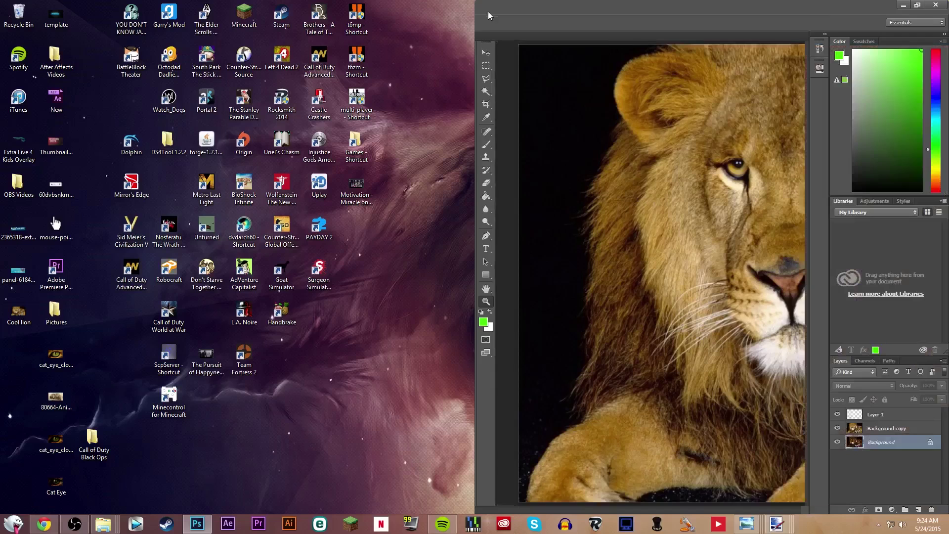
# - Hide the Background copy and Layer 1 so the glowing lion and tiger show, keeping Background copy selected
pyautogui.click(917, 4)
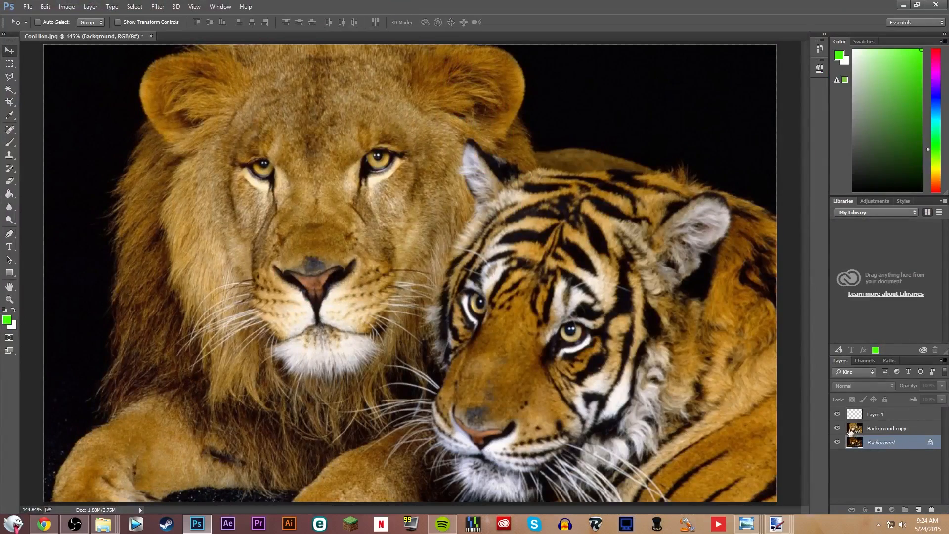
pyautogui.click(838, 428)
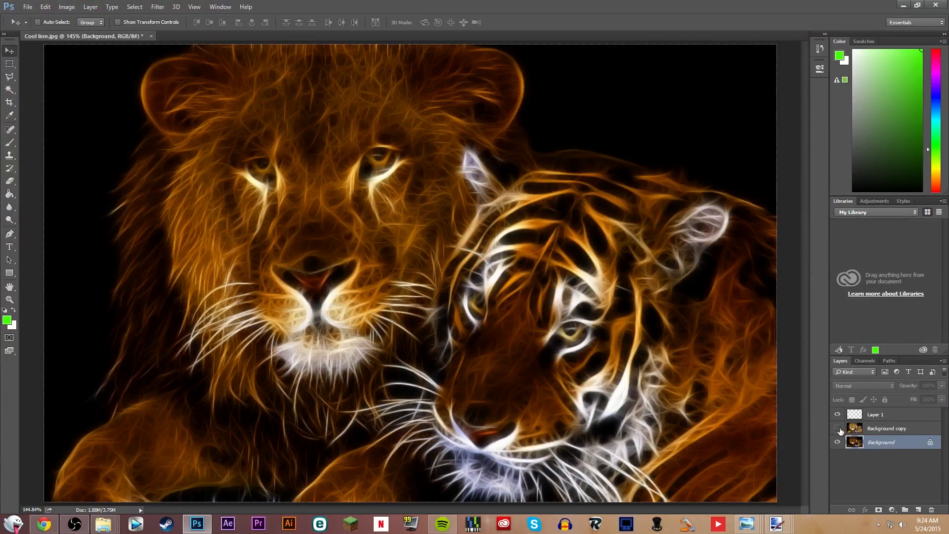
pyautogui.click(886, 428)
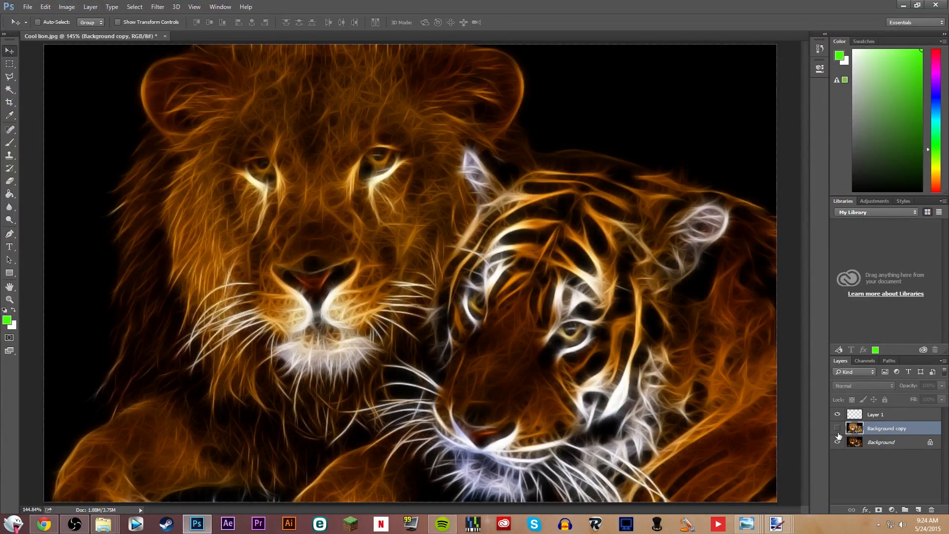
pyautogui.click(839, 417)
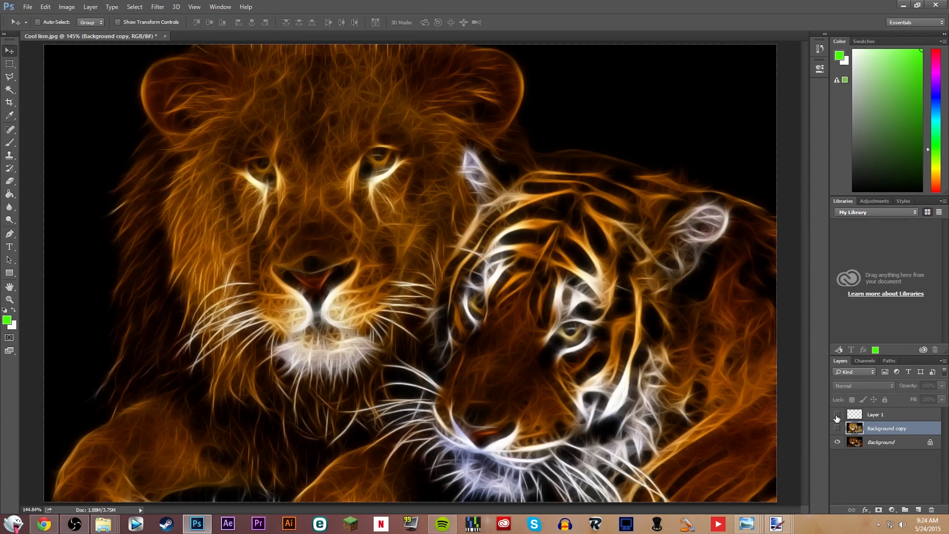
pyautogui.click(837, 418)
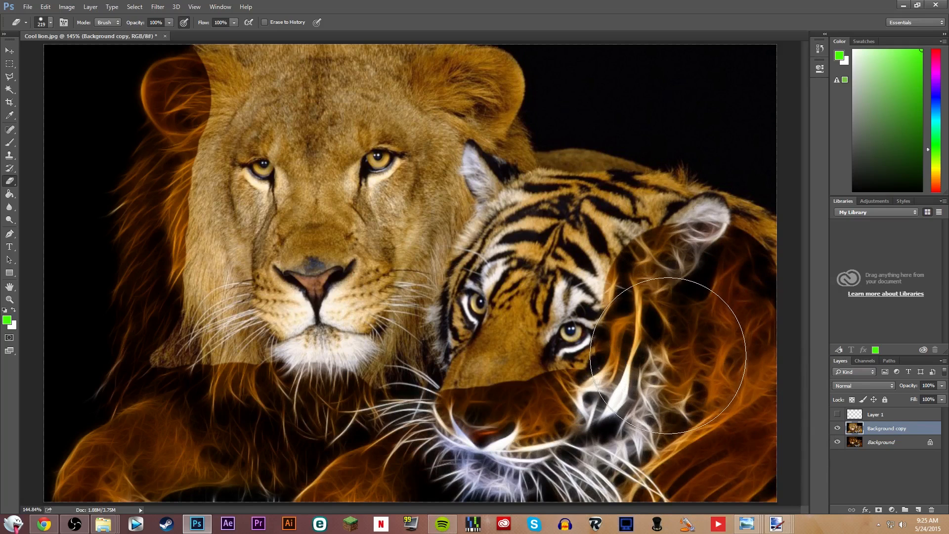
pyautogui.moveTo(556, 429)
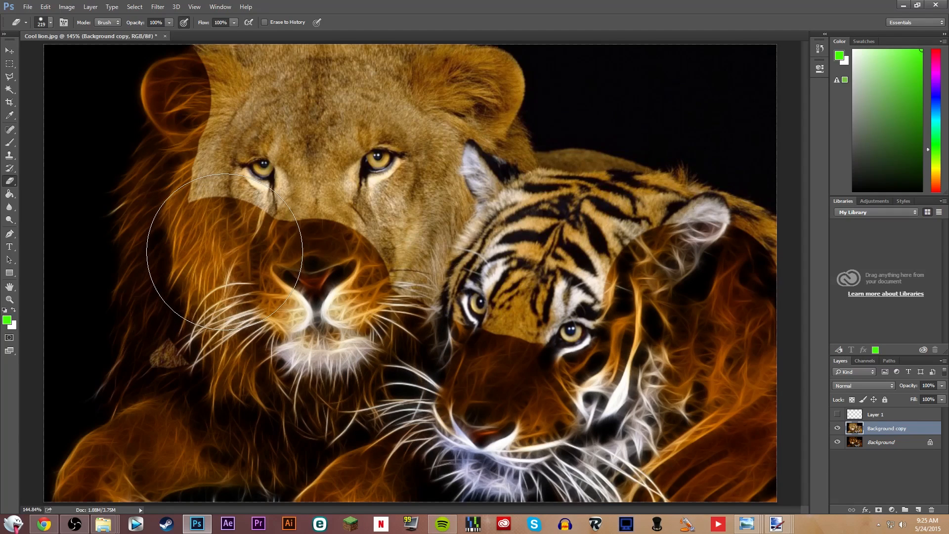
pyautogui.moveTo(226, 248)
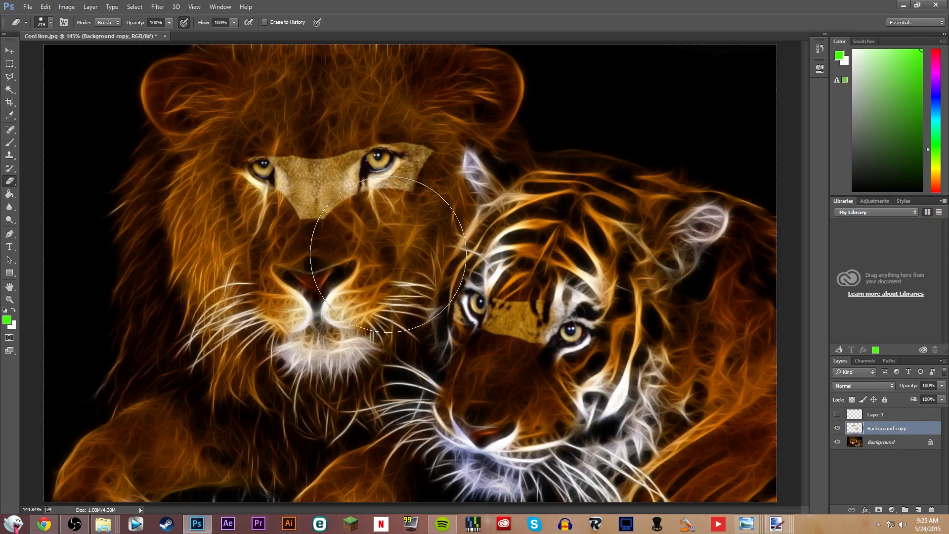
# - Set a smaller eraser size in the brush preset picker for trimming the lion's forehead patch
pyautogui.click(51, 23)
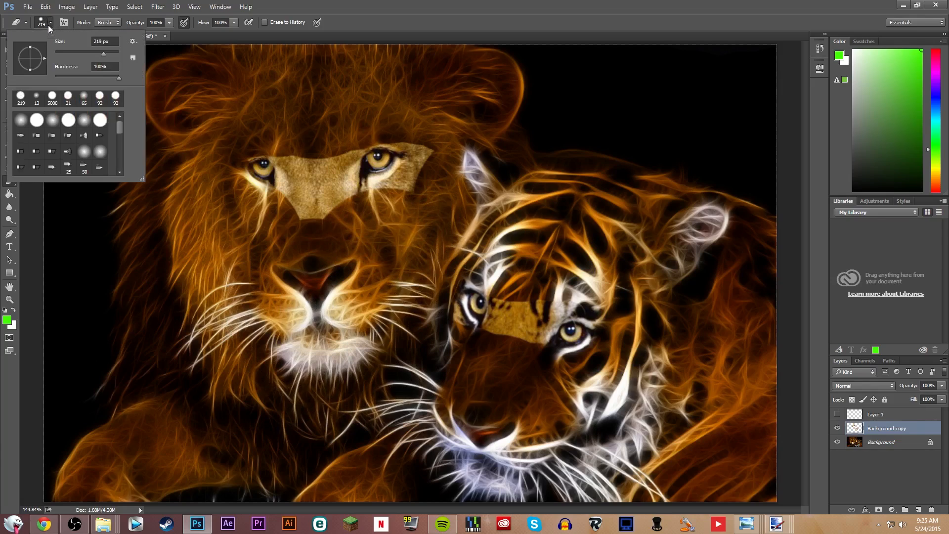
pyautogui.tripleClick(102, 41)
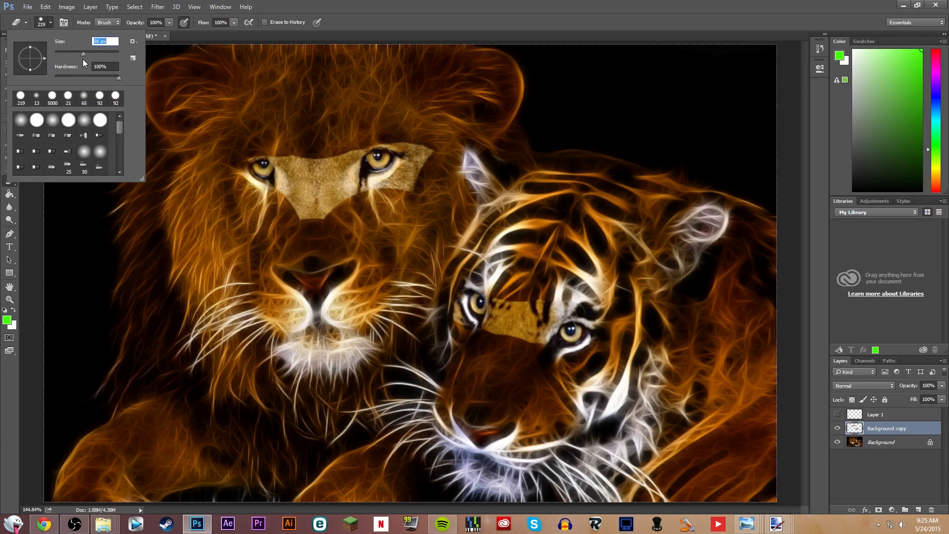
pyautogui.click(300, 197)
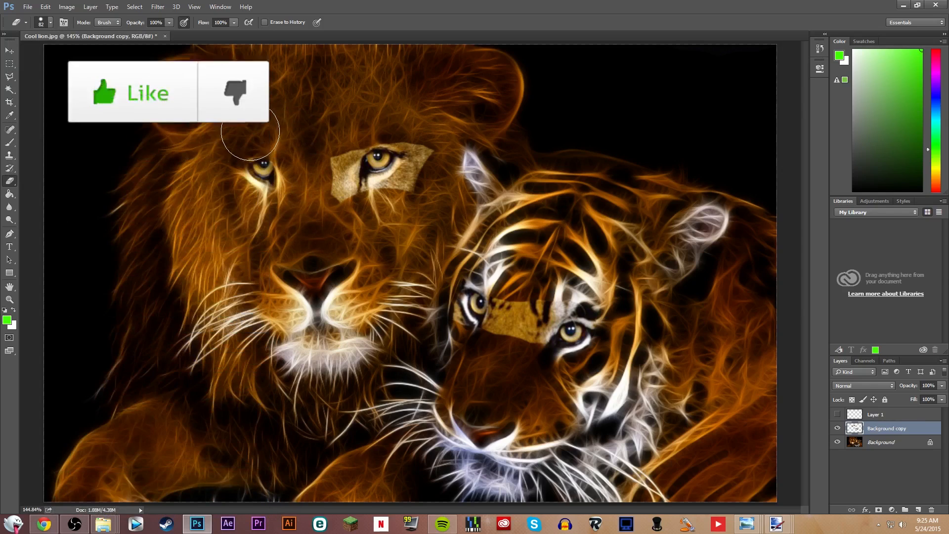
pyautogui.moveTo(220, 176)
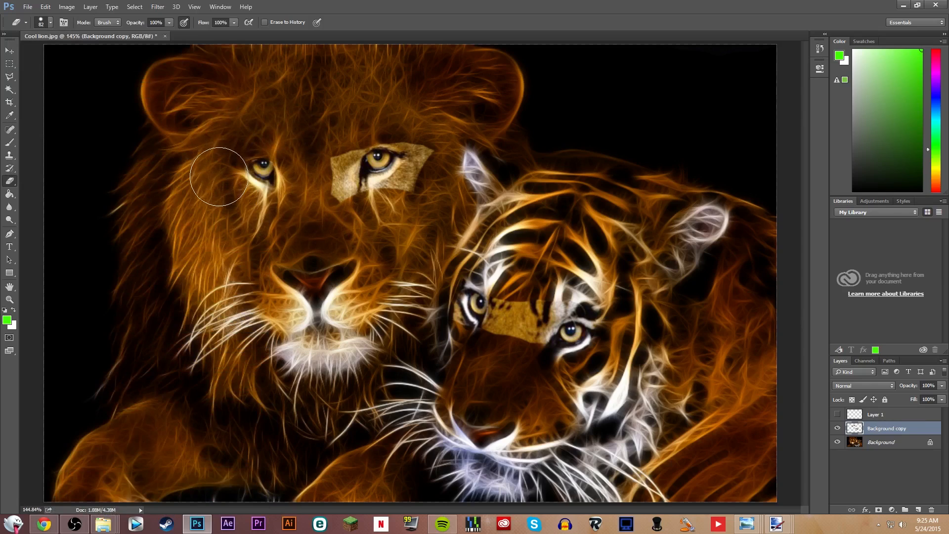
pyautogui.moveTo(277, 205)
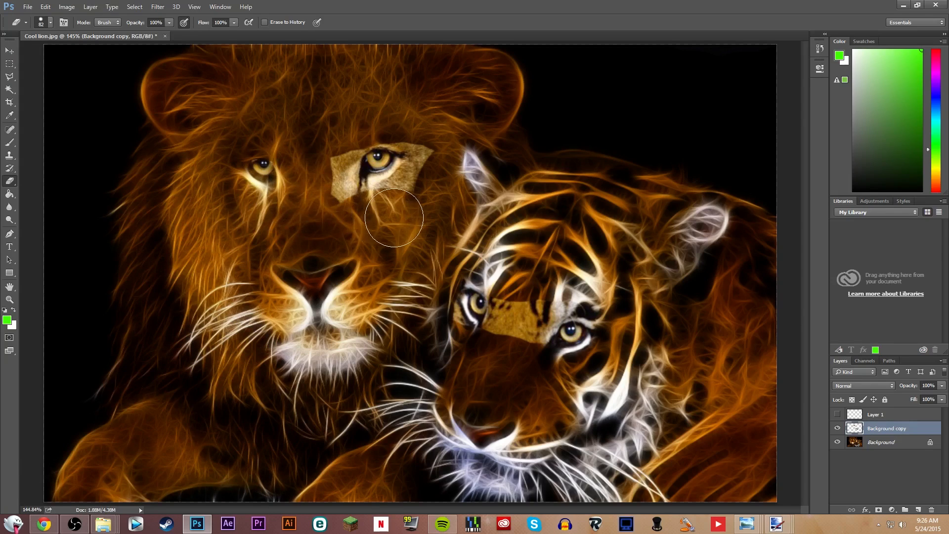
pyautogui.moveTo(357, 200)
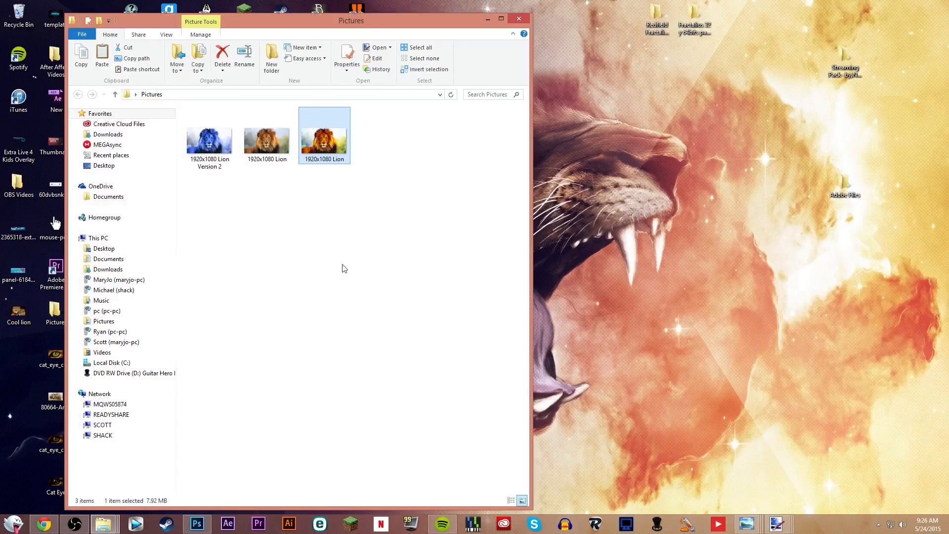
# - View the original 1920x1080 Lion photo in Windows Photo Viewer for reference, then close it
pyautogui.doubleClick(325, 135)
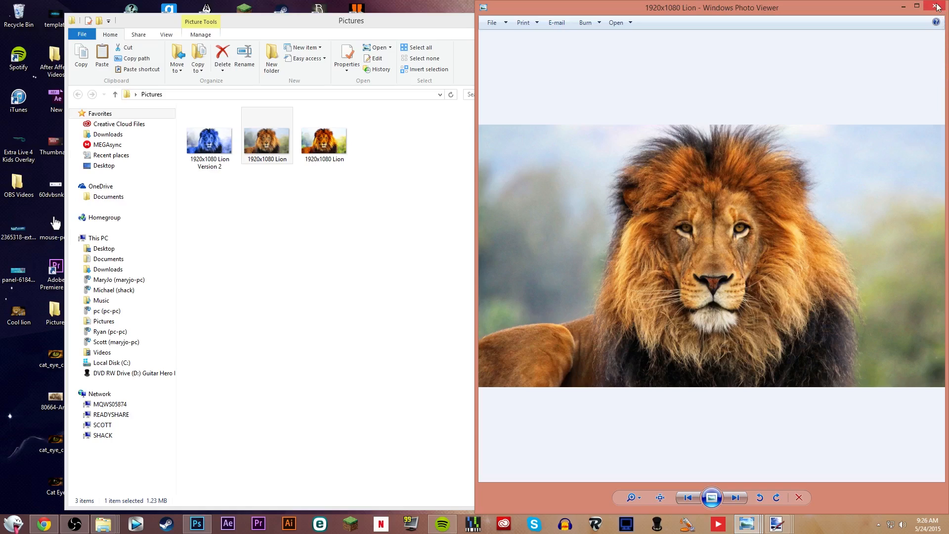
pyautogui.click(938, 7)
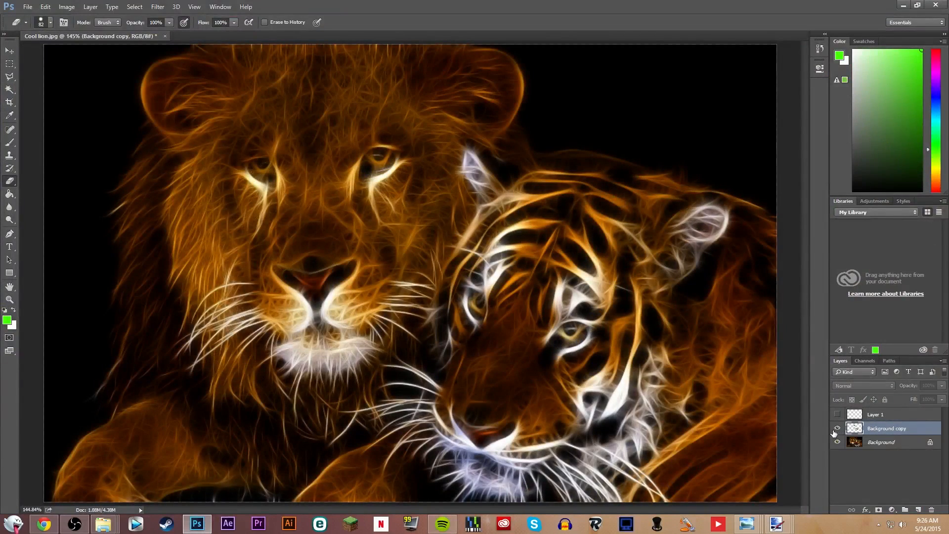
# - Show the Background copy again and undo a bad eraser stroke over the tiger's forehead patch
pyautogui.click(838, 428)
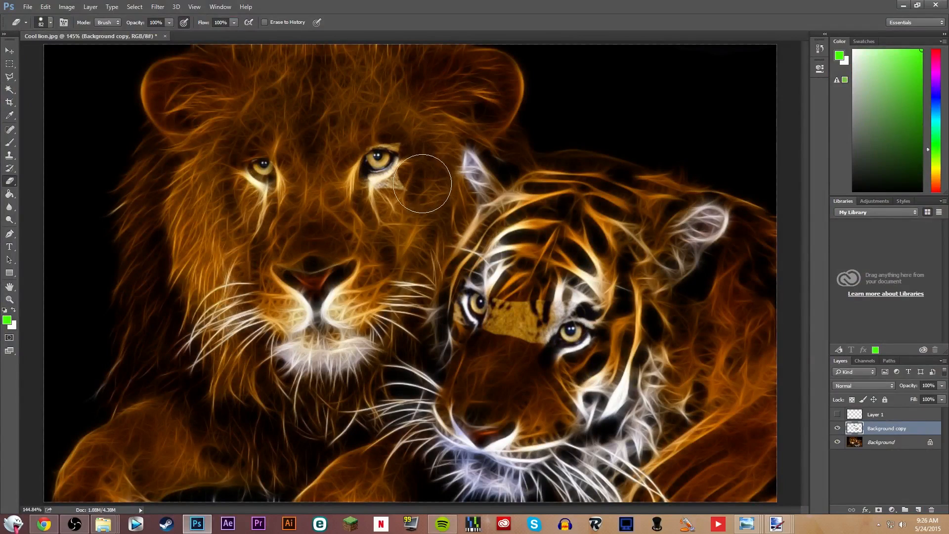
pyautogui.moveTo(363, 200)
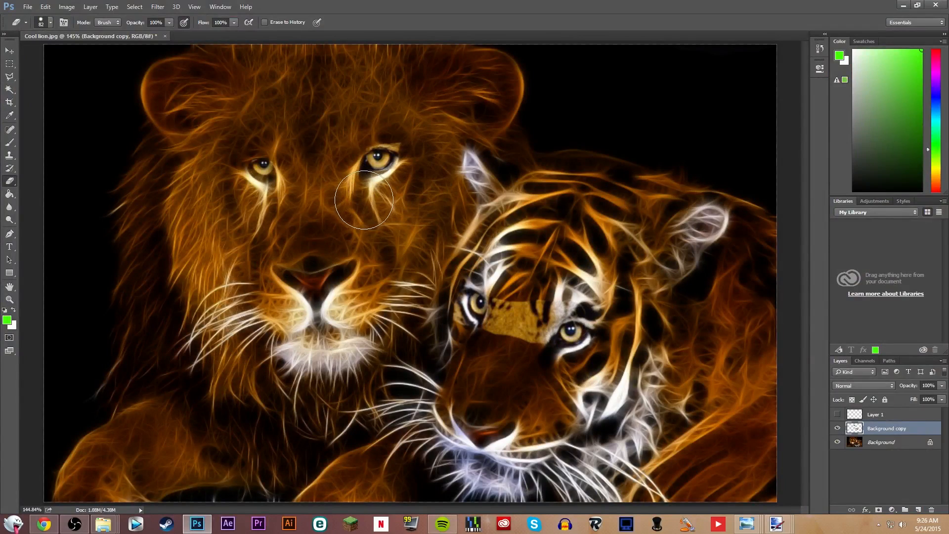
pyautogui.click(44, 7)
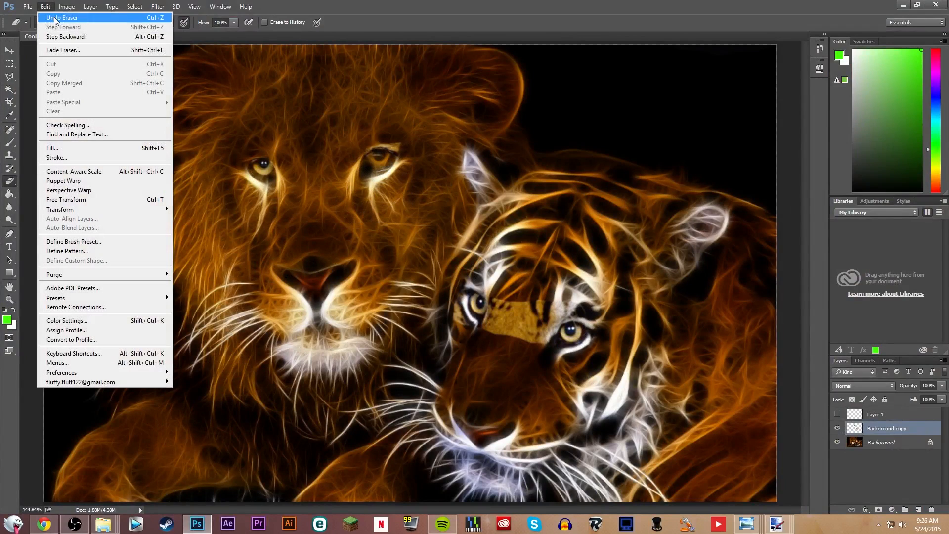
pyautogui.click(61, 17)
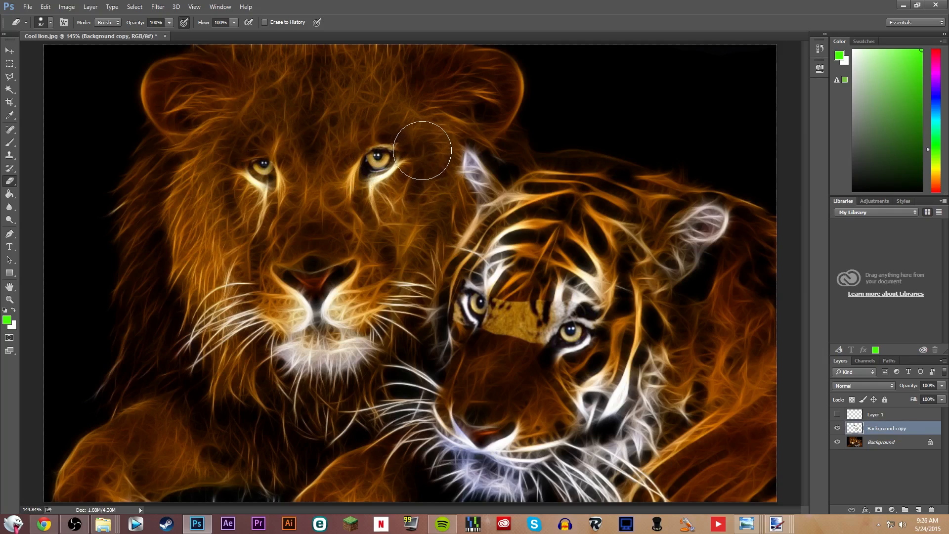
pyautogui.moveTo(385, 120)
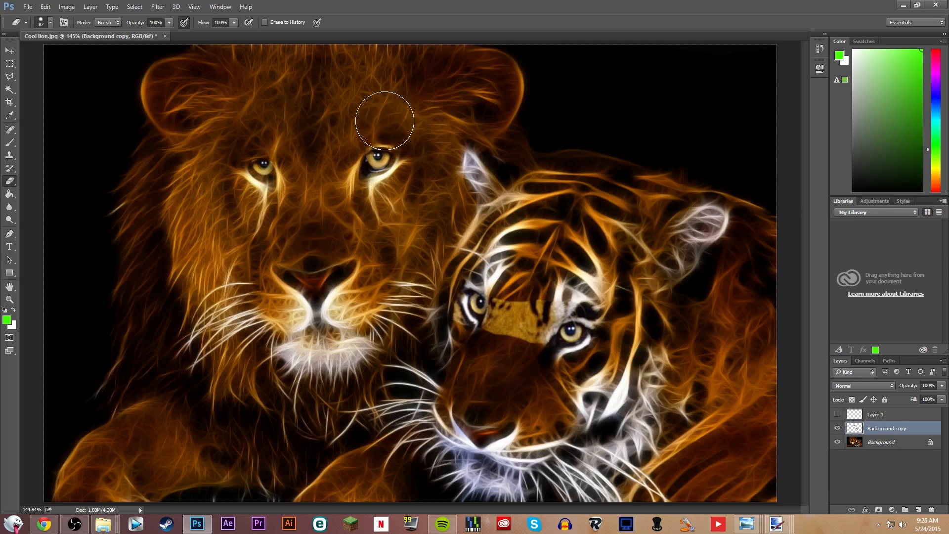
pyautogui.moveTo(347, 130)
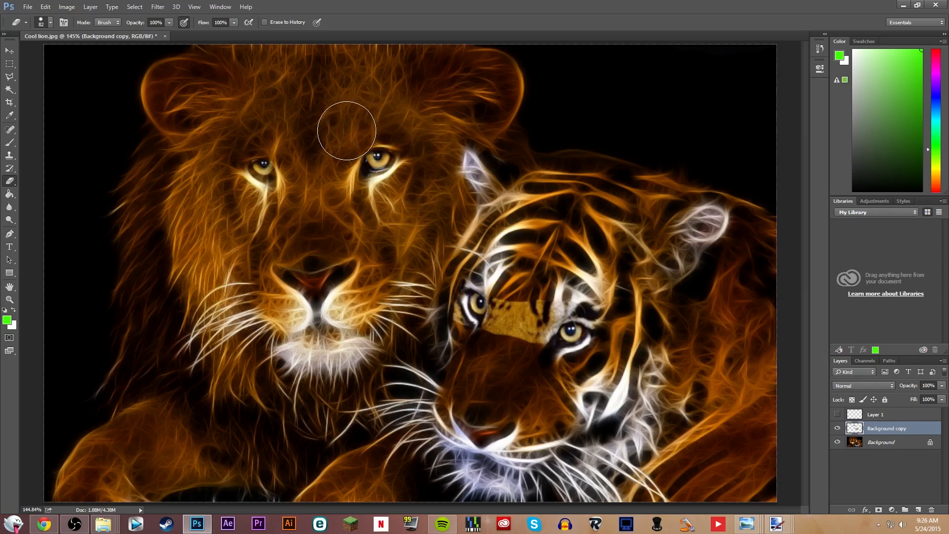
pyautogui.moveTo(217, 200)
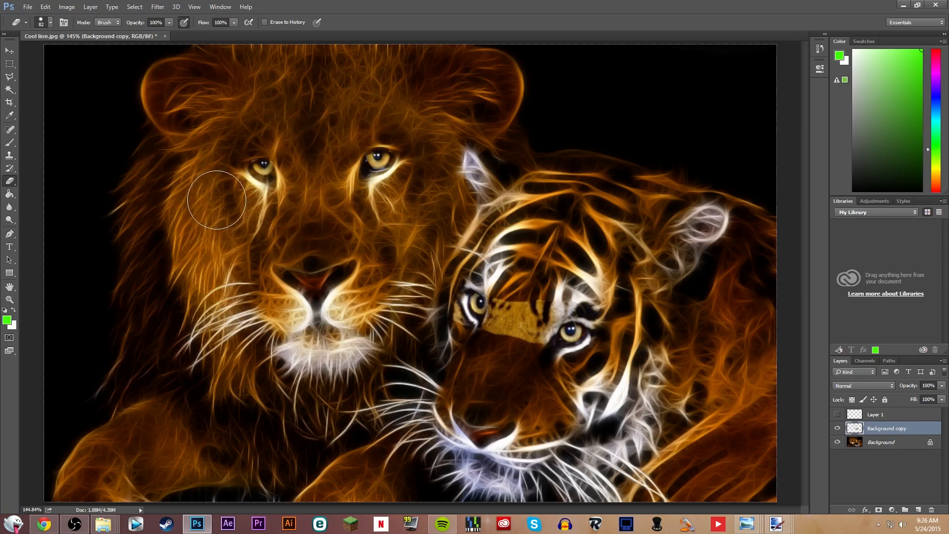
pyautogui.moveTo(511, 258)
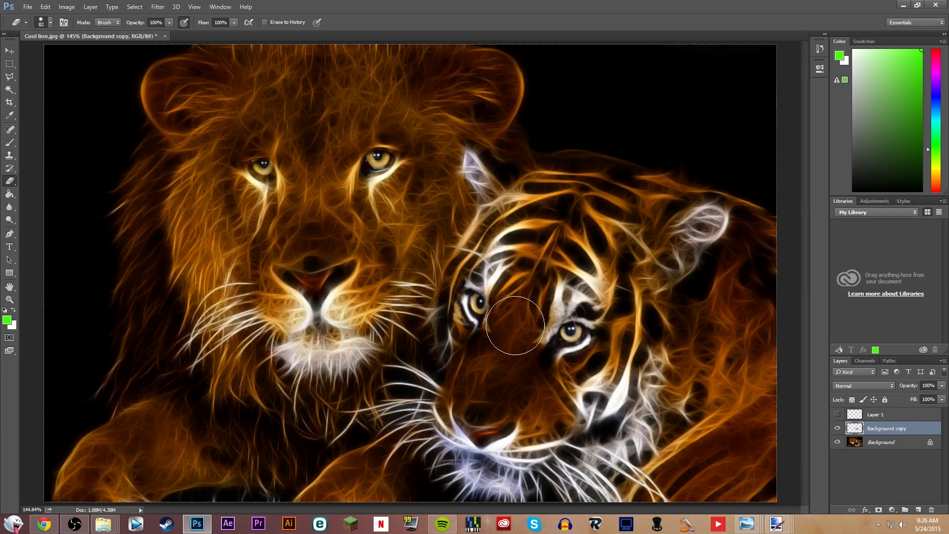
pyautogui.moveTo(507, 337)
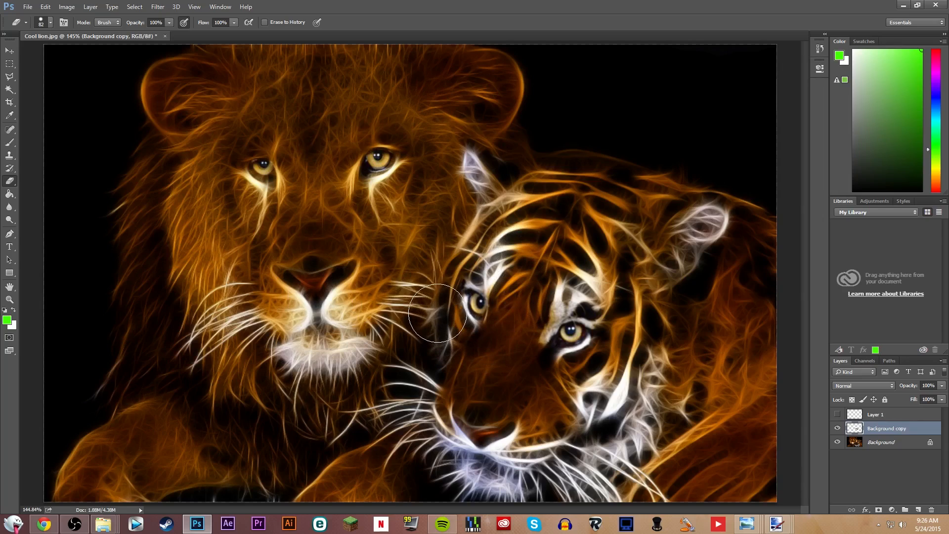
pyautogui.moveTo(454, 269)
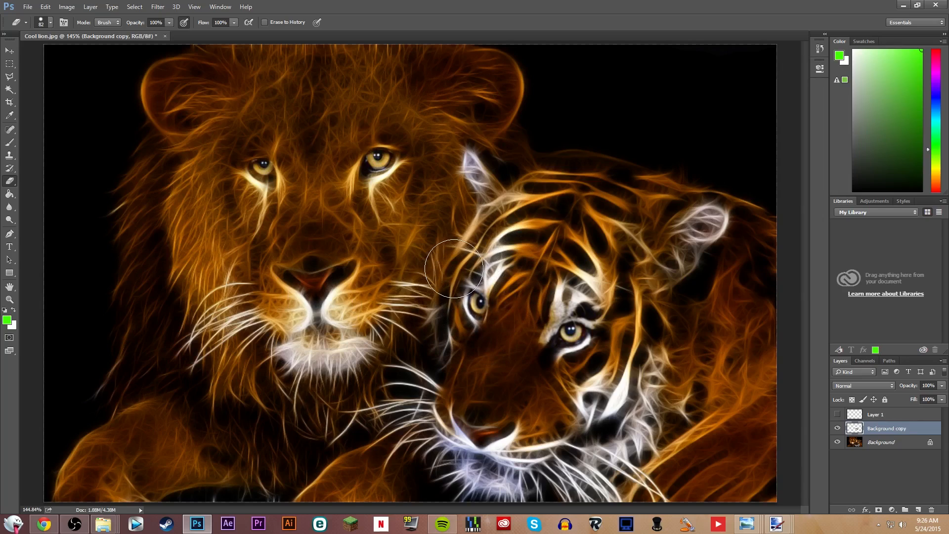
pyautogui.moveTo(547, 281)
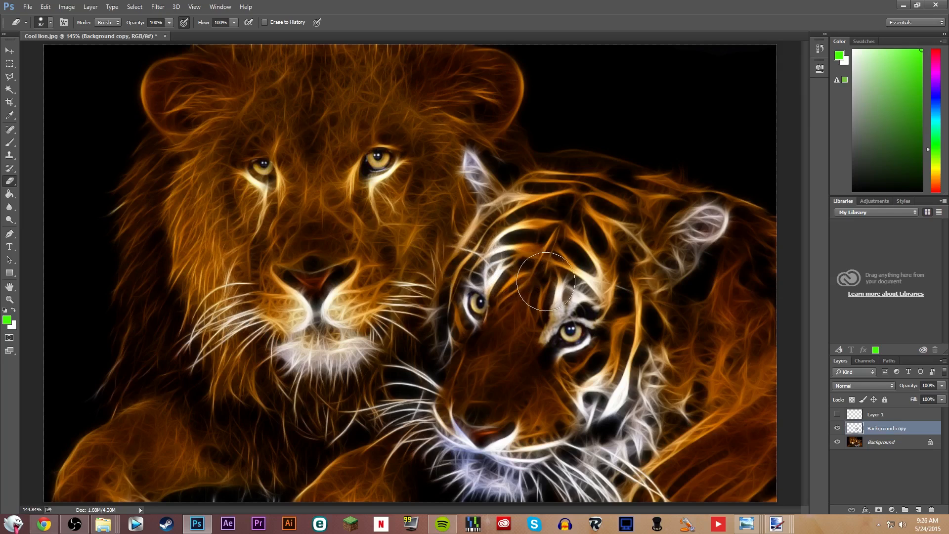
pyautogui.moveTo(535, 317)
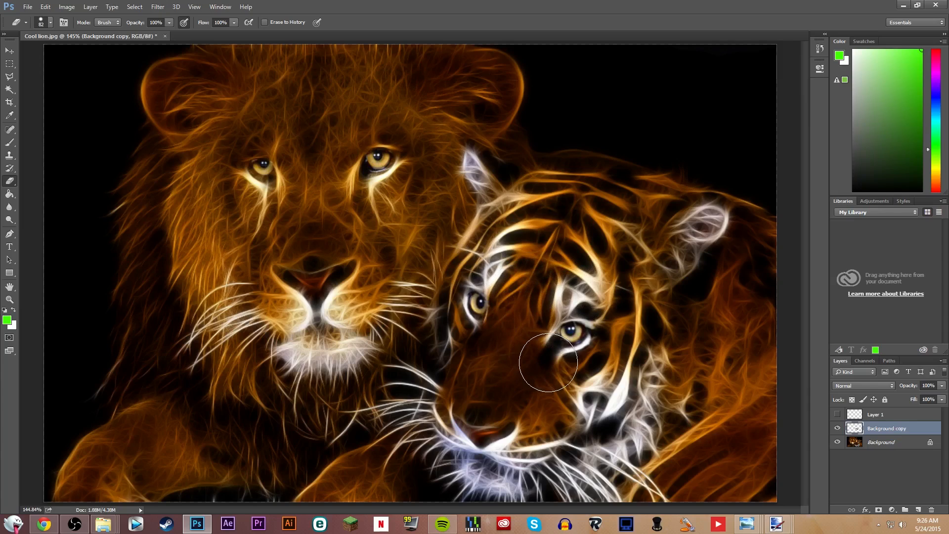
pyautogui.moveTo(593, 360)
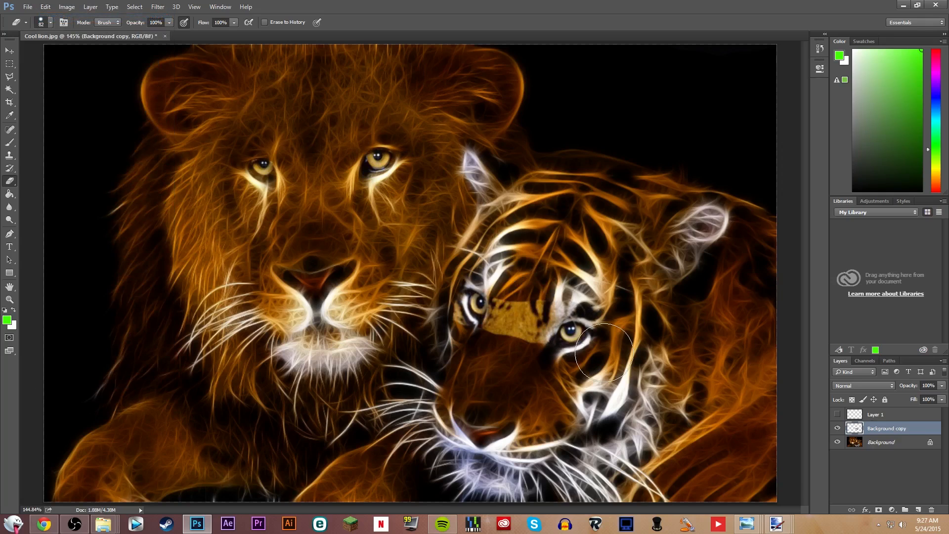
pyautogui.moveTo(575, 373)
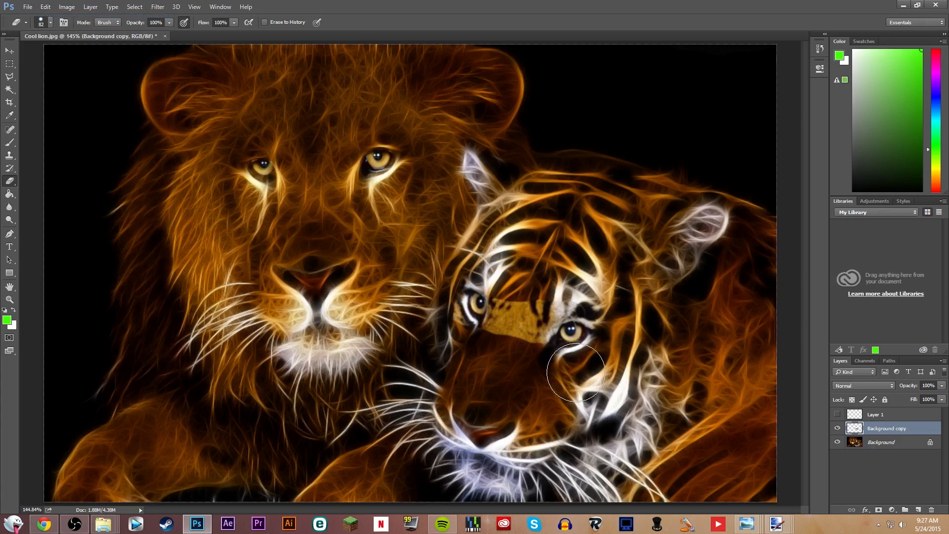
pyautogui.moveTo(539, 362)
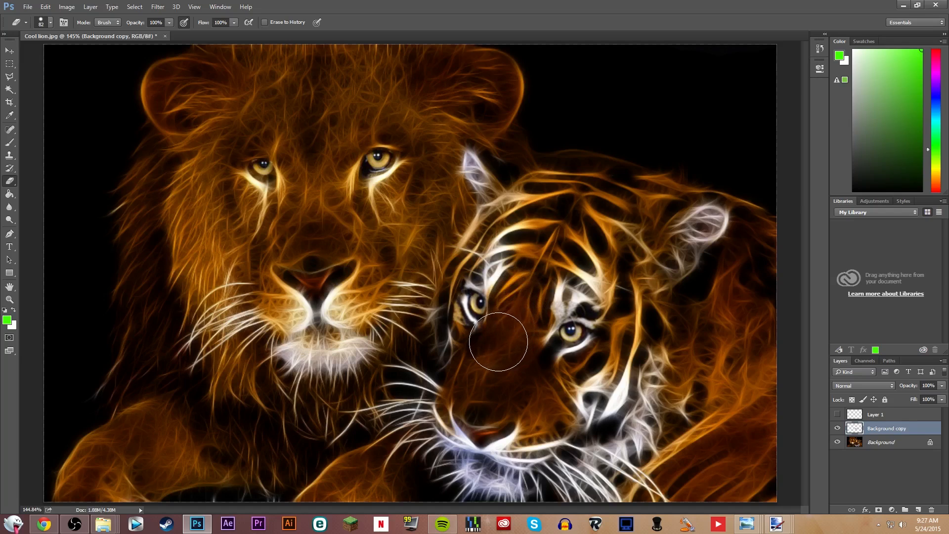
pyautogui.moveTo(441, 311)
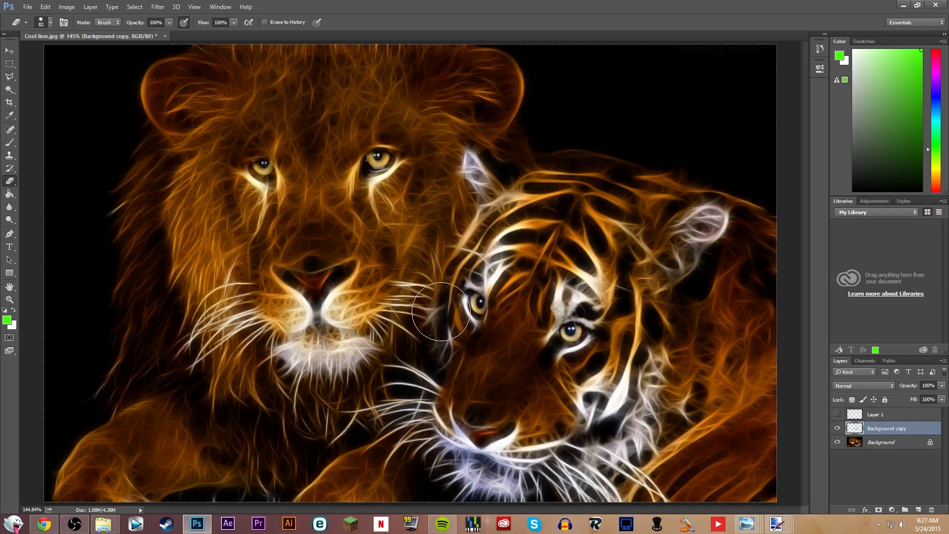
pyautogui.moveTo(456, 268)
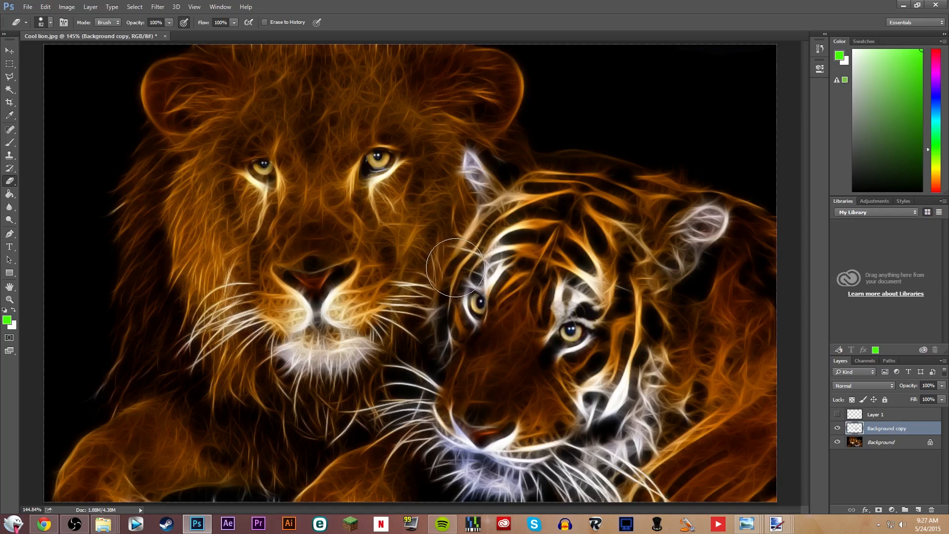
pyautogui.moveTo(500, 273)
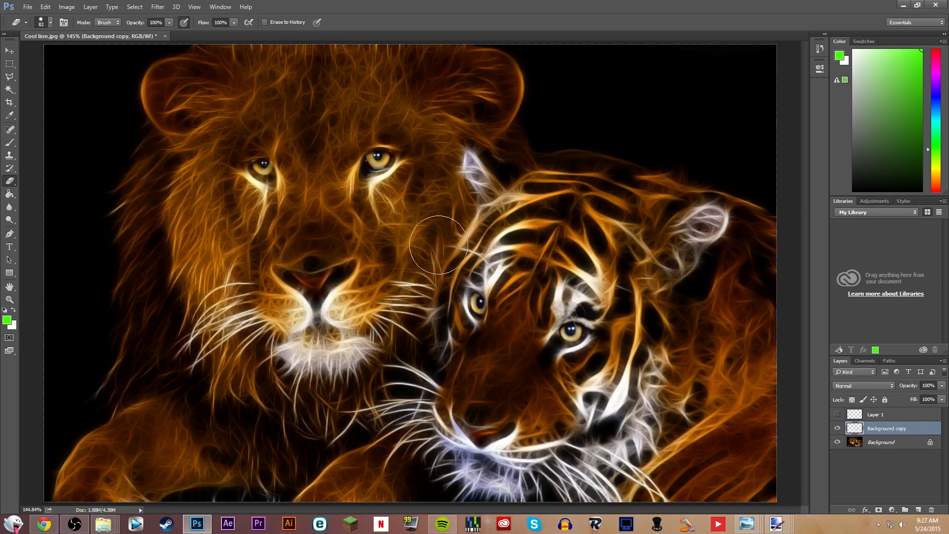
pyautogui.click(9, 300)
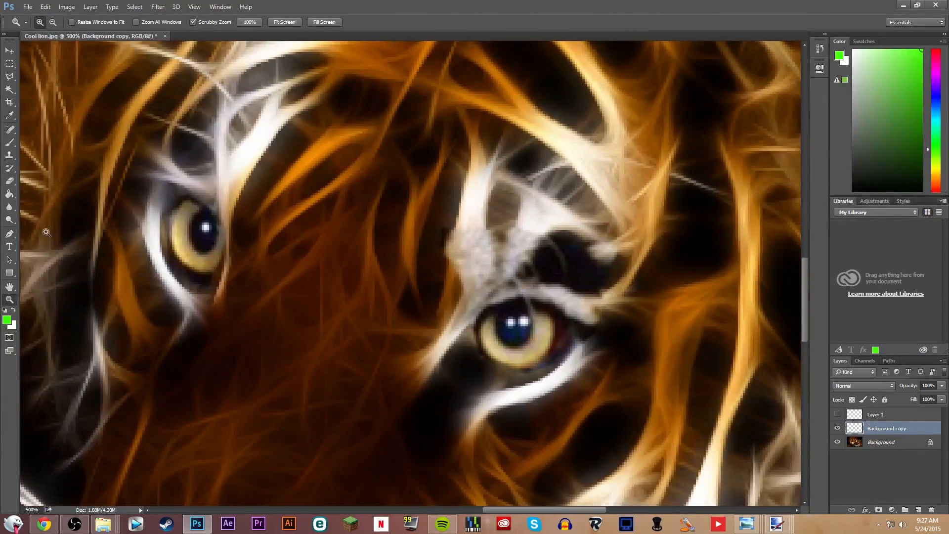
pyautogui.moveTo(284, 113)
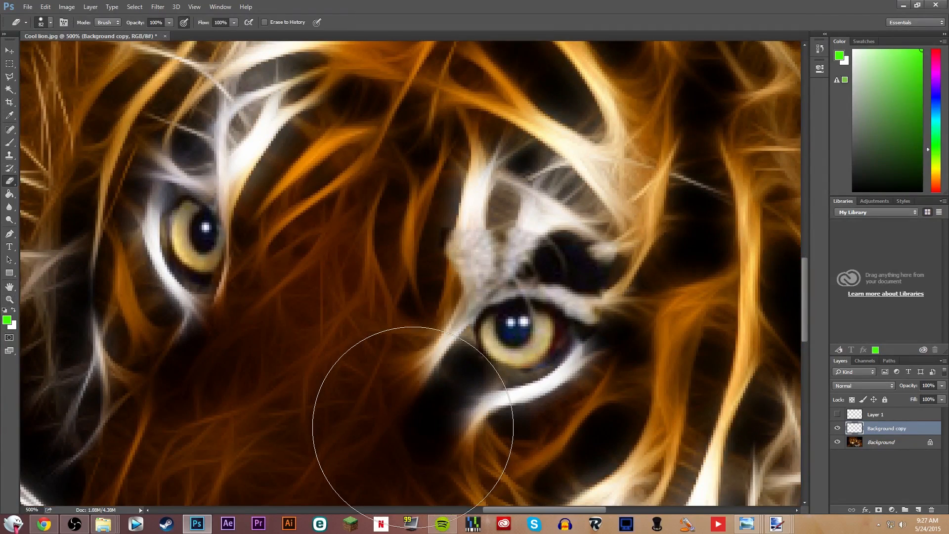
pyautogui.moveTo(445, 182)
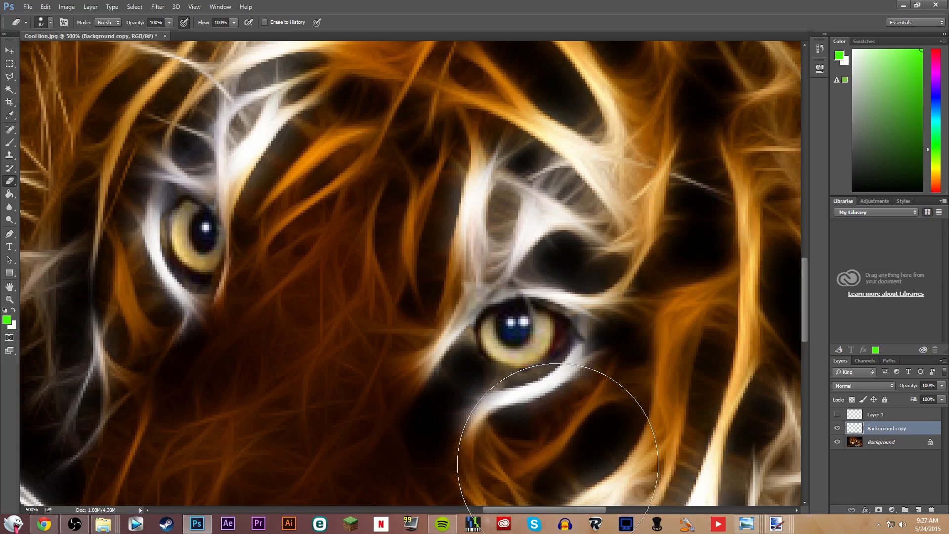
pyautogui.moveTo(557, 424)
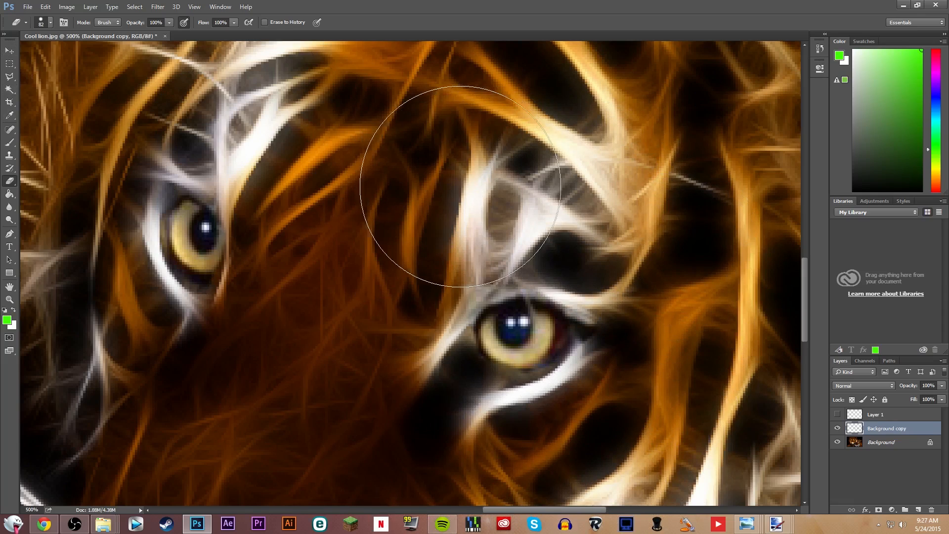
pyautogui.moveTo(376, 283)
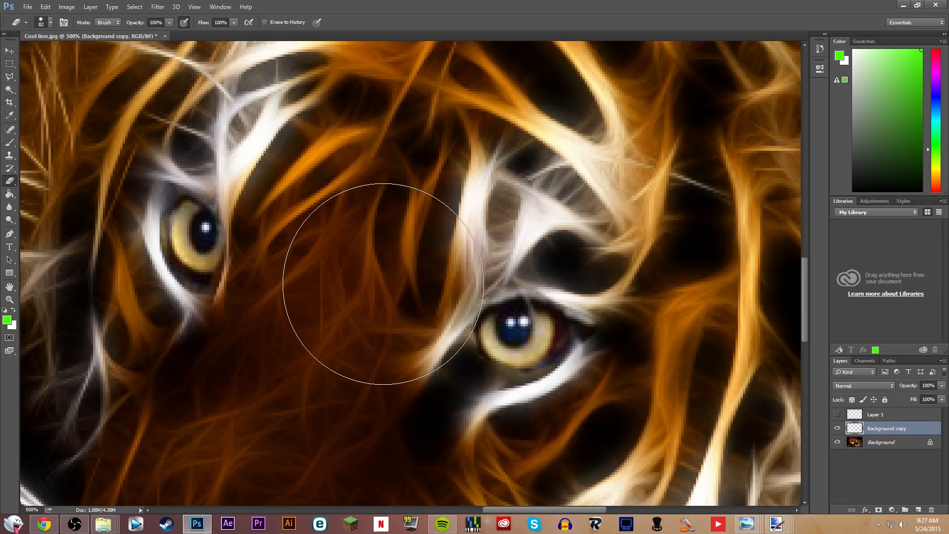
# - Review the Edit menu's undo history without undoing, then zoom out to the whole picture
pyautogui.click(45, 7)
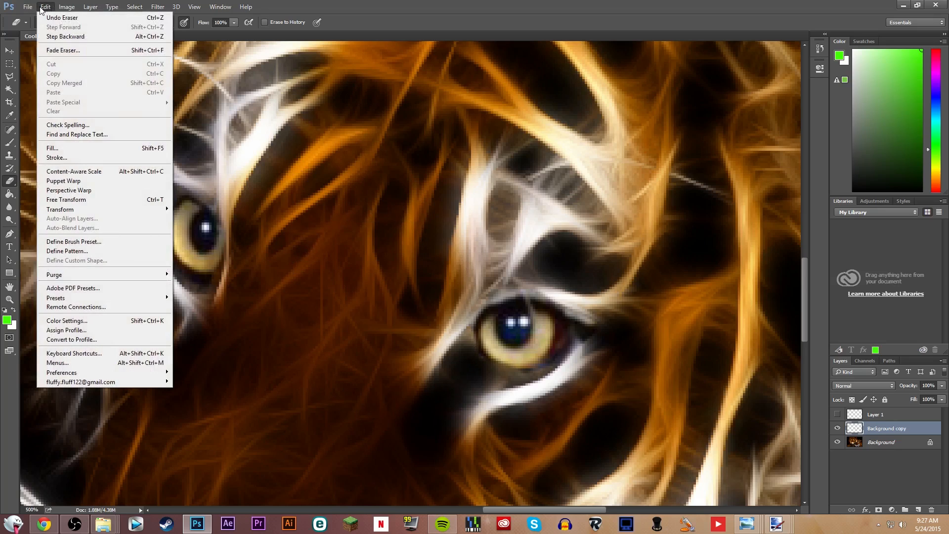
pyautogui.moveTo(65, 37)
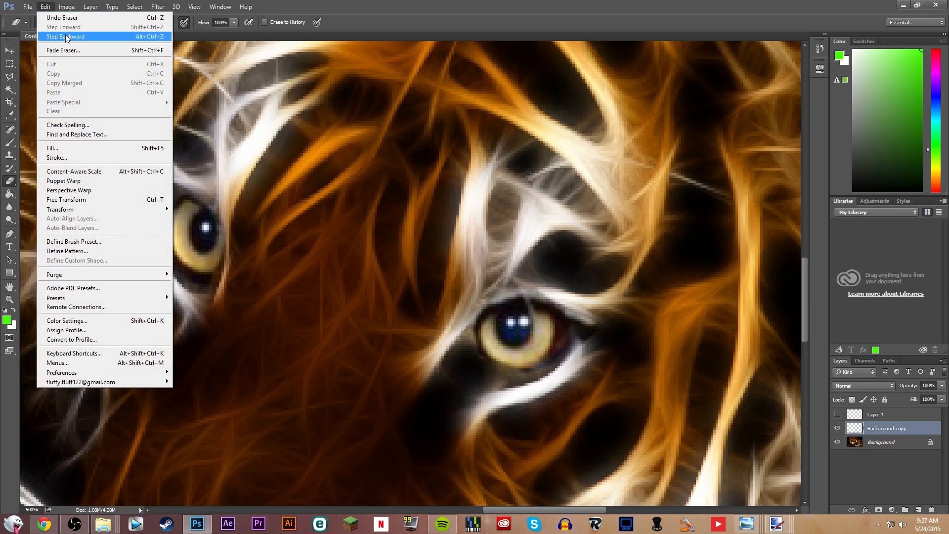
pyautogui.moveTo(66, 49)
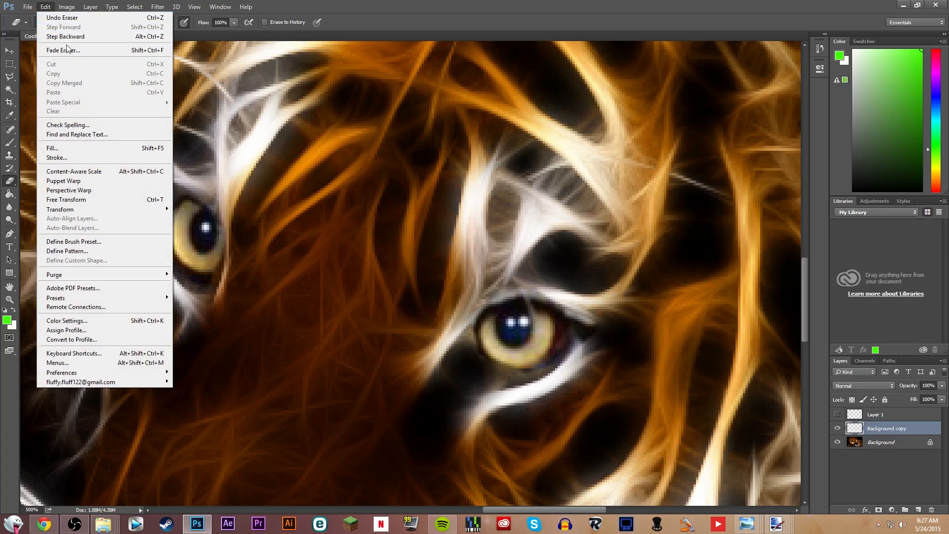
pyautogui.moveTo(62, 63)
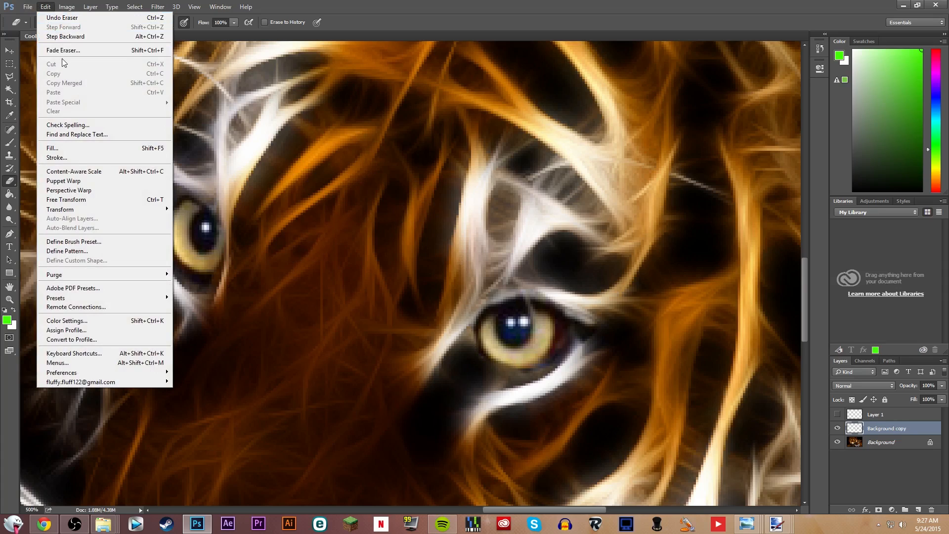
pyautogui.moveTo(112, 18)
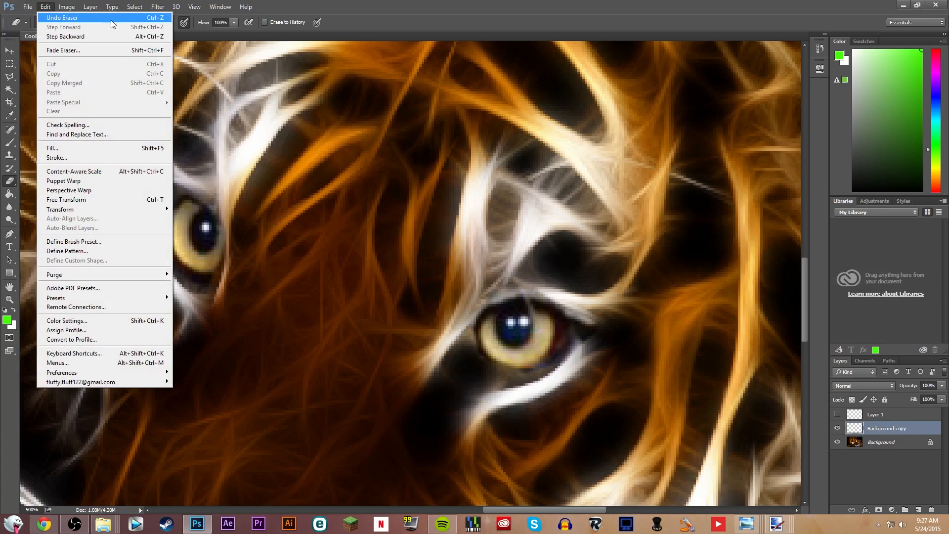
pyautogui.moveTo(191, 79)
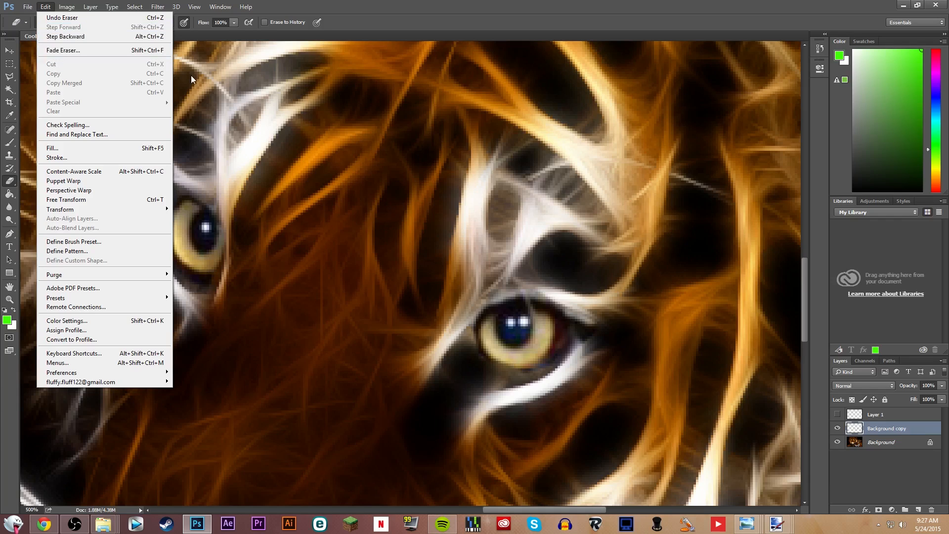
pyautogui.moveTo(69, 50)
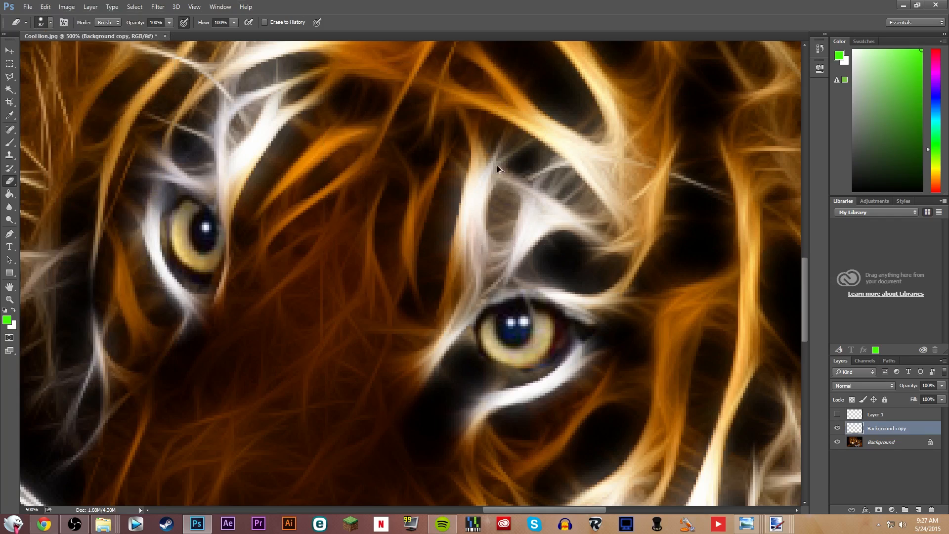
pyautogui.moveTo(507, 177)
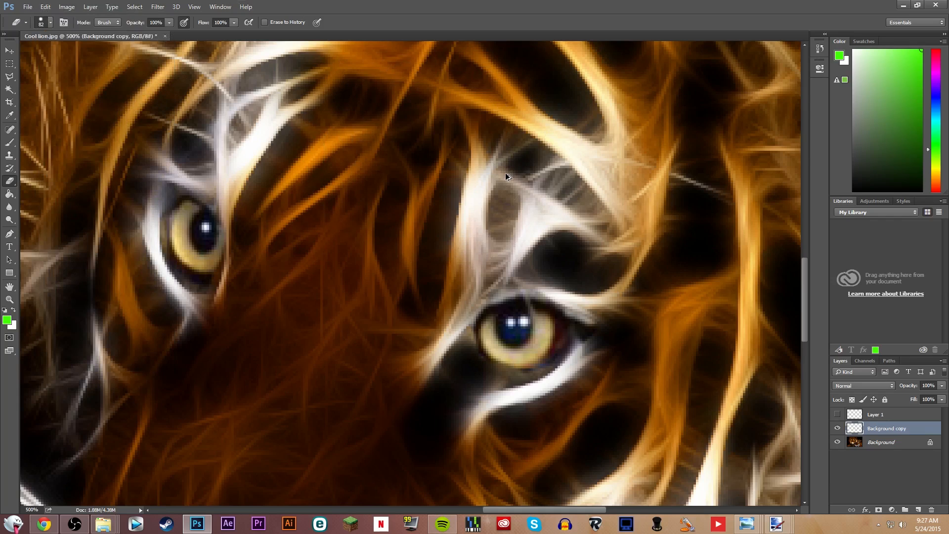
pyautogui.click(45, 7)
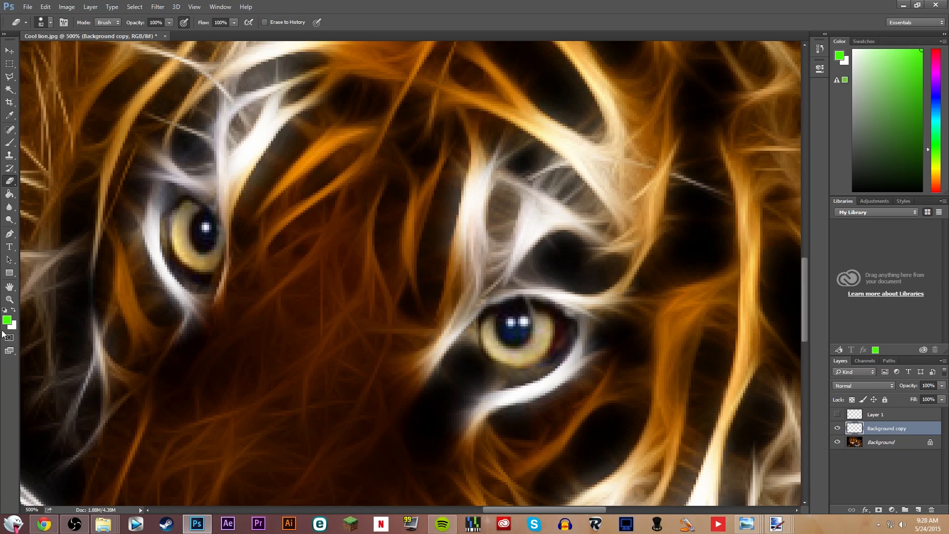
pyautogui.click(9, 298)
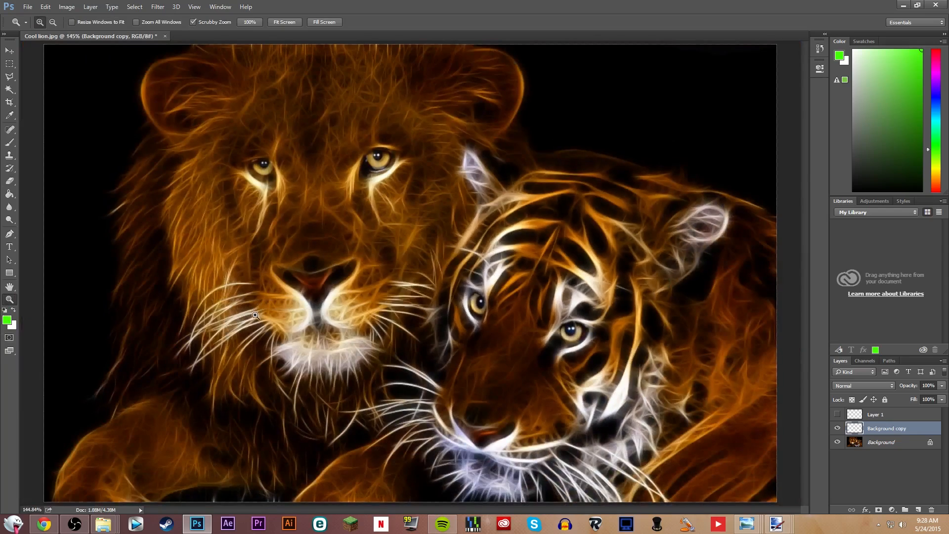
pyautogui.moveTo(742, 357)
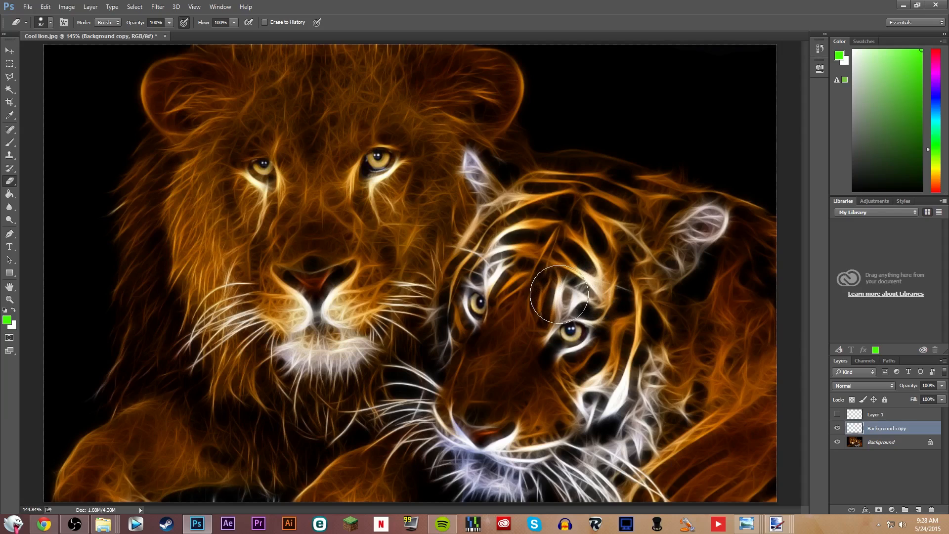
pyautogui.moveTo(558, 296)
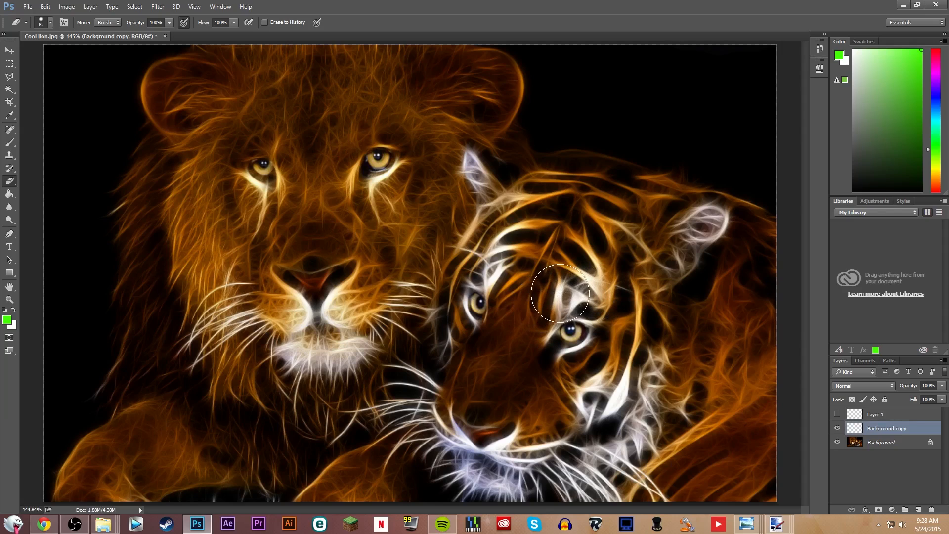
pyautogui.moveTo(602, 303)
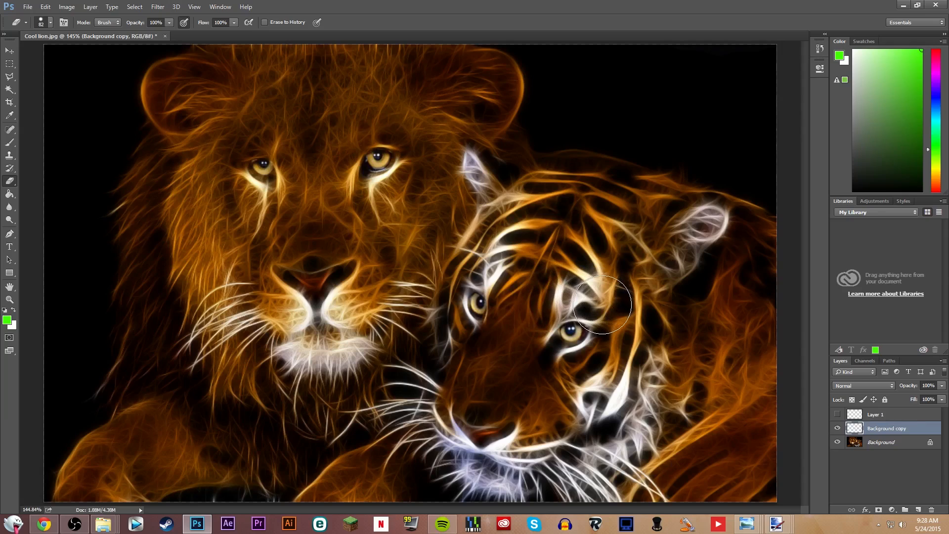
pyautogui.moveTo(611, 339)
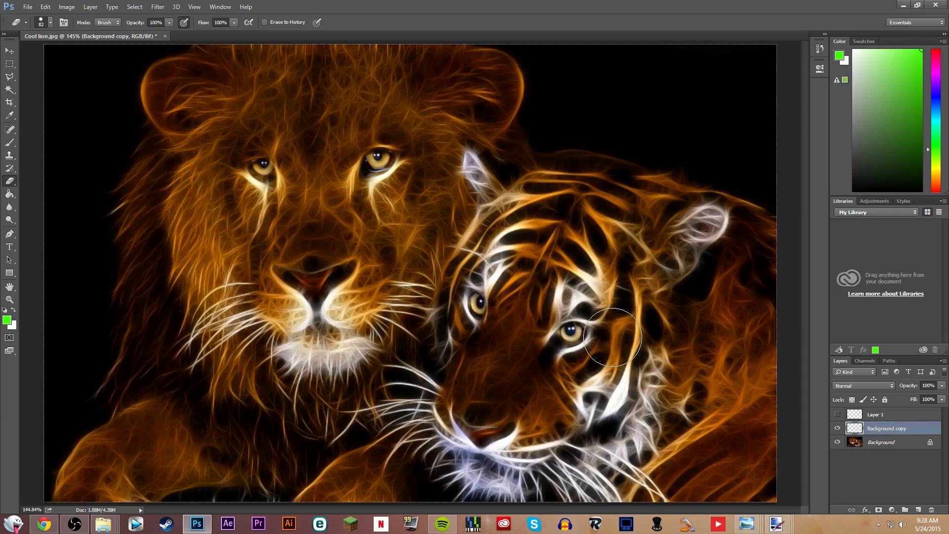
pyautogui.moveTo(611, 332)
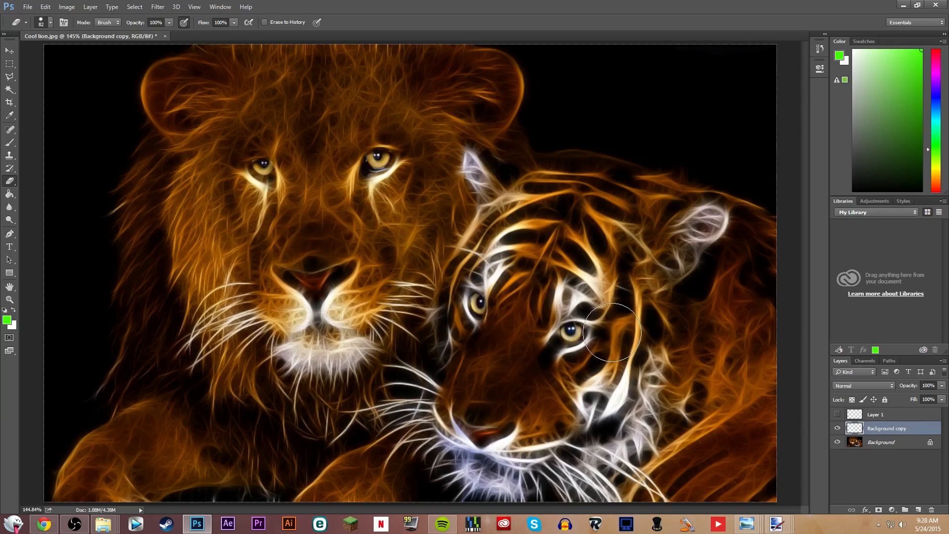
pyautogui.moveTo(587, 371)
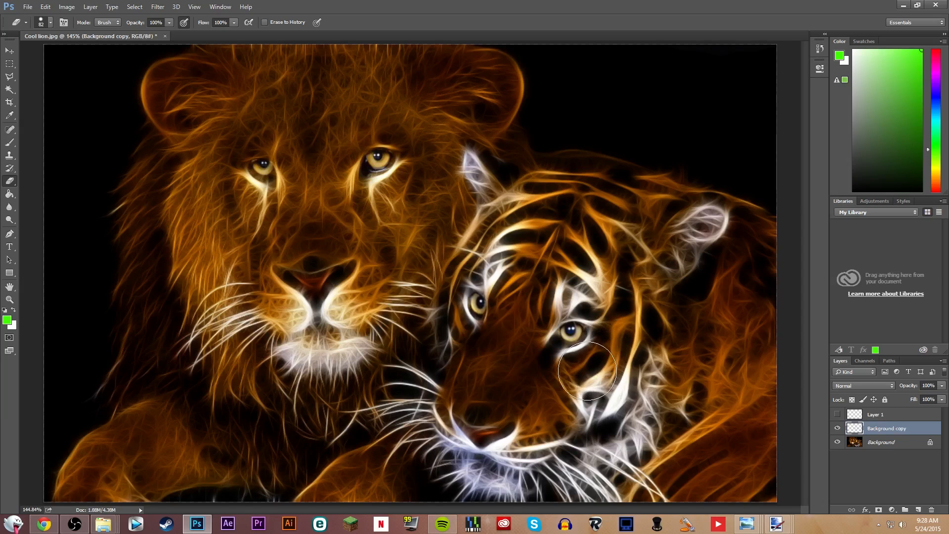
# - Zoom in on the tiger's eyes and resume erasing the glow layer around them
pyautogui.click(10, 298)
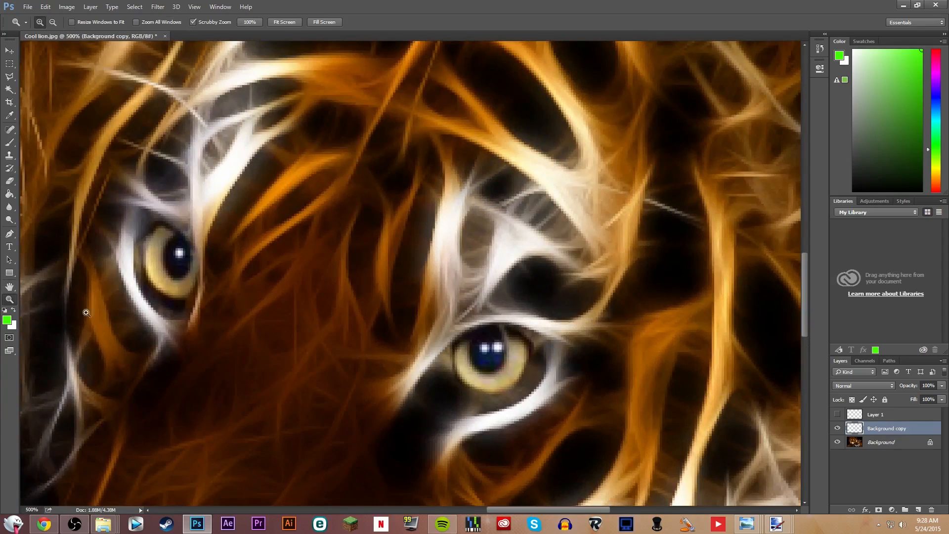
pyautogui.click(10, 167)
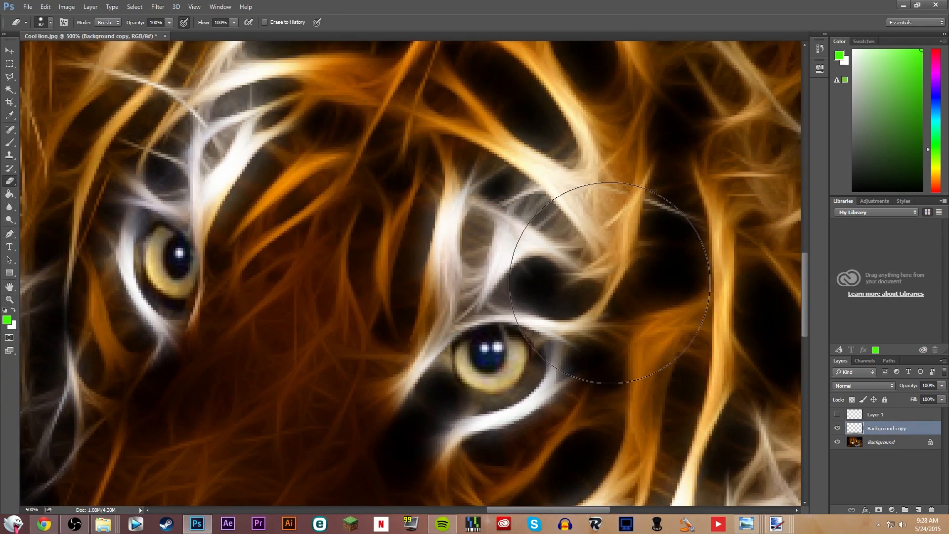
pyautogui.moveTo(376, 294)
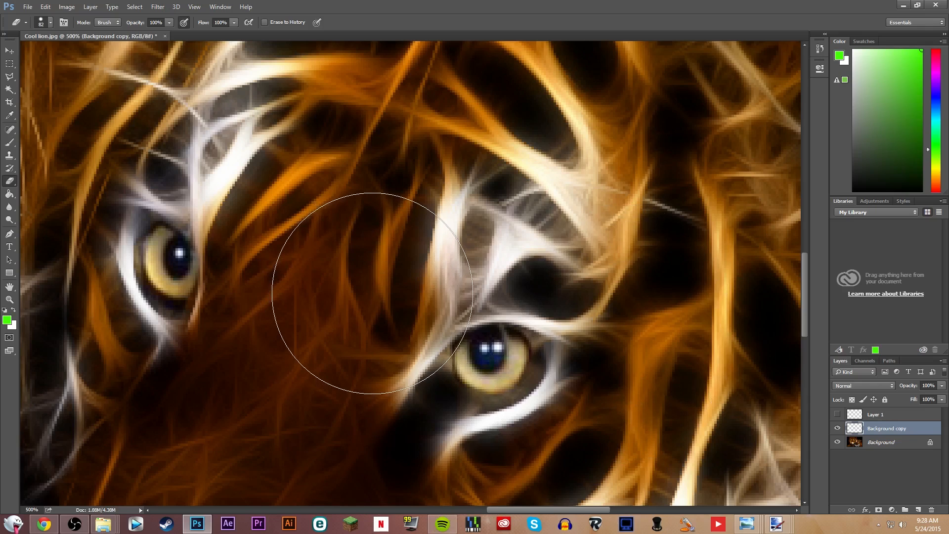
pyautogui.moveTo(380, 314)
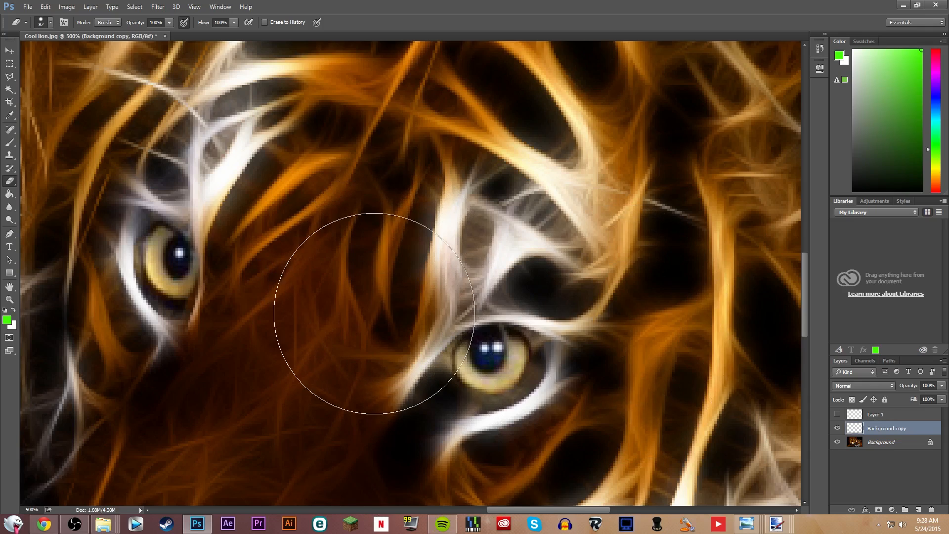
pyautogui.moveTo(374, 417)
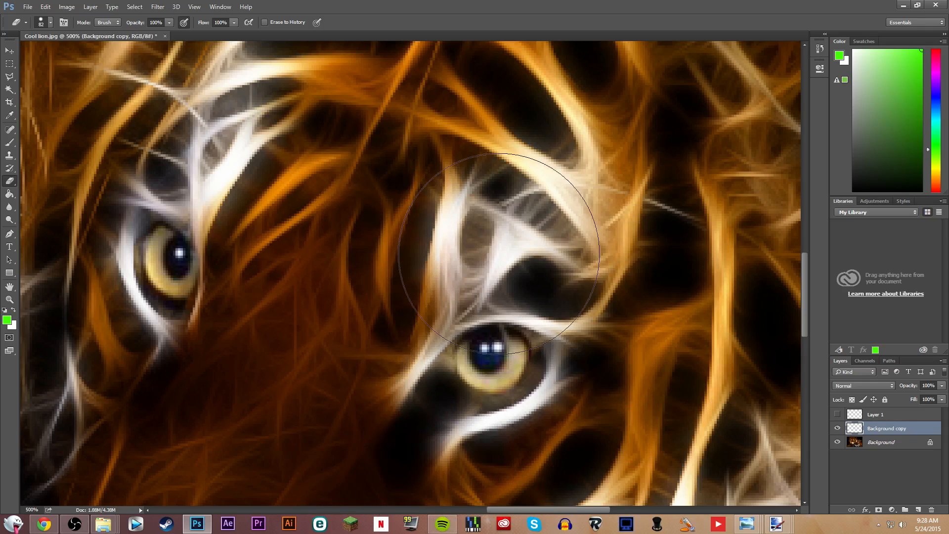
pyautogui.moveTo(448, 233)
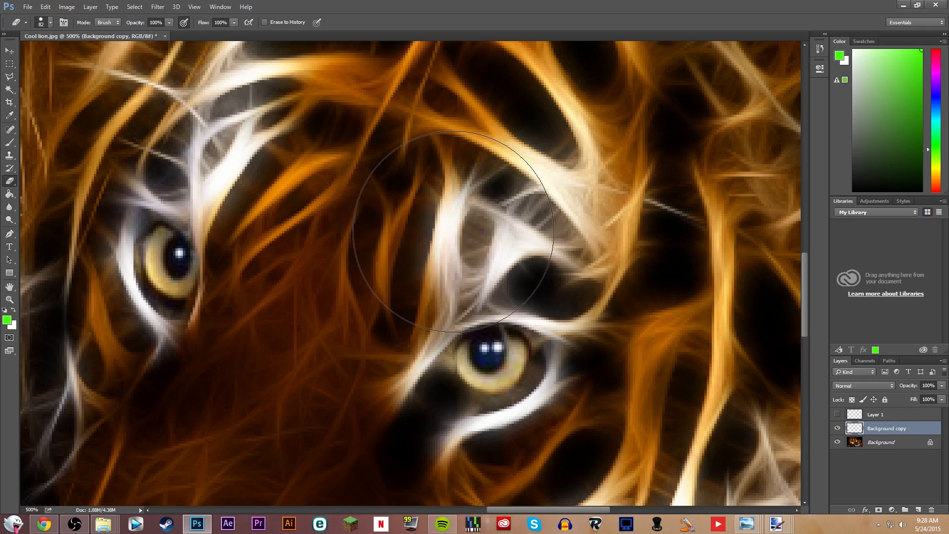
pyautogui.moveTo(393, 282)
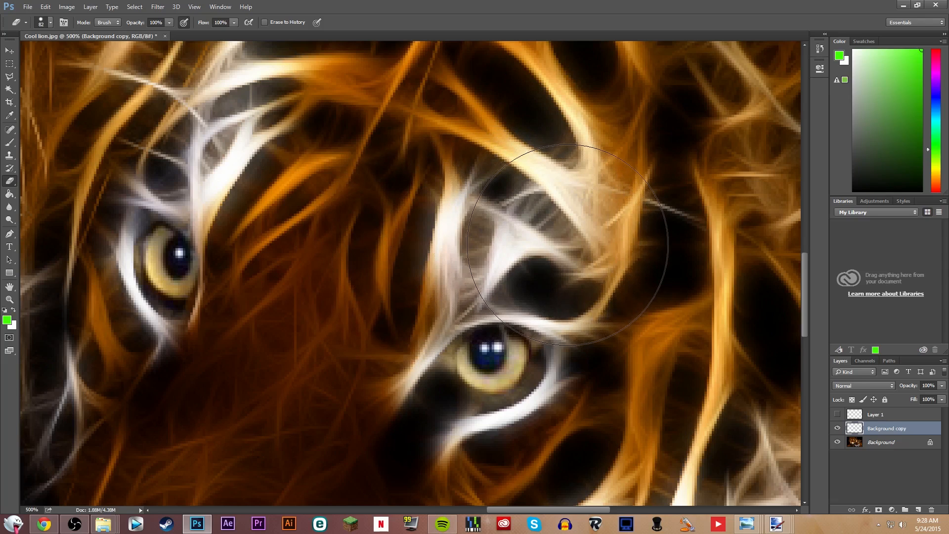
pyautogui.moveTo(611, 288)
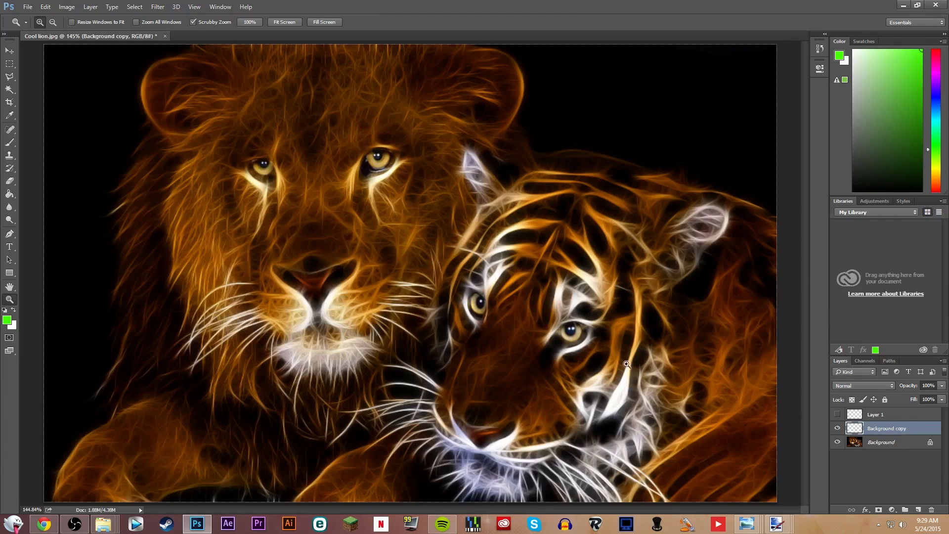
# - Erase over the lion's forehead, then zoom in close on the lion's left eye
pyautogui.click(838, 428)
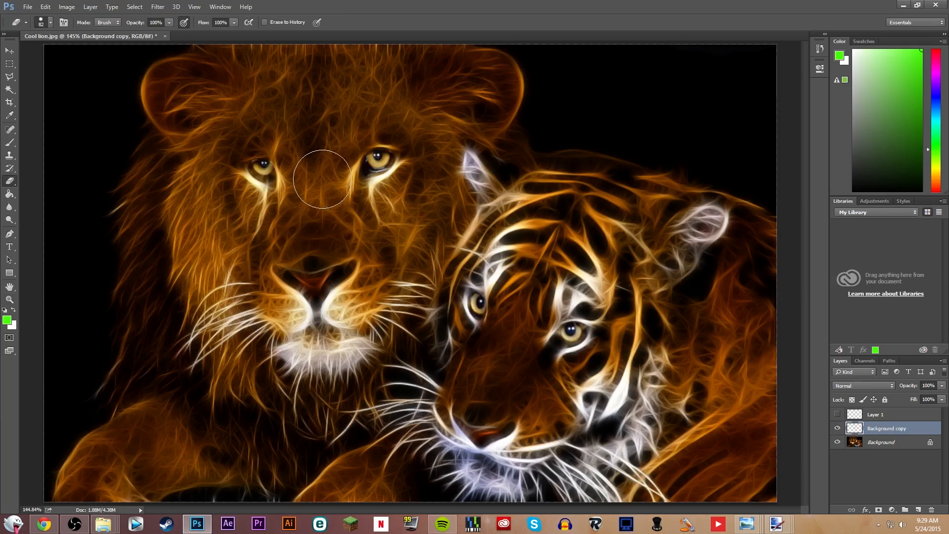
pyautogui.moveTo(344, 180)
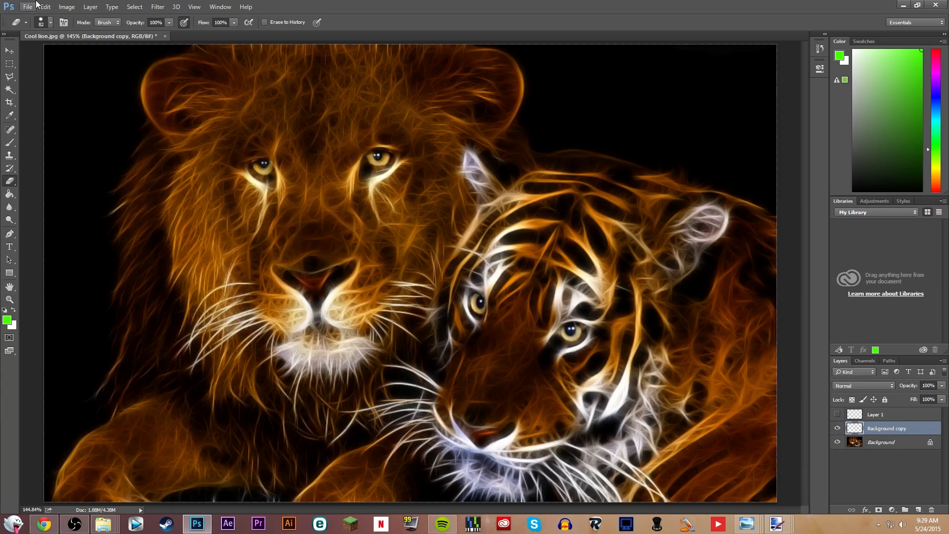
pyautogui.moveTo(331, 217)
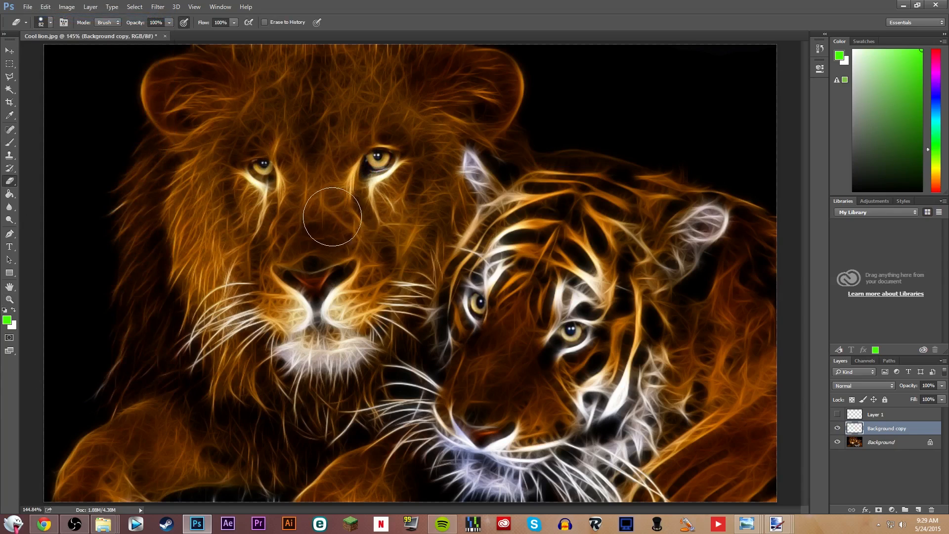
pyautogui.click(10, 299)
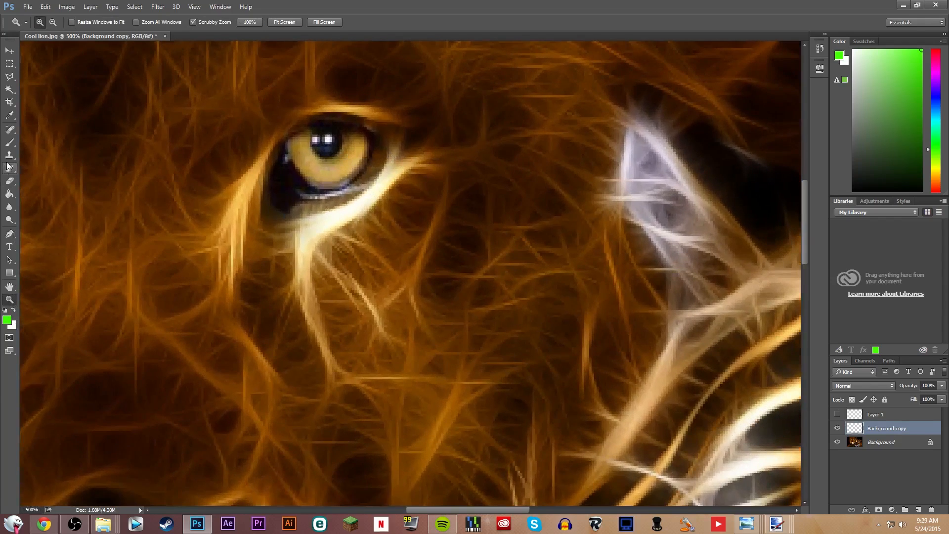
# - Erase fractal strands around the lion's eyes at 500%, then fit the whole image on screen
pyautogui.click(9, 169)
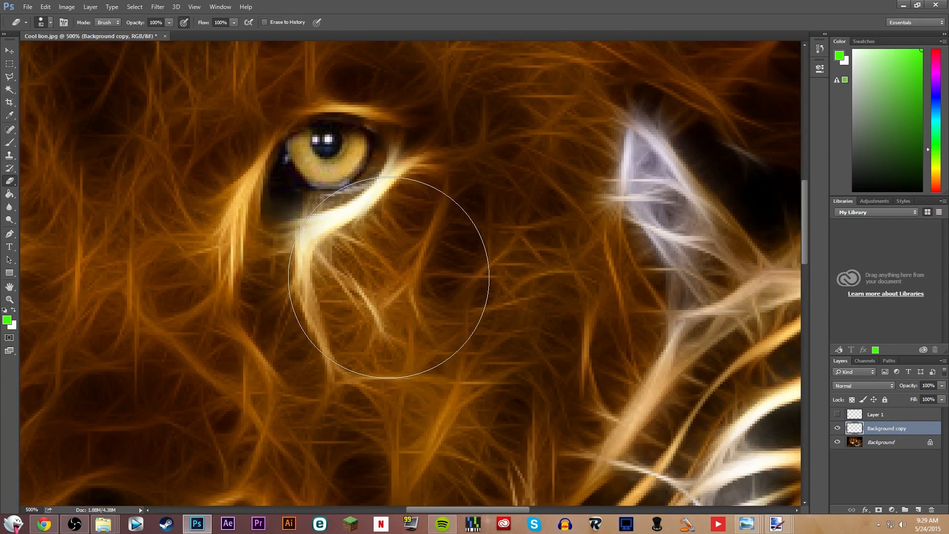
pyautogui.moveTo(202, 242)
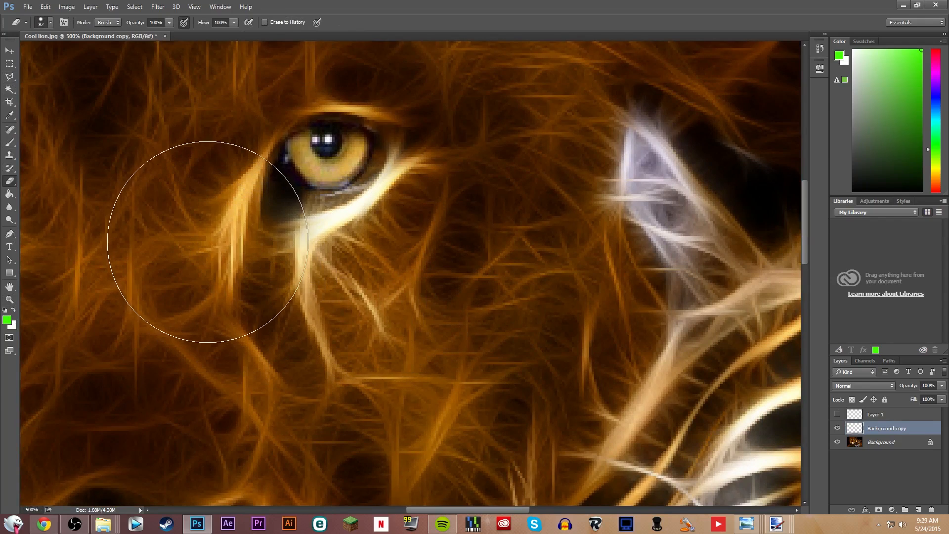
pyautogui.moveTo(179, 148)
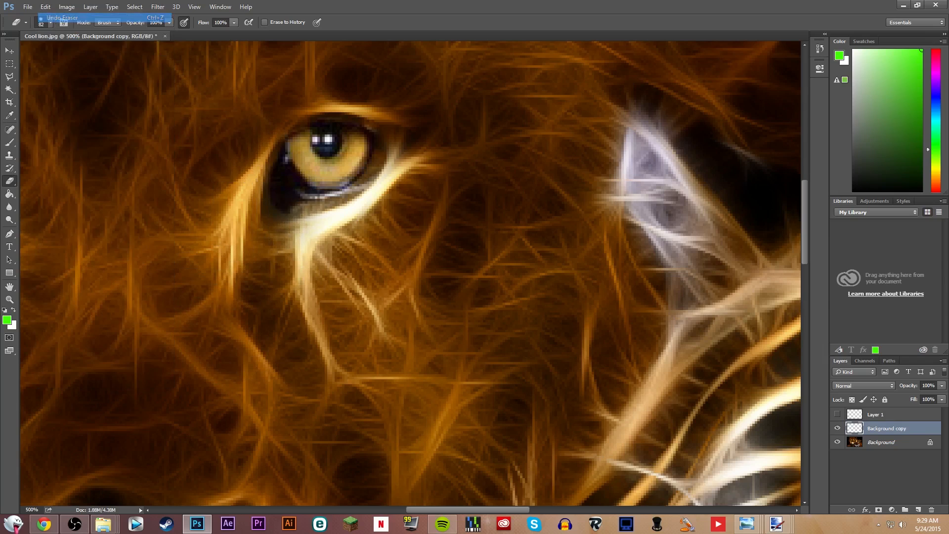
pyautogui.moveTo(230, 263)
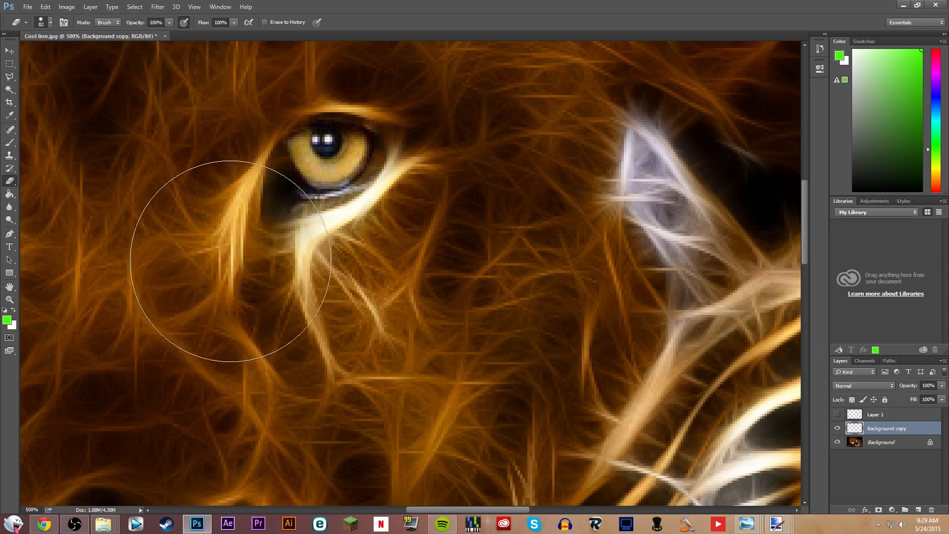
pyautogui.moveTo(360, 286)
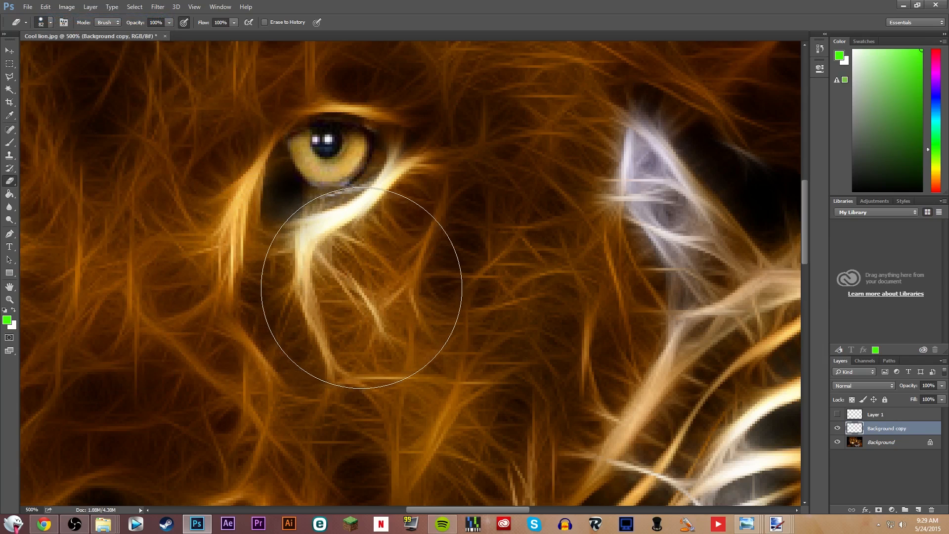
pyautogui.moveTo(398, 279)
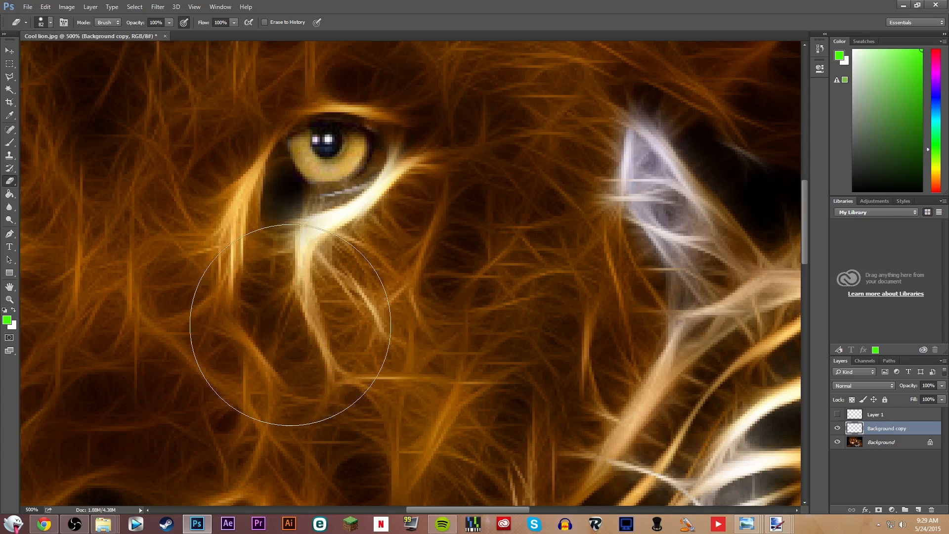
pyautogui.moveTo(290, 285)
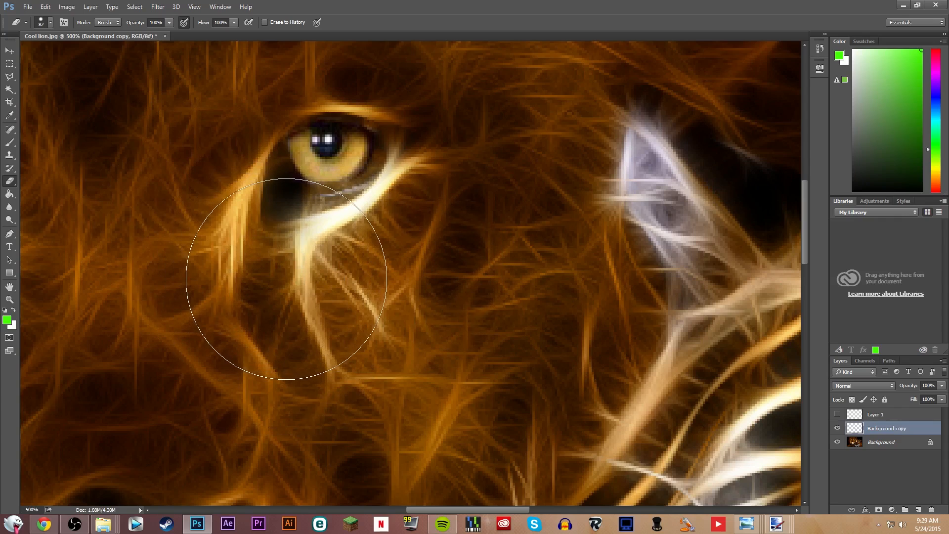
pyautogui.moveTo(383, 280)
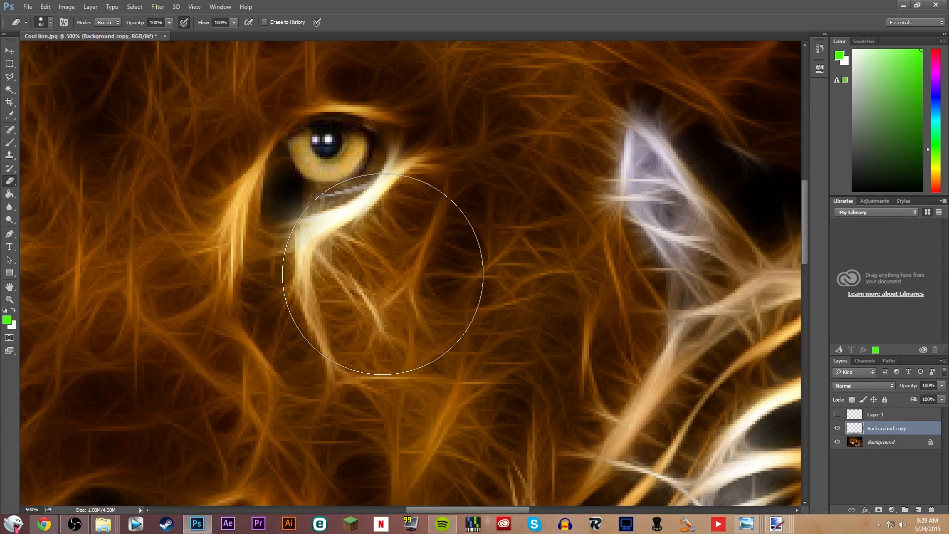
pyautogui.moveTo(282, 284)
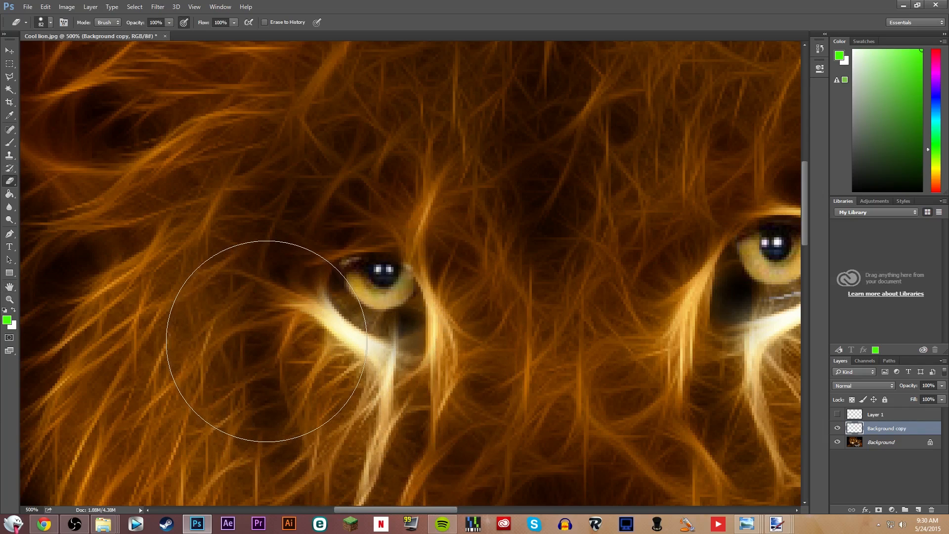
pyautogui.moveTo(276, 207)
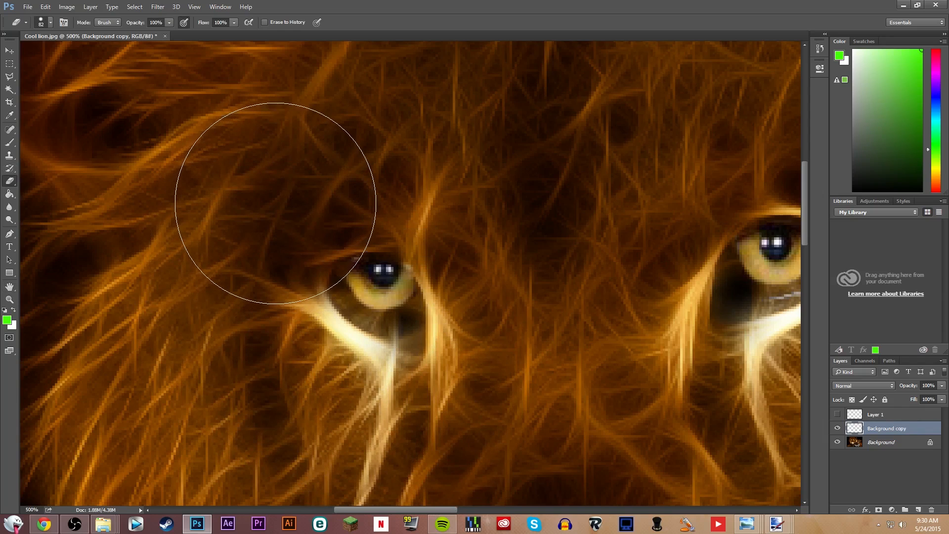
pyautogui.moveTo(502, 250)
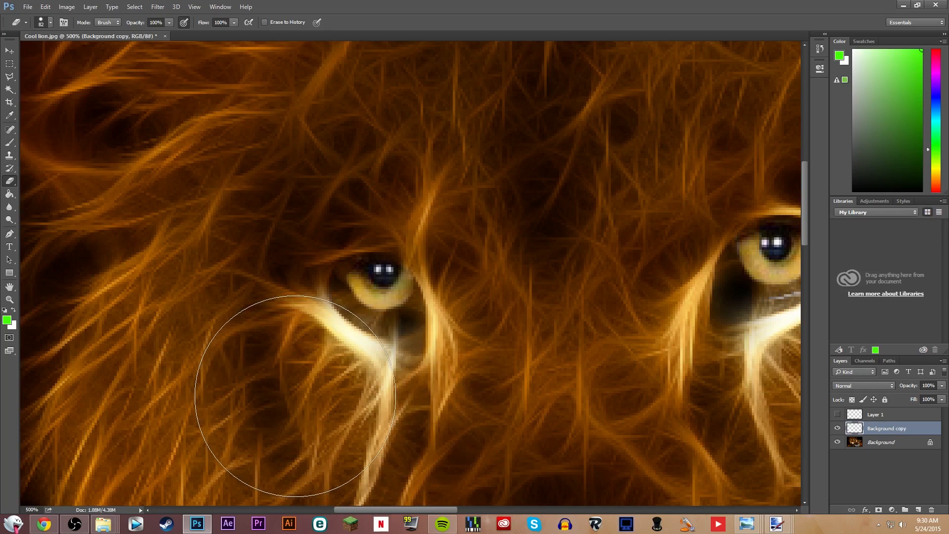
pyautogui.click(10, 299)
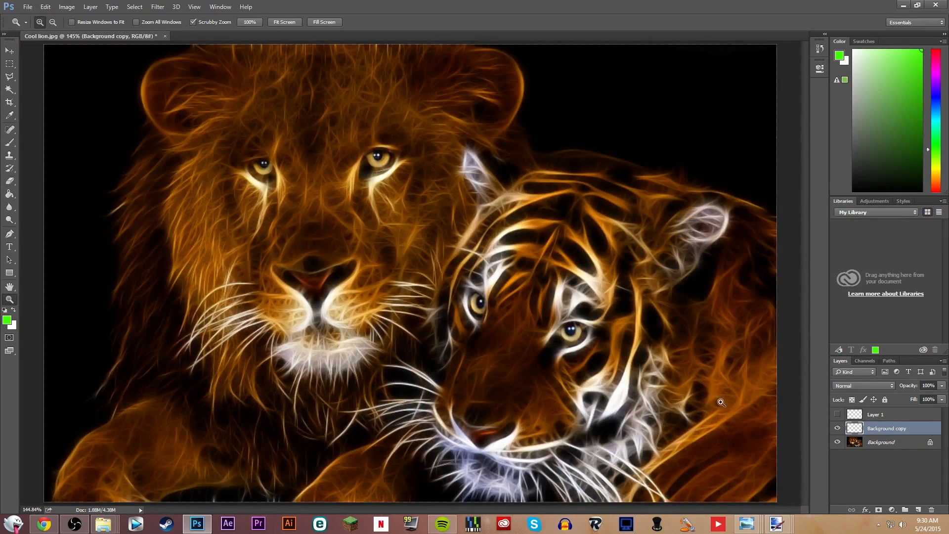
pyautogui.moveTo(697, 389)
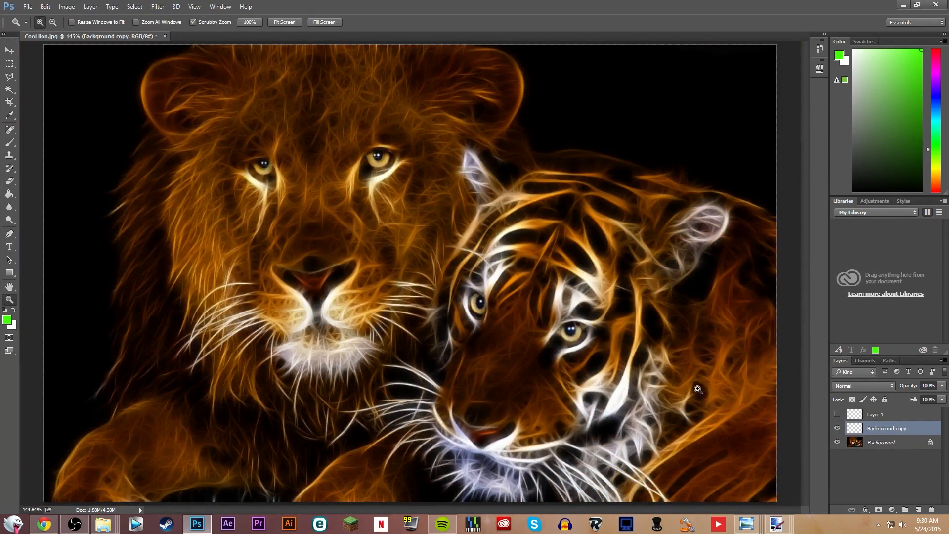
pyautogui.click(838, 428)
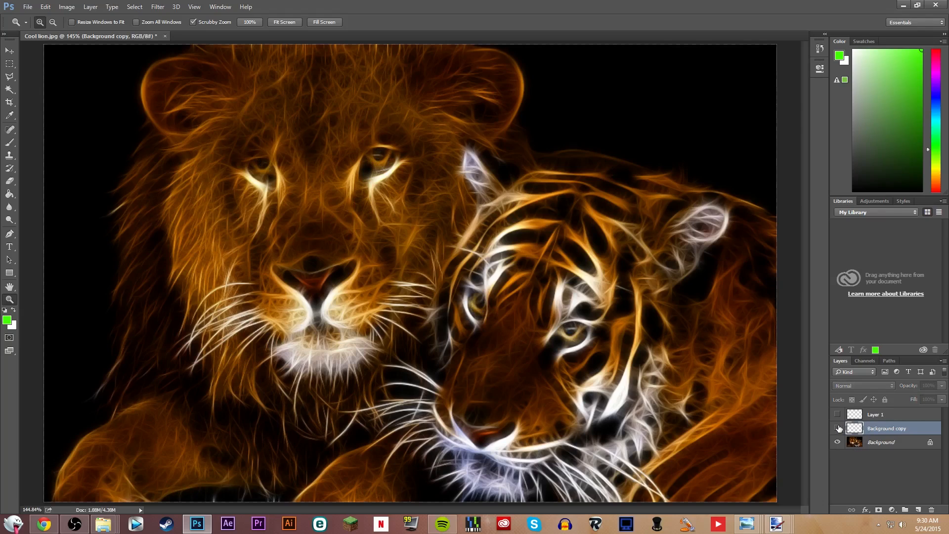
pyautogui.click(839, 428)
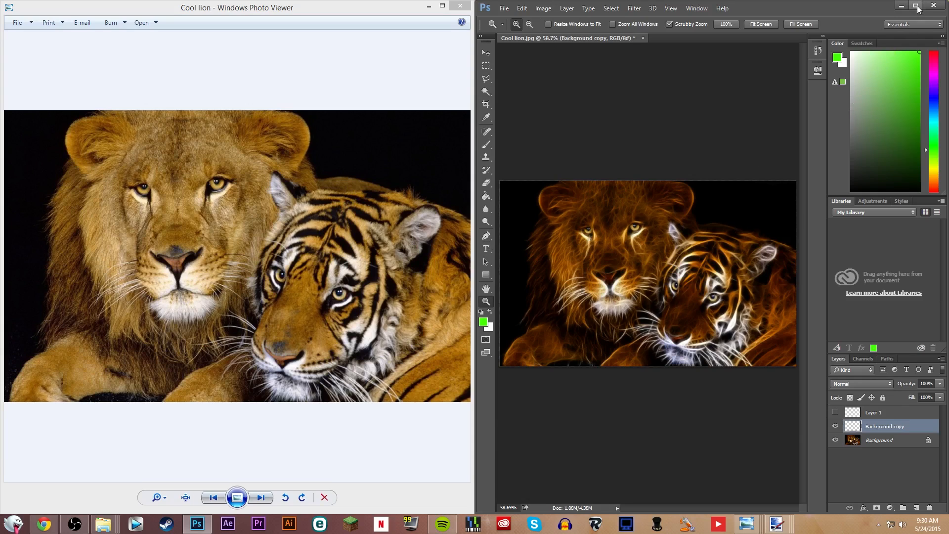
pyautogui.click(460, 6)
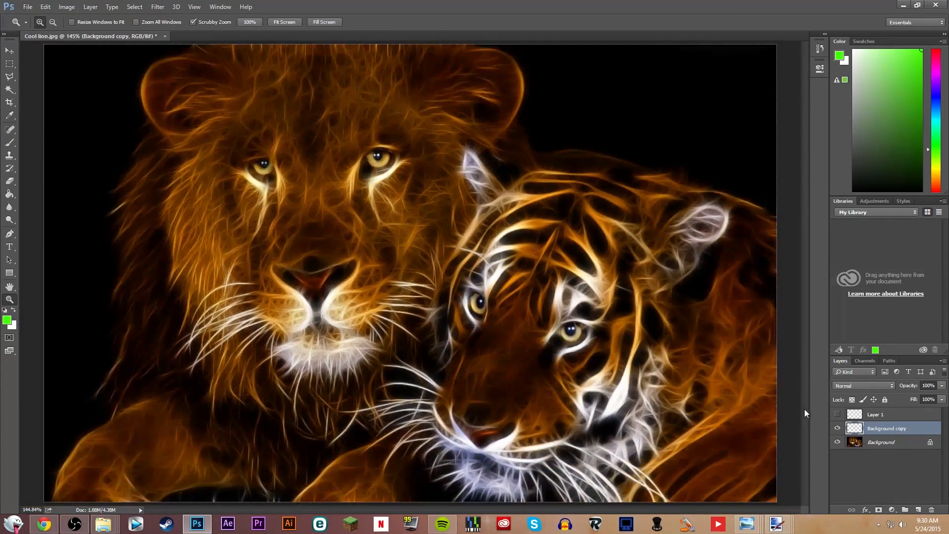
# - Target Layer 1 with the Paint Bucket in blue, accepting the hidden-layer alert before filling
pyautogui.click(876, 415)
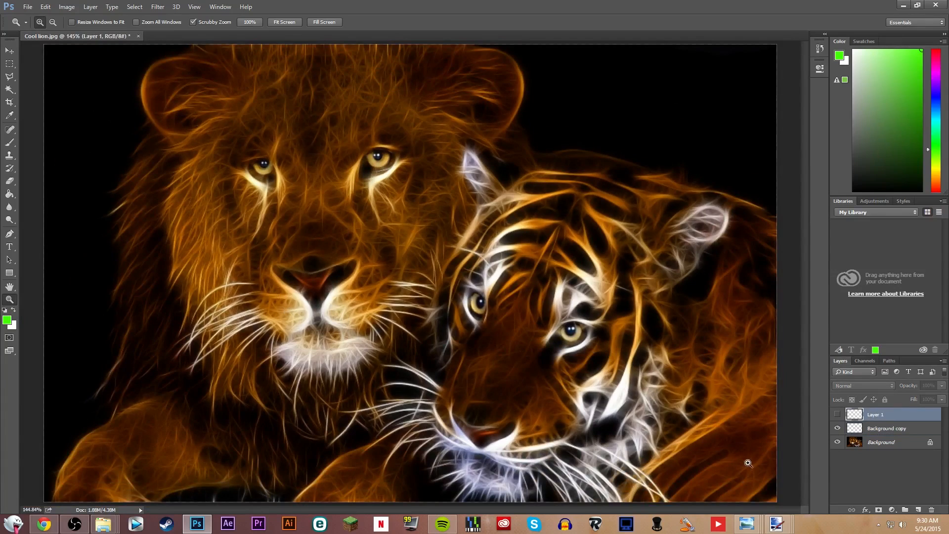
pyautogui.moveTo(10, 279)
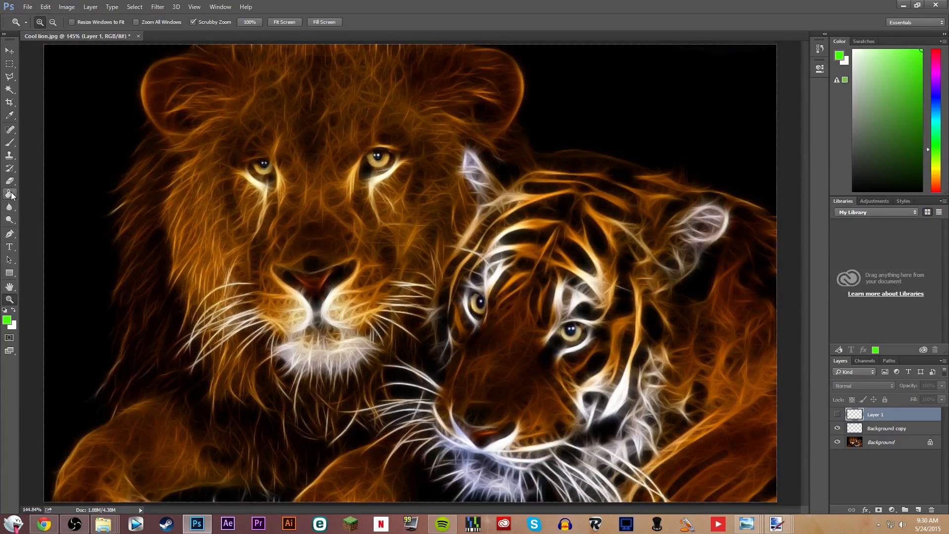
pyautogui.click(10, 195)
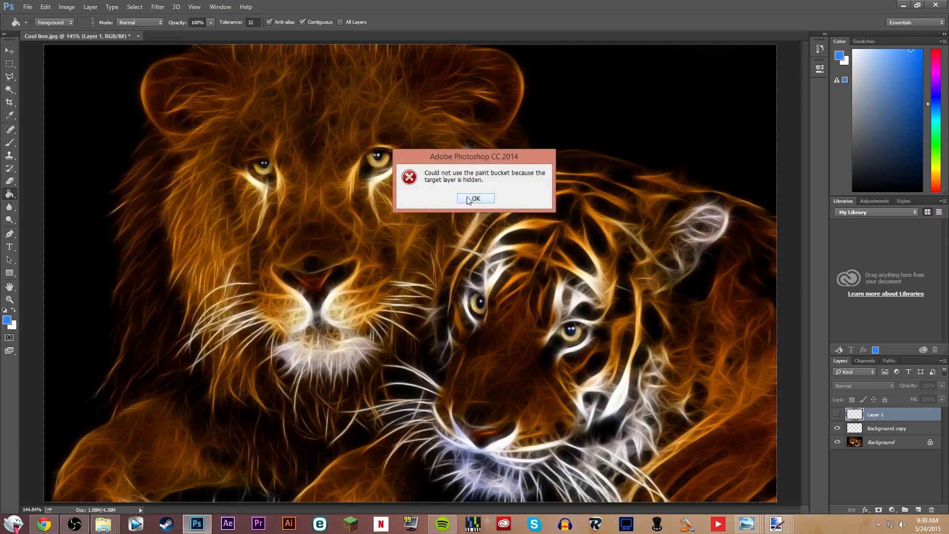
pyautogui.click(476, 199)
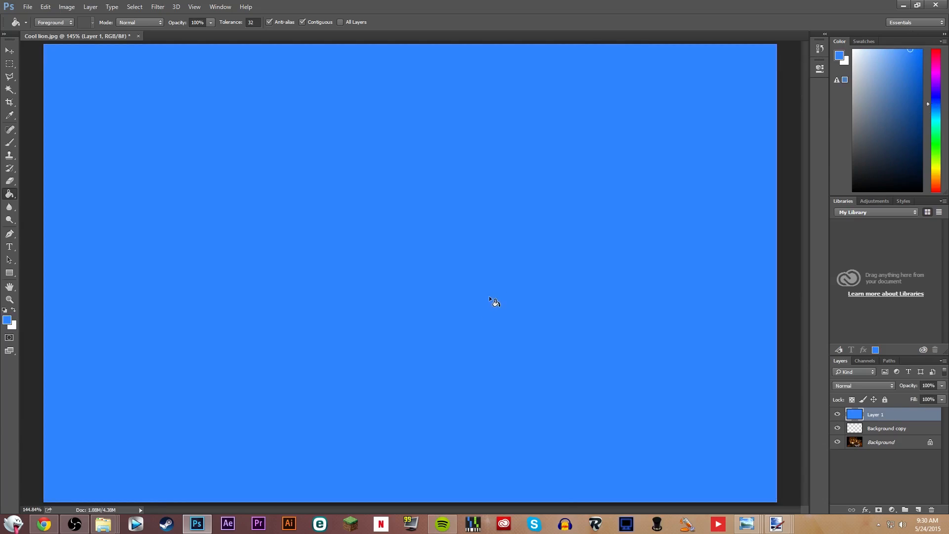
pyautogui.moveTo(793, 395)
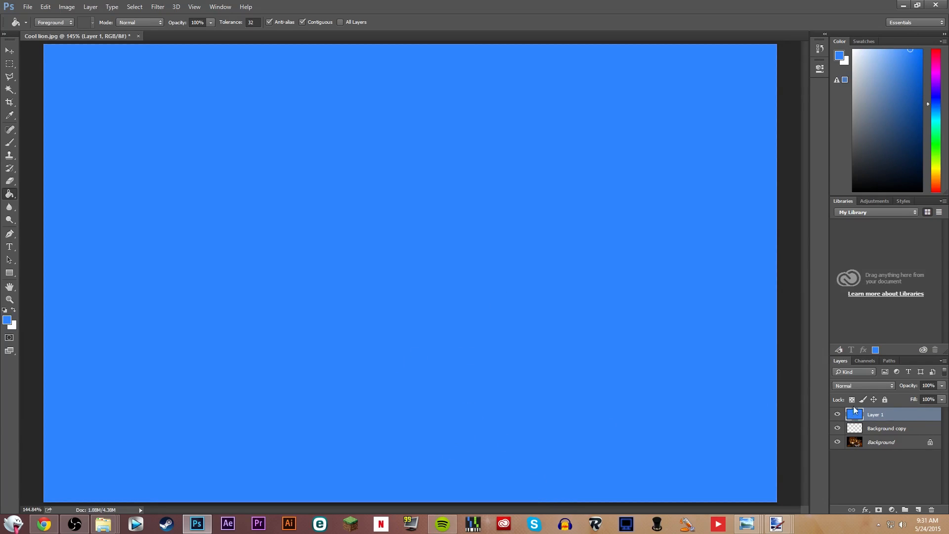
# - Set Layer 1's blend mode to Hue so the blue tints the glowing animals
pyautogui.click(862, 386)
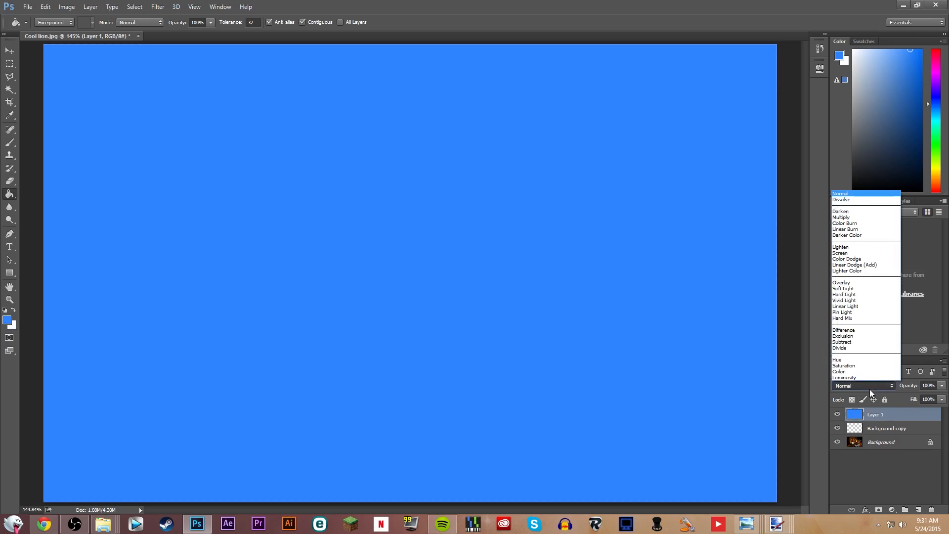
pyautogui.click(837, 360)
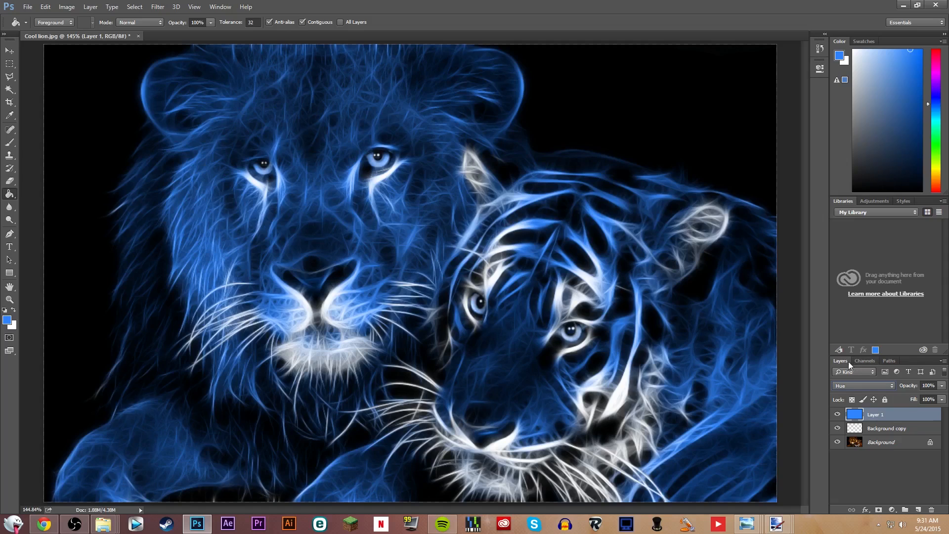
pyautogui.moveTo(605, 491)
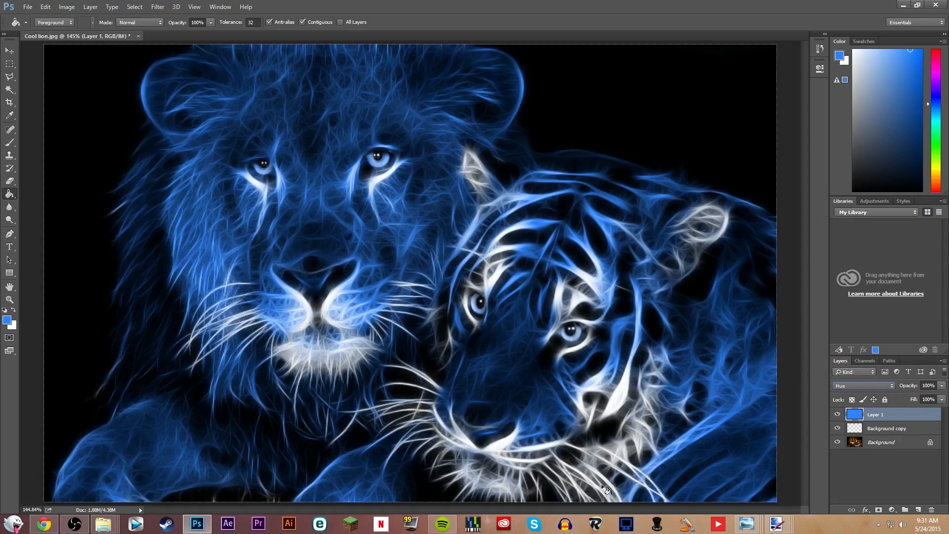
pyautogui.moveTo(604, 448)
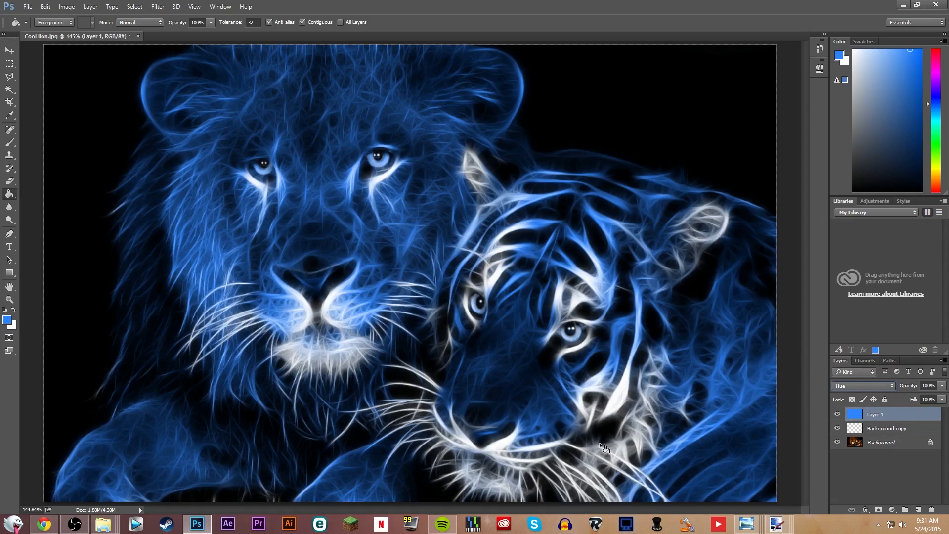
pyautogui.moveTo(501, 301)
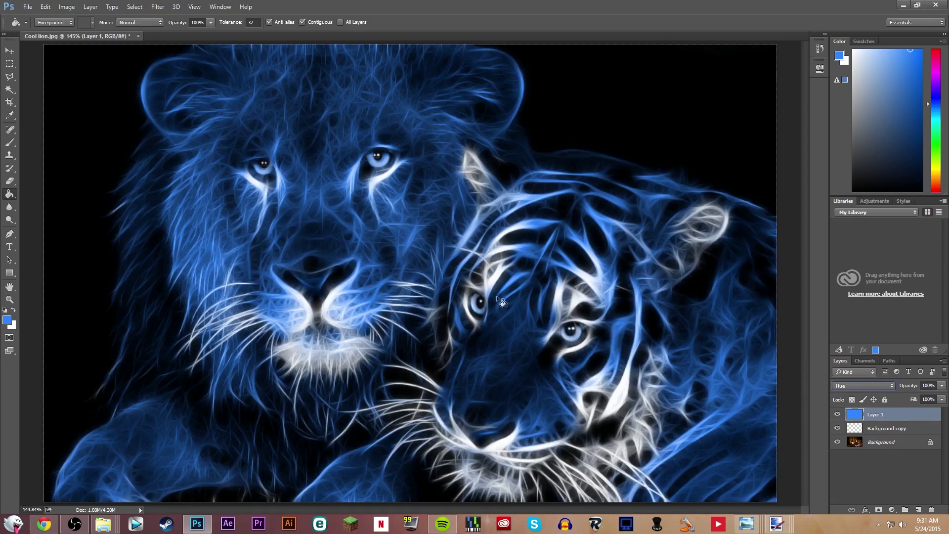
pyautogui.moveTo(804, 340)
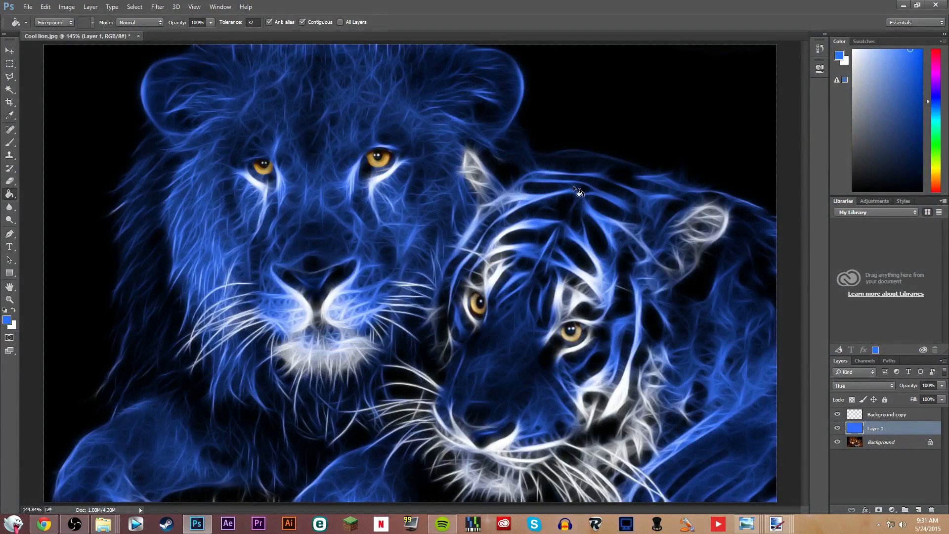
pyautogui.moveTo(818, 111)
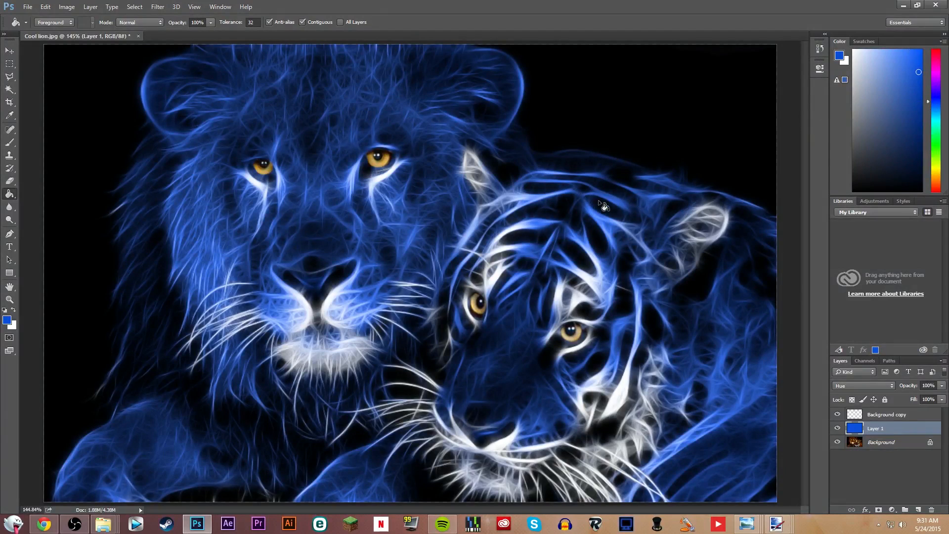
pyautogui.moveTo(932, 103)
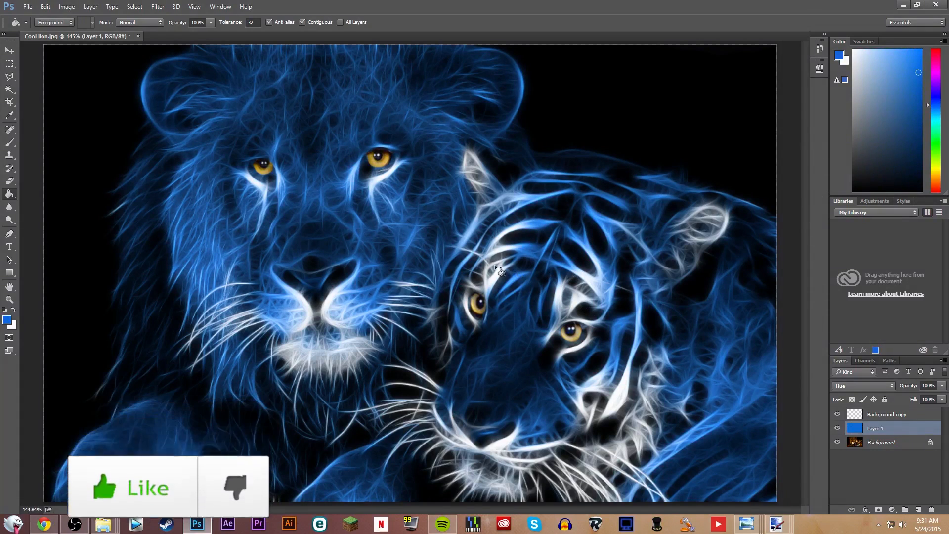
pyautogui.moveTo(265, 154)
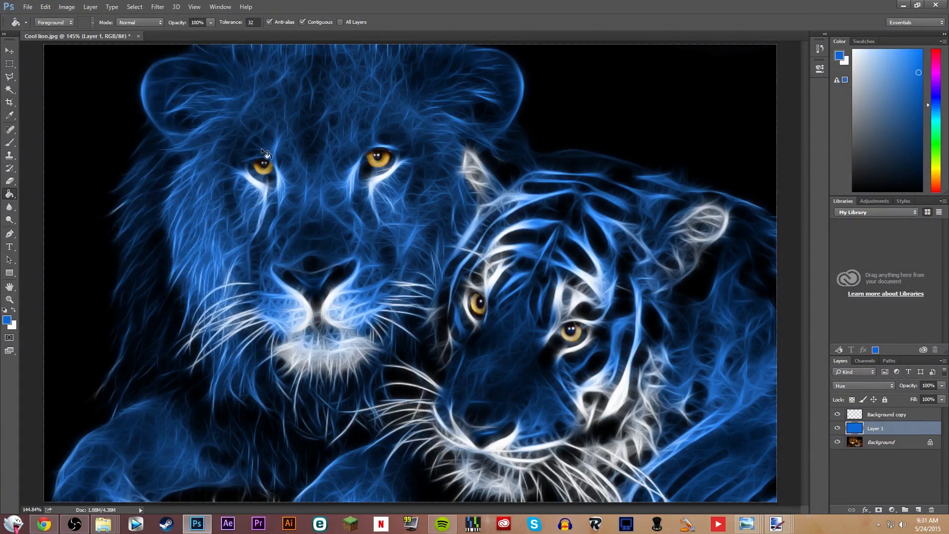
pyautogui.moveTo(236, 168)
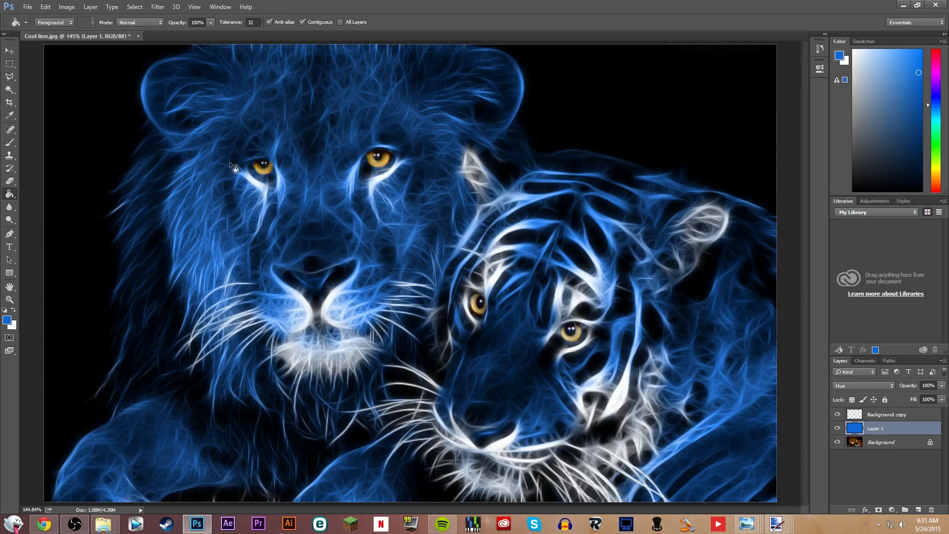
pyautogui.moveTo(444, 208)
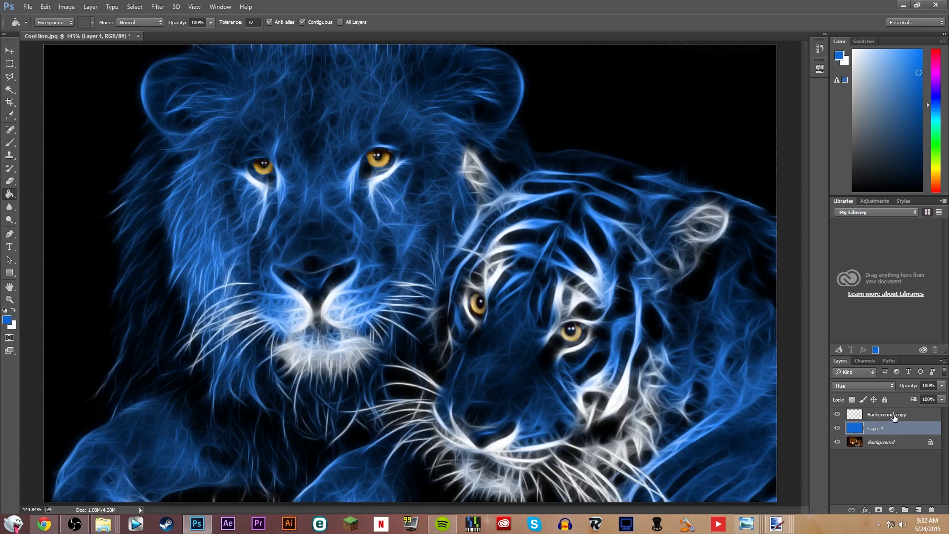
pyautogui.click(886, 414)
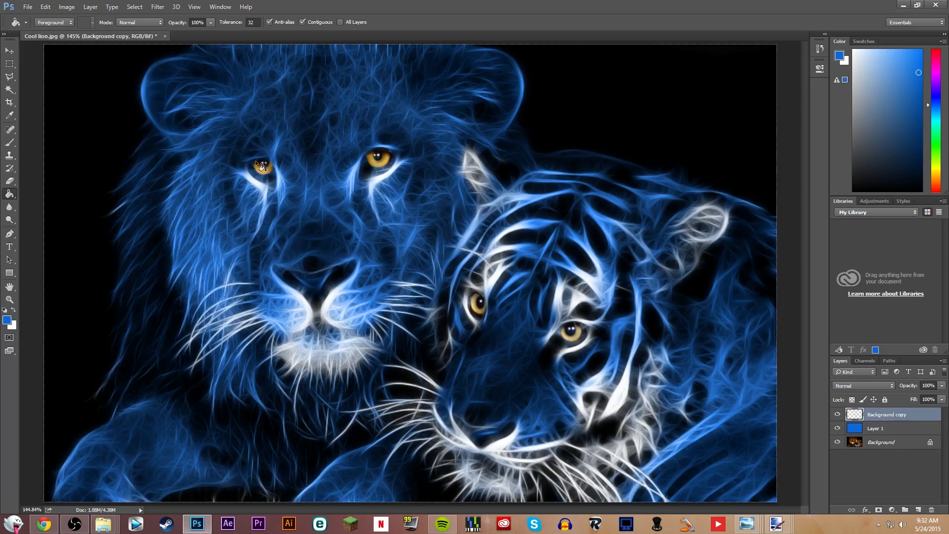
pyautogui.click(261, 169)
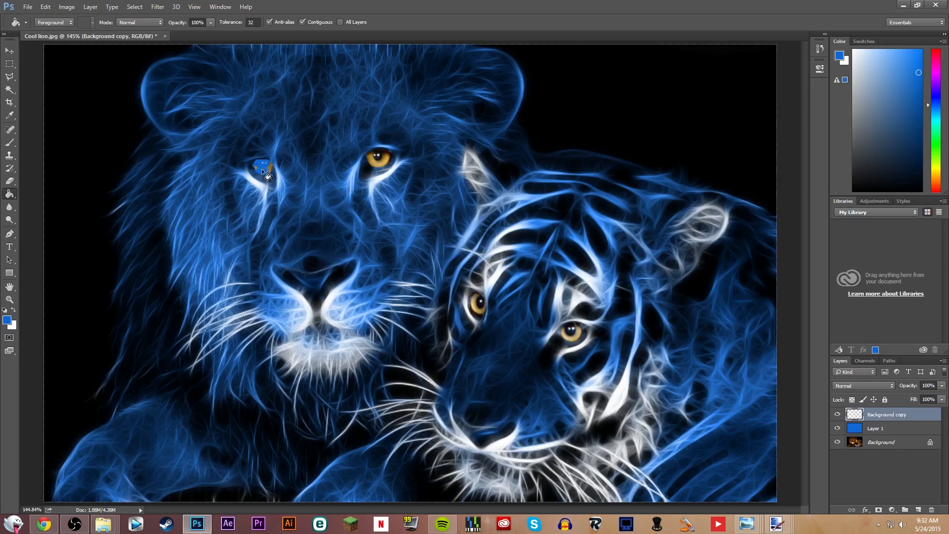
pyautogui.moveTo(45, 7)
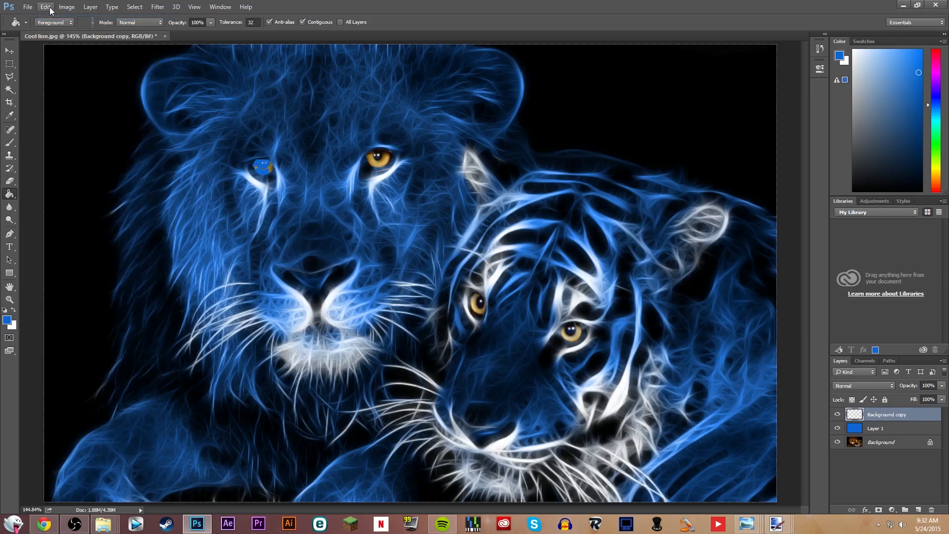
pyautogui.moveTo(28, 7)
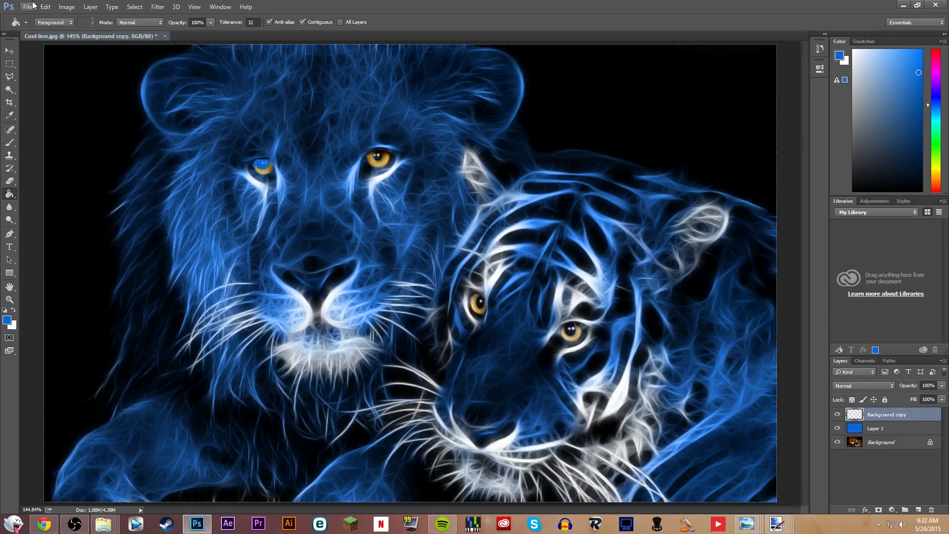
pyautogui.moveTo(45, 7)
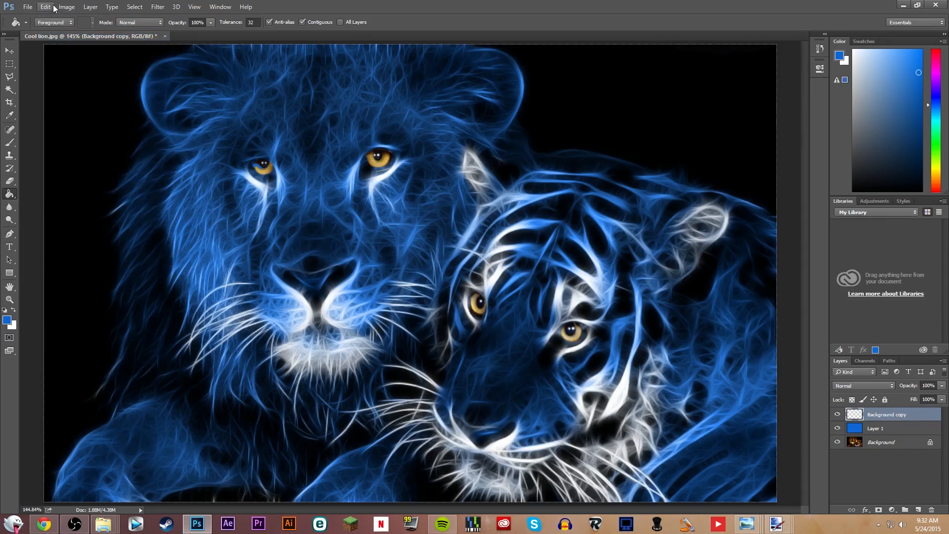
pyautogui.click(44, 7)
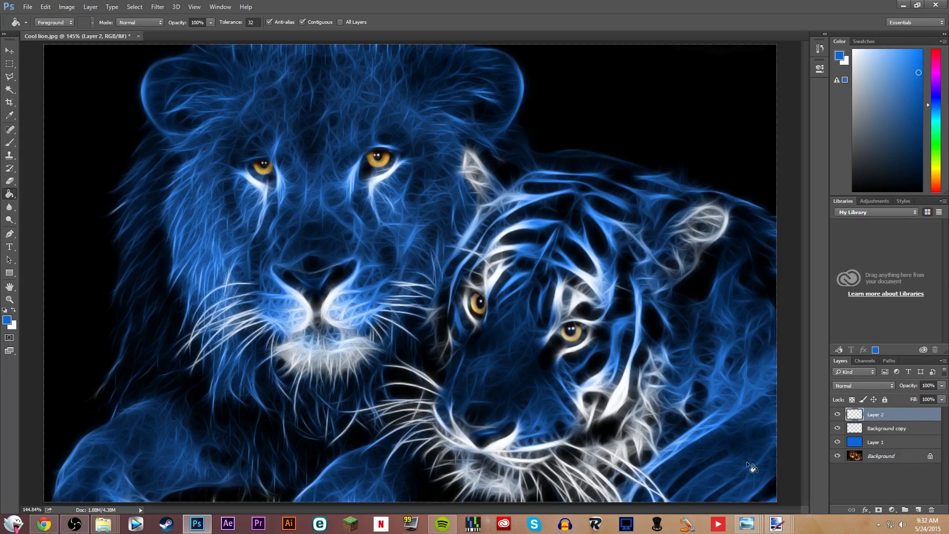
# - Fill Layer 2 with a picked colour, clip it to Background copy, and change the colour to green for the eyes
pyautogui.click(895, 127)
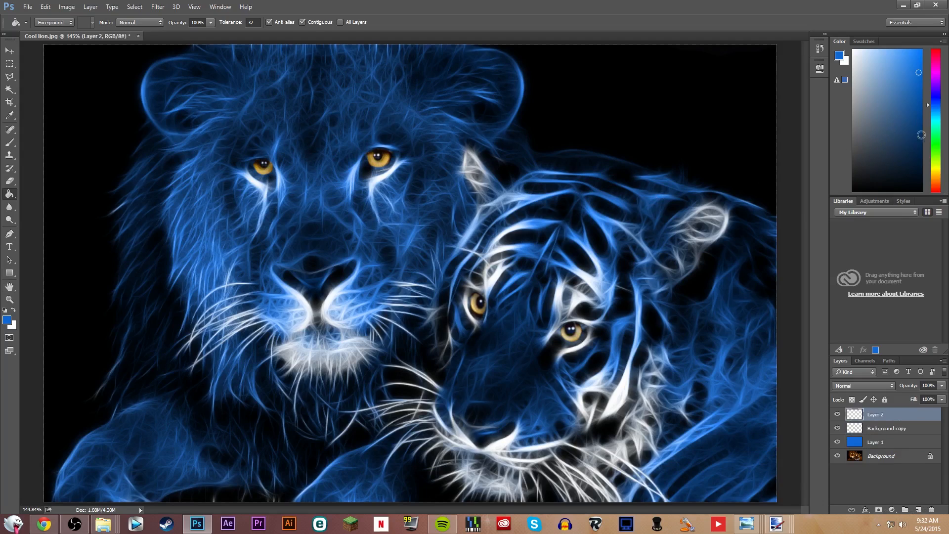
pyautogui.click(935, 177)
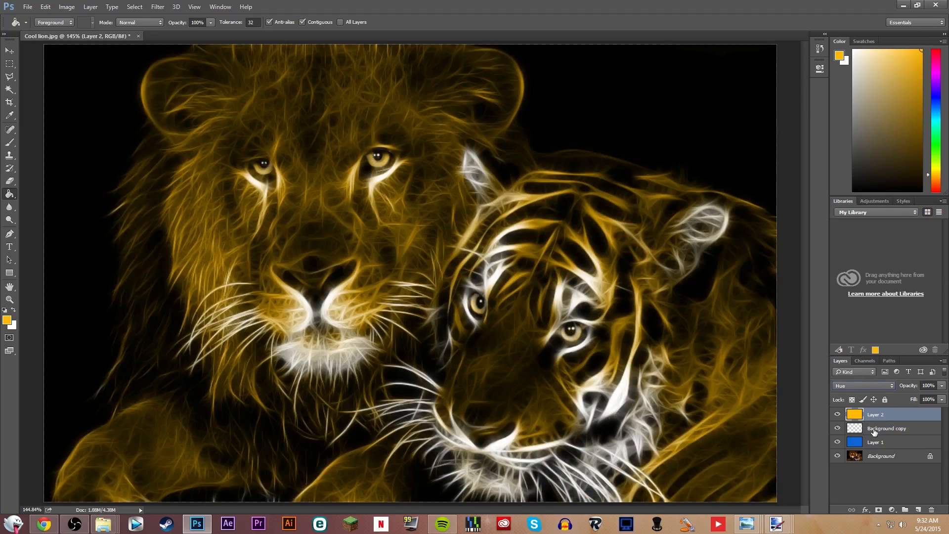
pyautogui.click(886, 428)
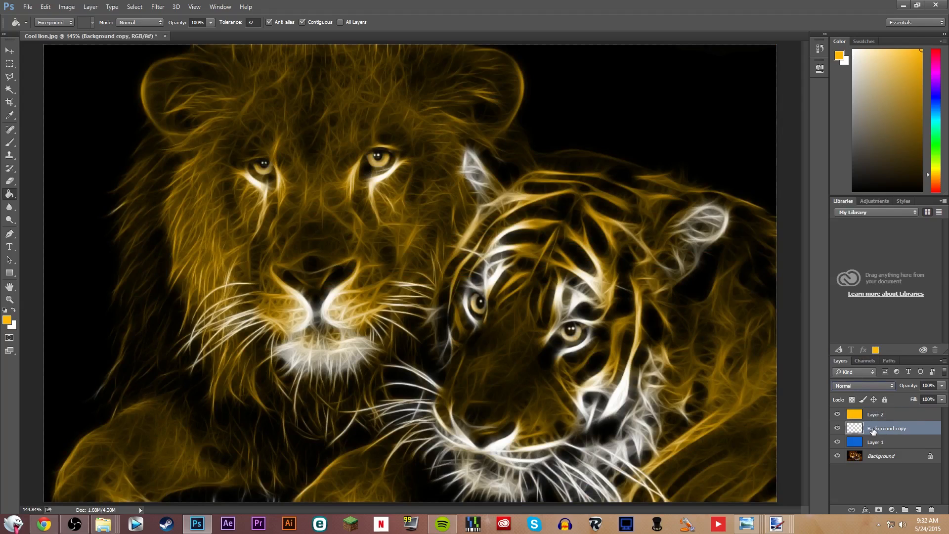
pyautogui.rightClick(875, 414)
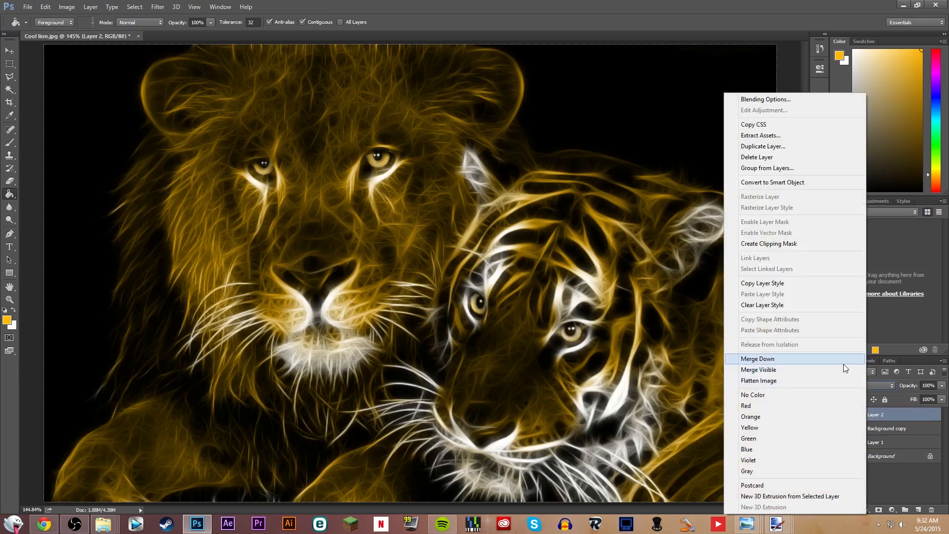
pyautogui.moveTo(787, 265)
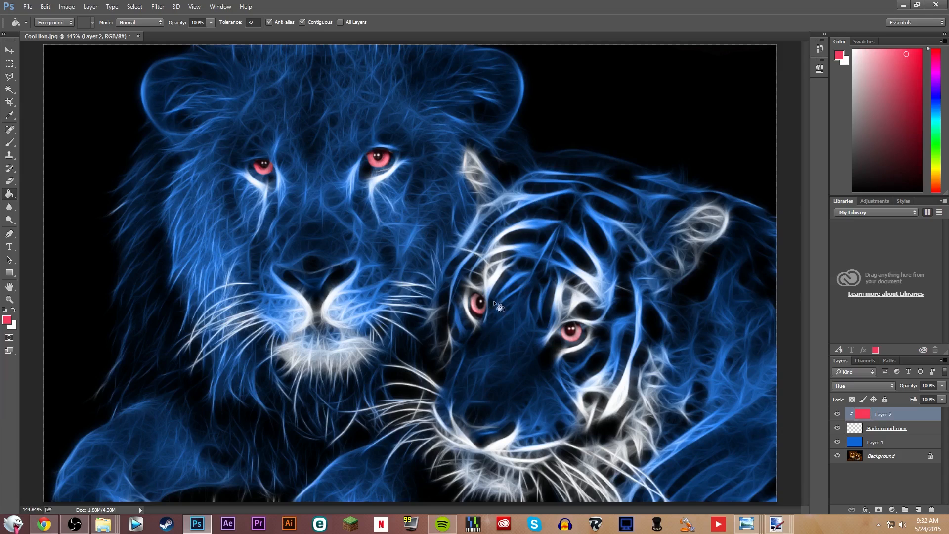
pyautogui.moveTo(729, 145)
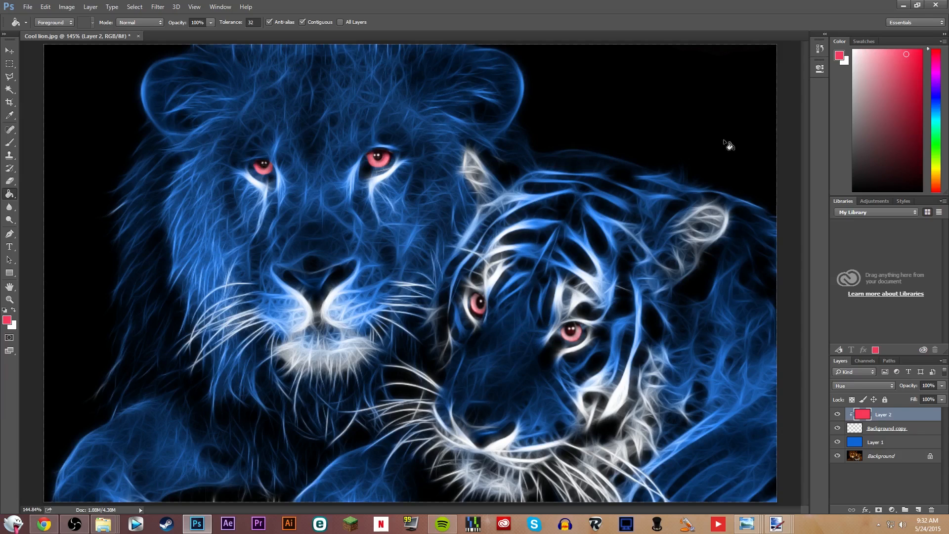
pyautogui.click(936, 152)
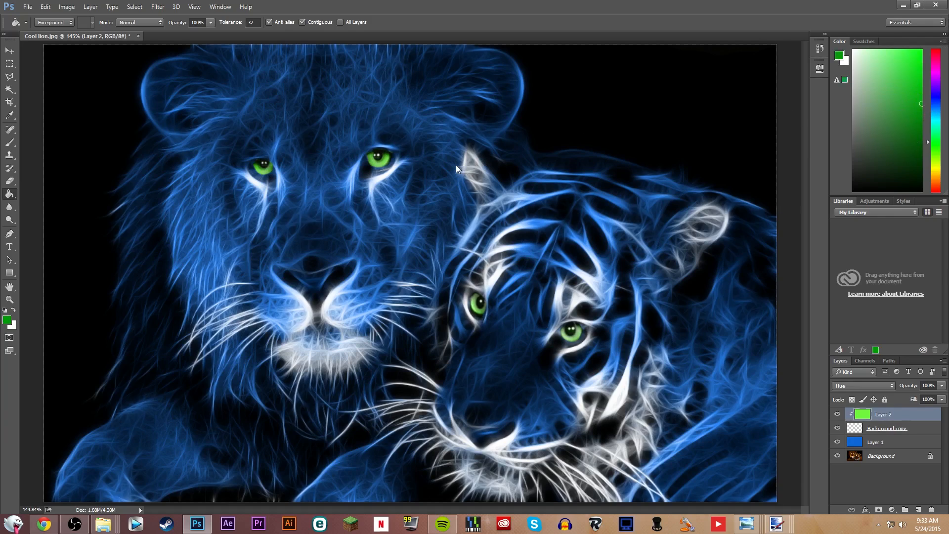
pyautogui.moveTo(240, 172)
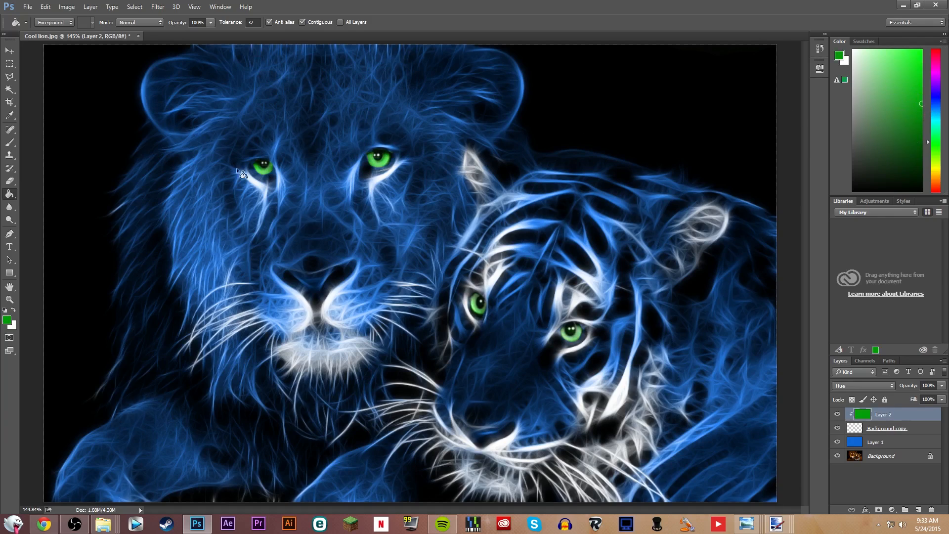
pyautogui.moveTo(556, 205)
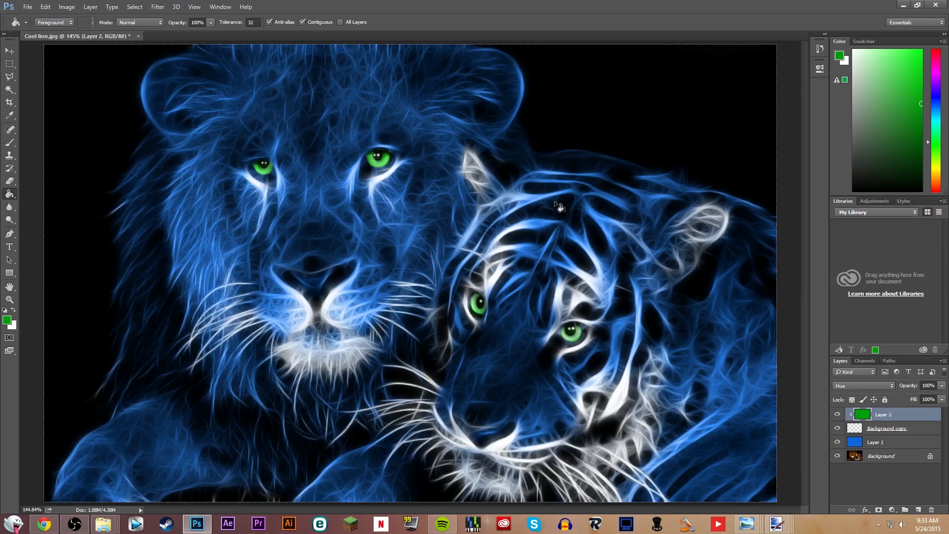
# - Save As with 'final' appended to the name in PNG format
pyautogui.click(28, 7)
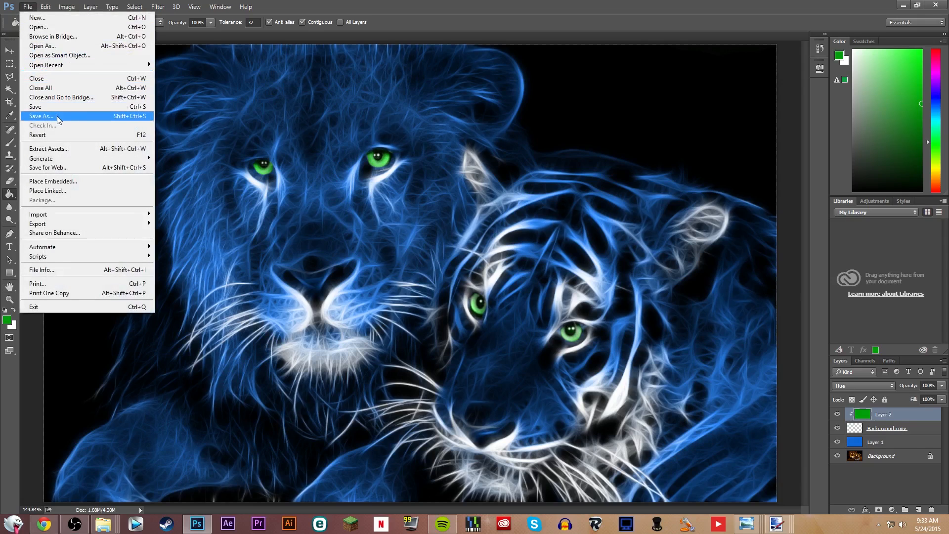
pyautogui.click(41, 115)
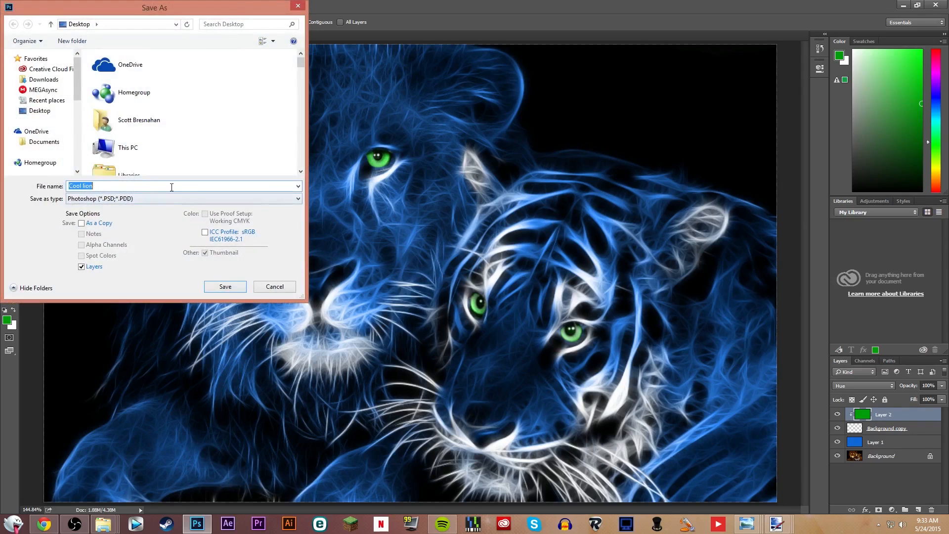
pyautogui.click(182, 199)
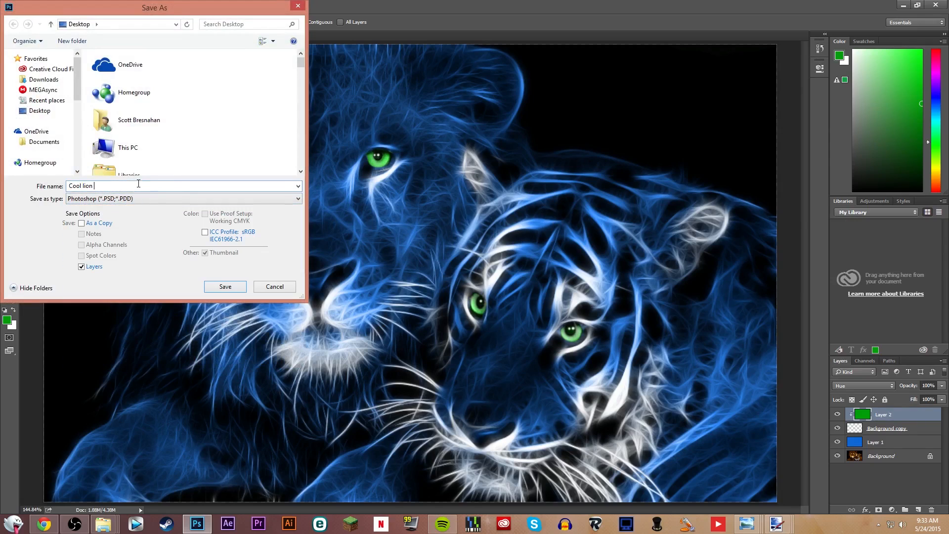
pyautogui.write('final')
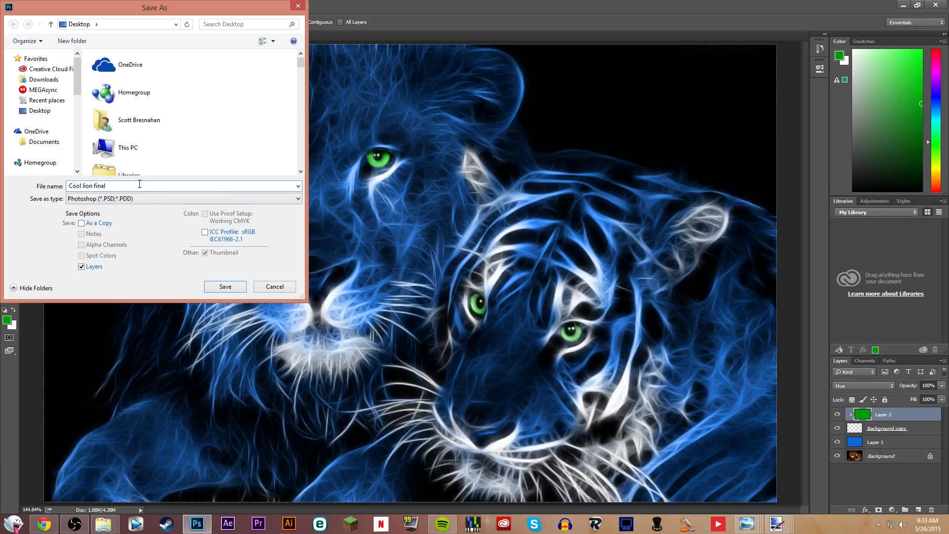
pyautogui.click(182, 198)
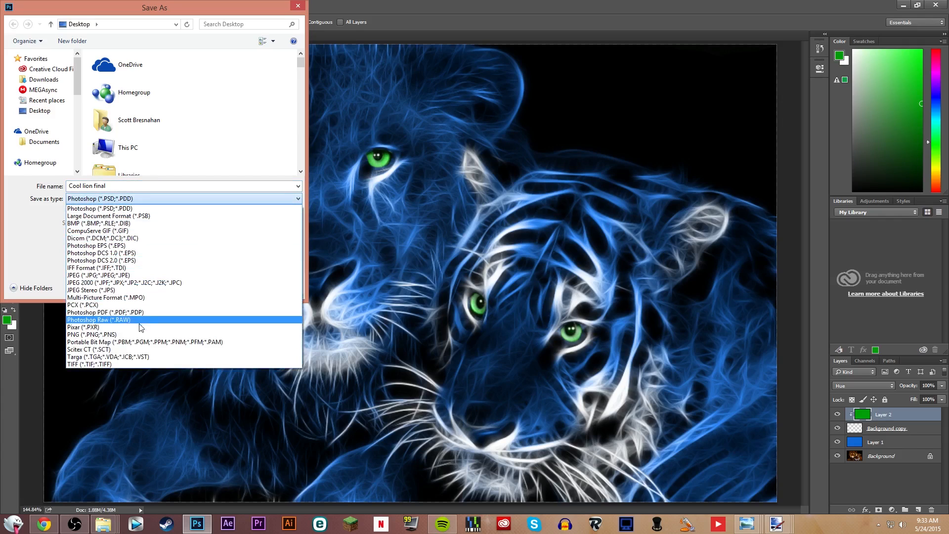
pyautogui.click(92, 335)
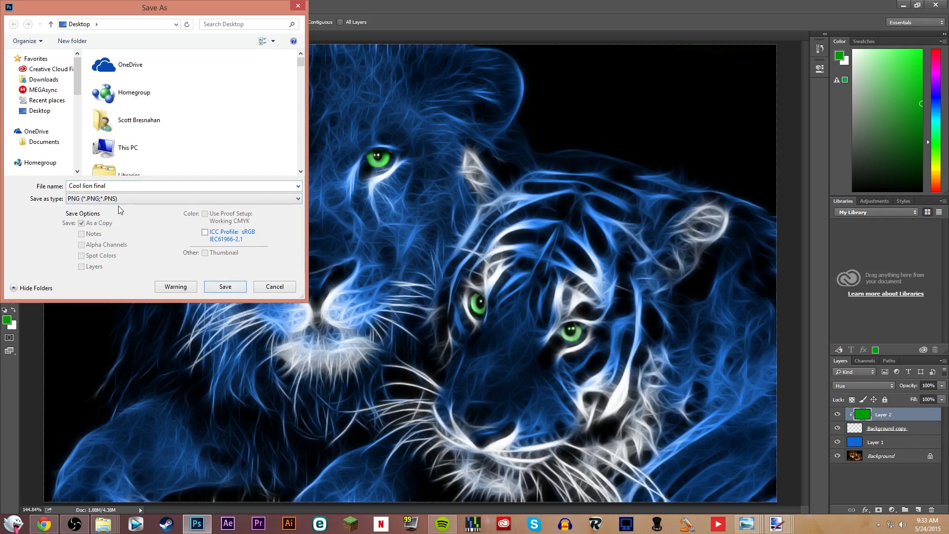
pyautogui.click(224, 287)
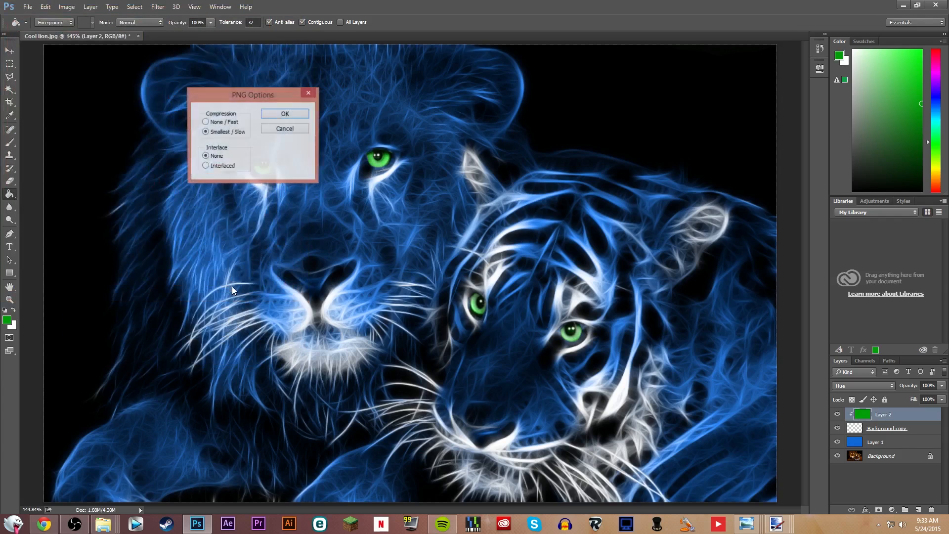
# - Choose None/Fast compression in the PNG options and finish saving 'Cool lion final'
pyautogui.click(205, 121)
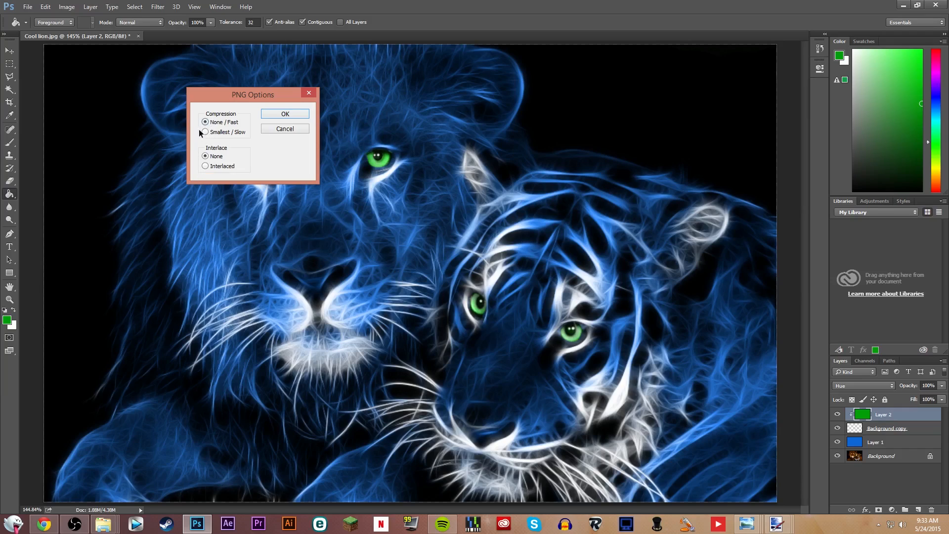
pyautogui.moveTo(285, 115)
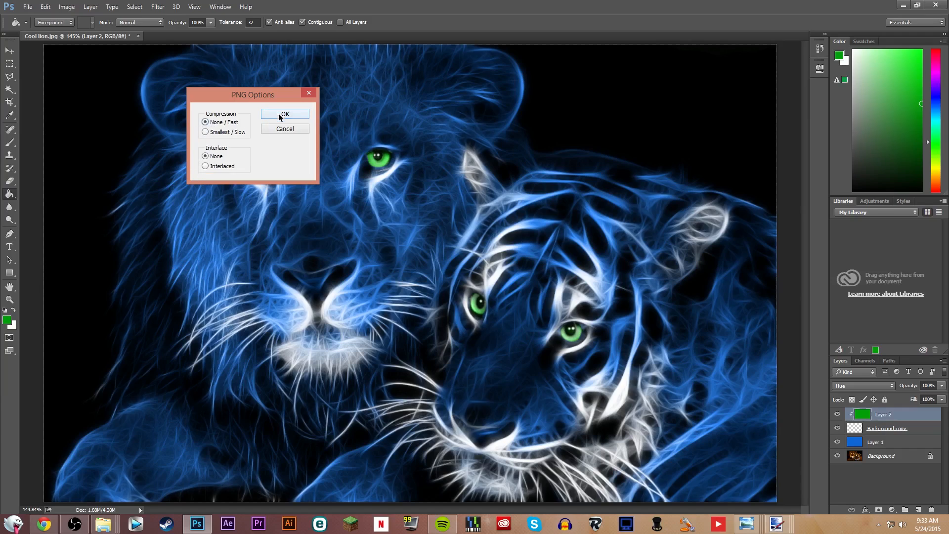
pyautogui.click(284, 115)
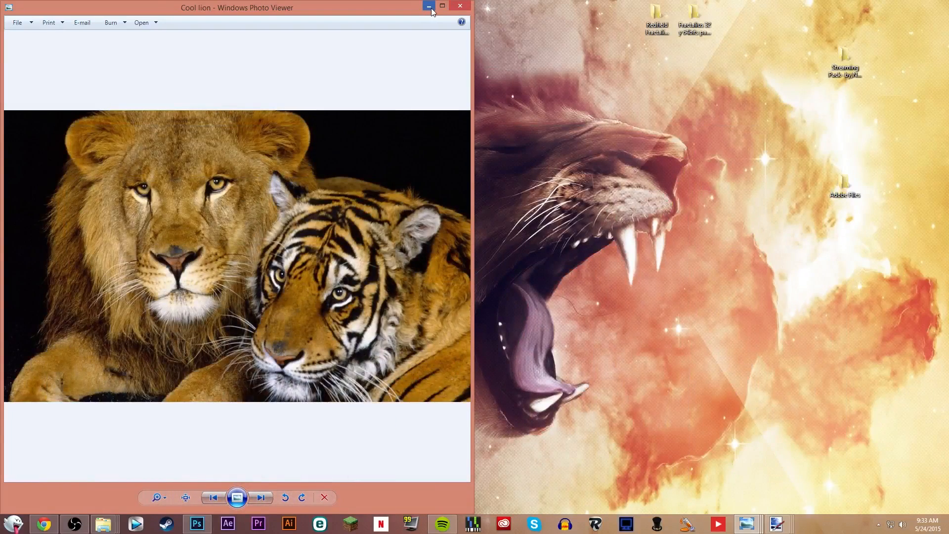
# - Snap the finished PNG beside the original photo for comparison, then close the original
pyautogui.click(429, 6)
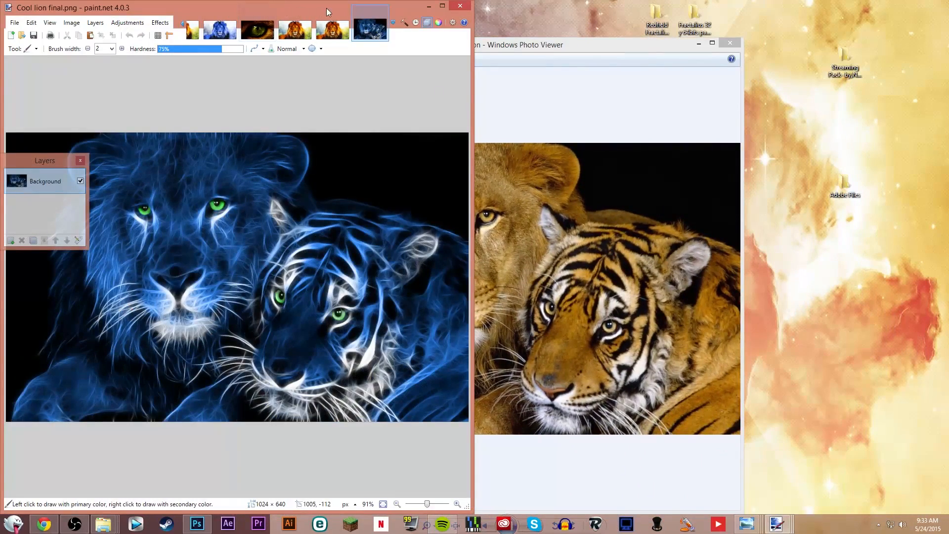
pyautogui.click(338, 30)
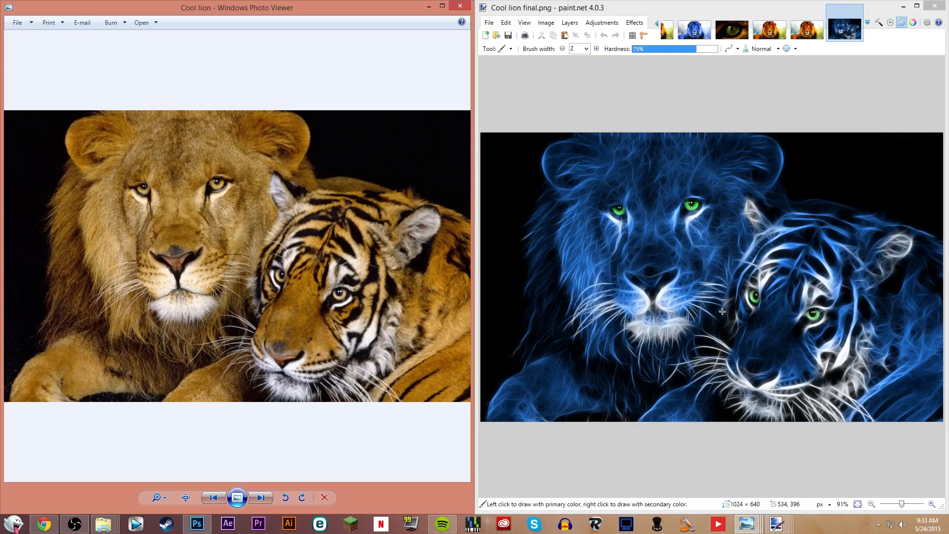
pyautogui.moveTo(556, 59)
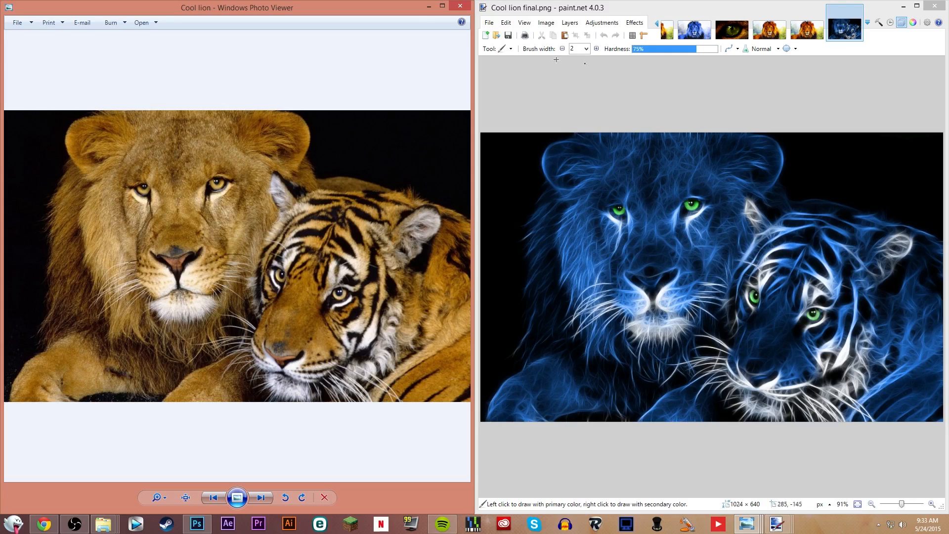
pyautogui.click(460, 7)
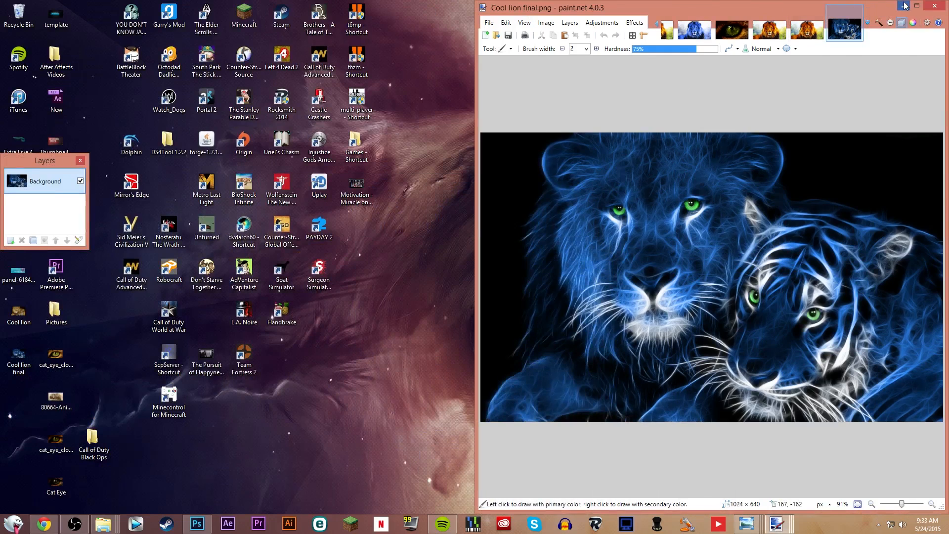